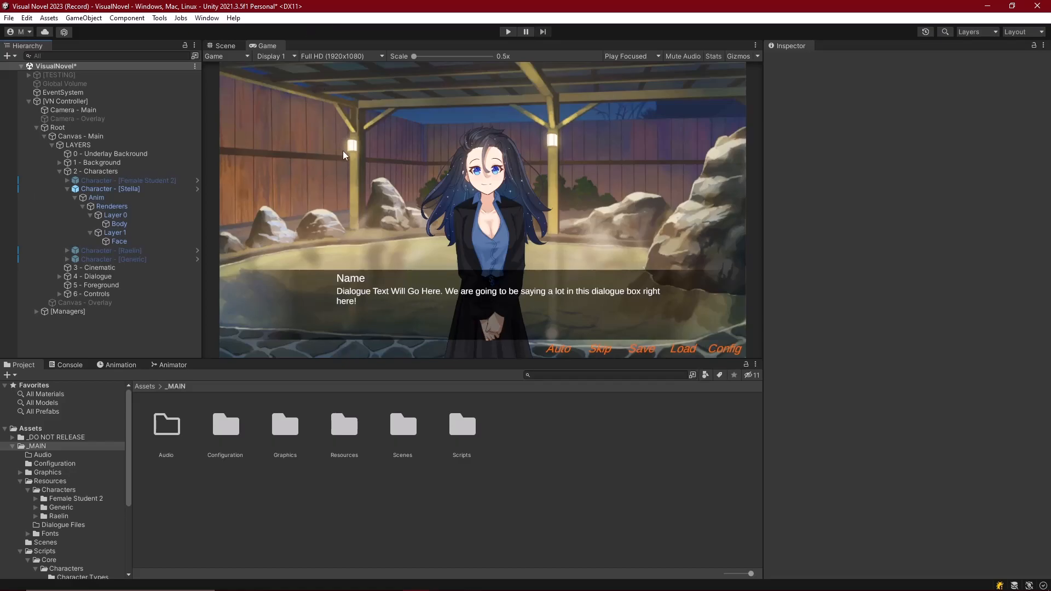
pyautogui.moveTo(549, 222)
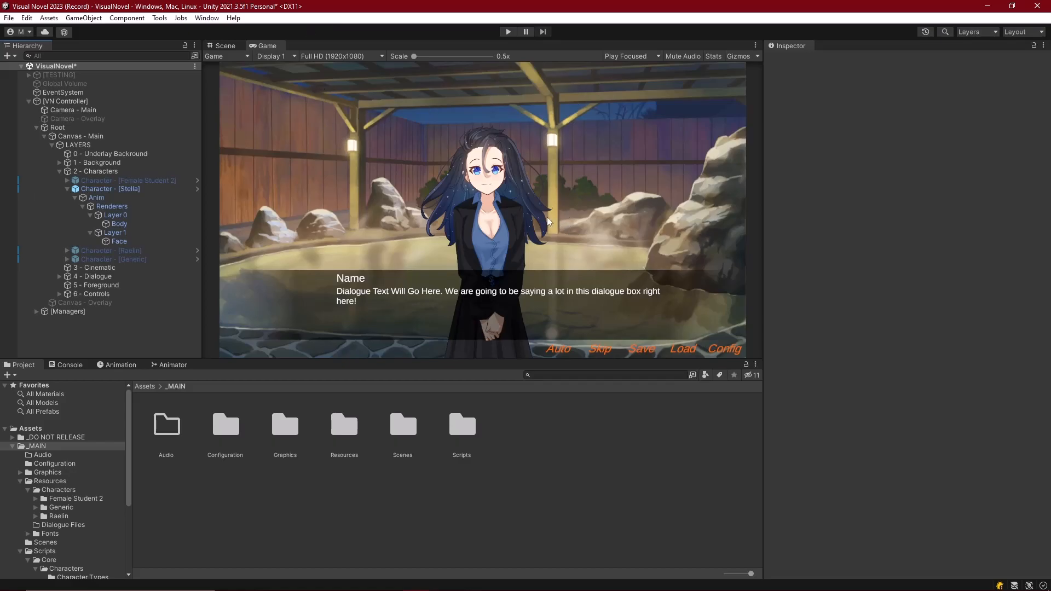
pyautogui.moveTo(394, 163)
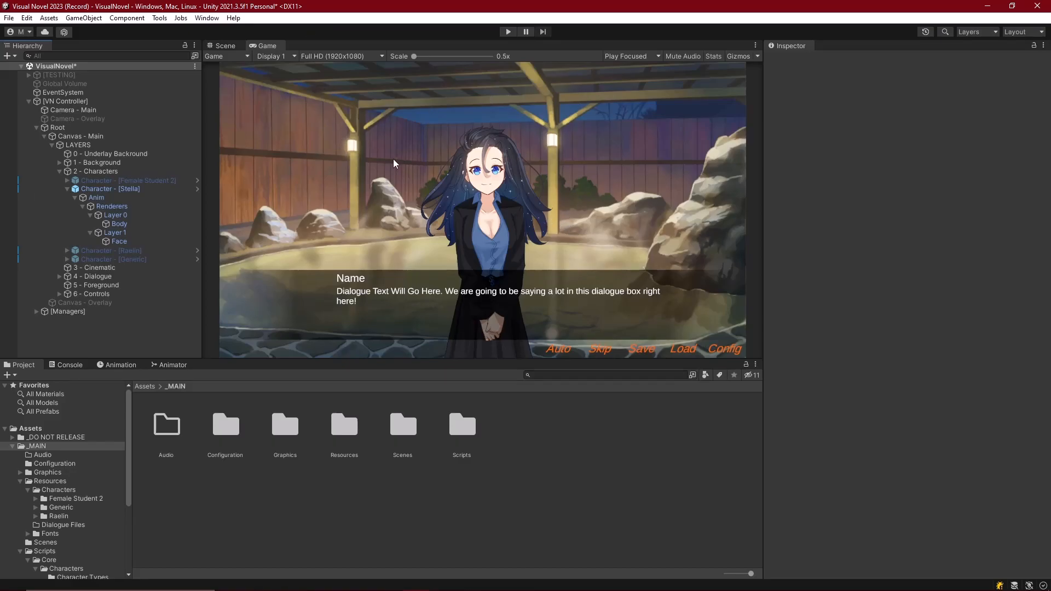
pyautogui.moveTo(386, 135)
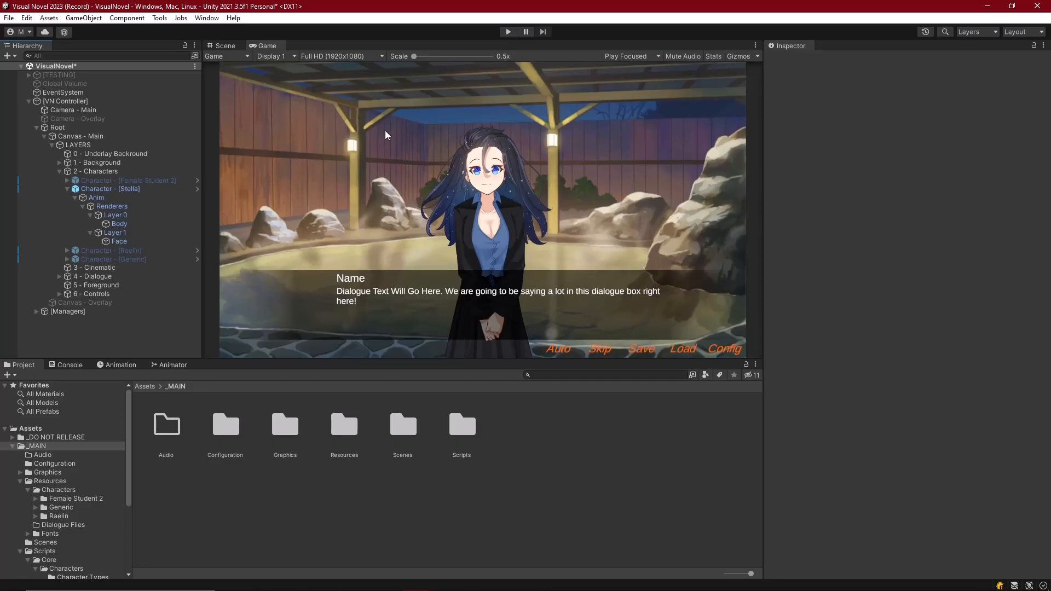
pyautogui.moveTo(630, 170)
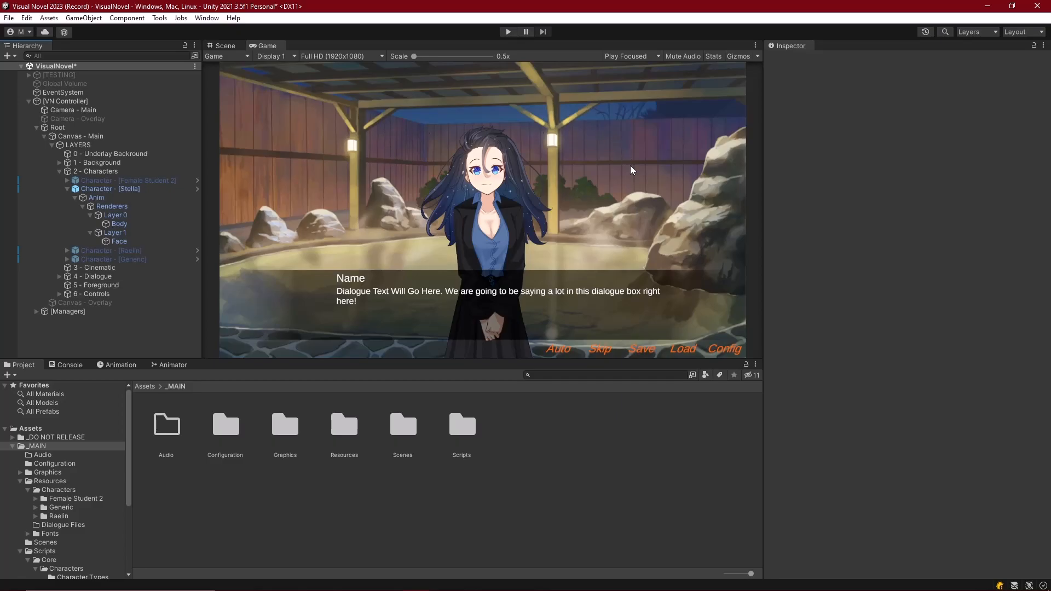
pyautogui.moveTo(461, 249)
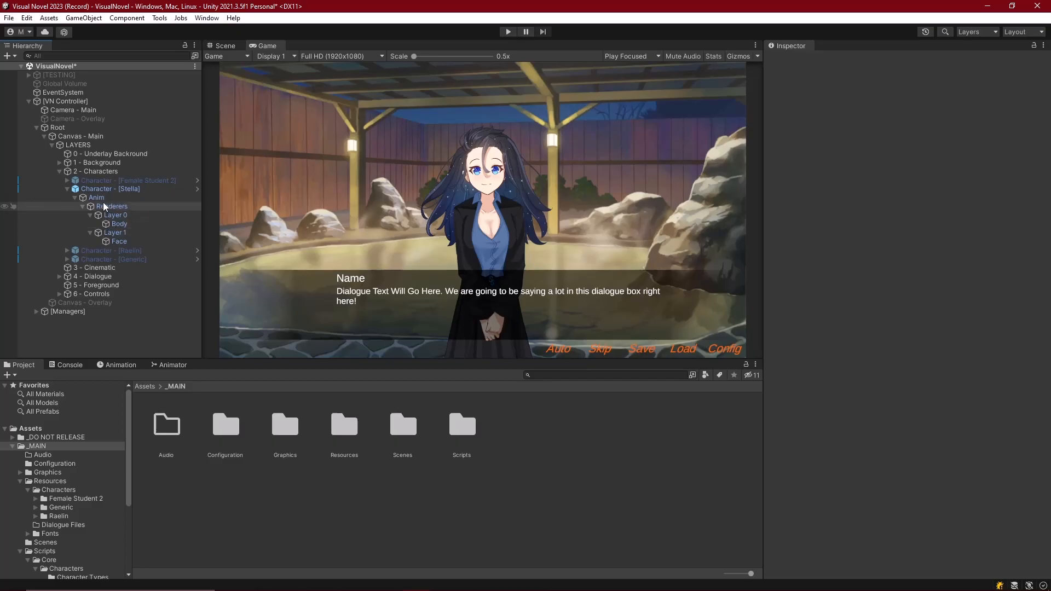
# Step: Select Stella's Anim object to inspect its Animator, which has no controller assigned
pyautogui.click(96, 198)
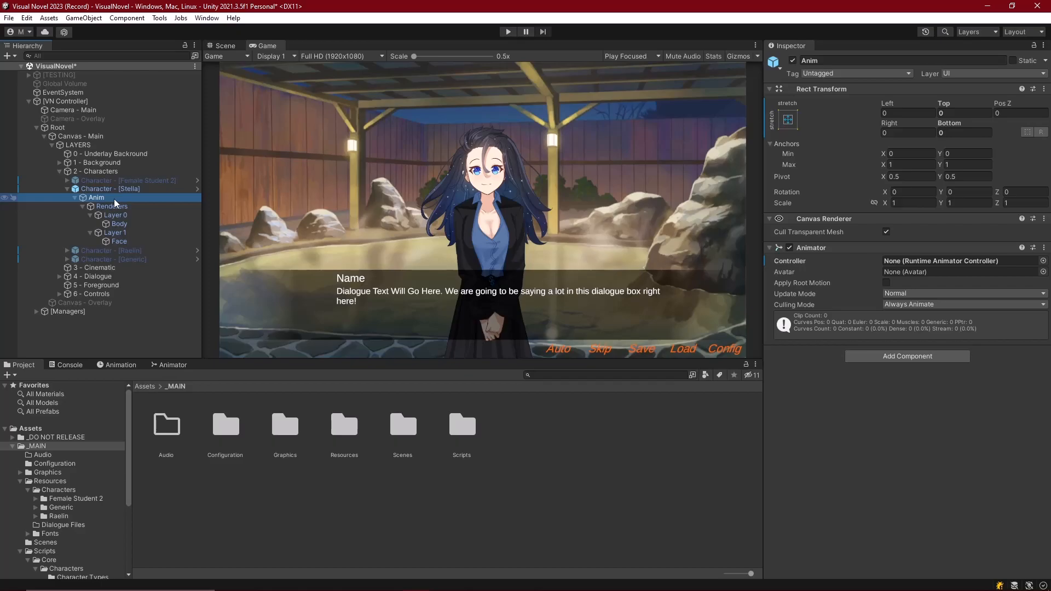
pyautogui.moveTo(379, 220)
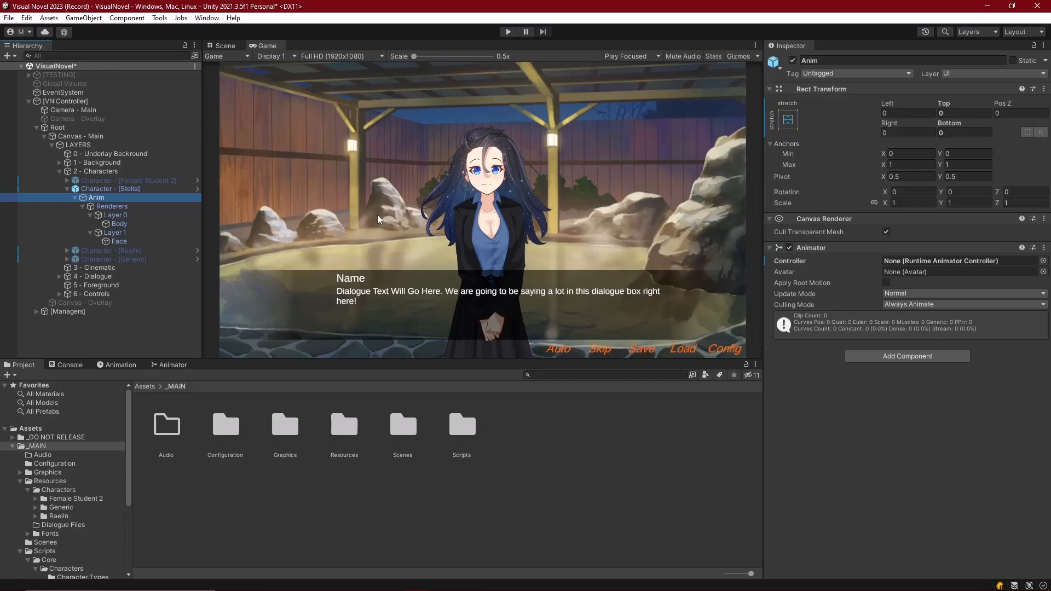
pyautogui.moveTo(384, 263)
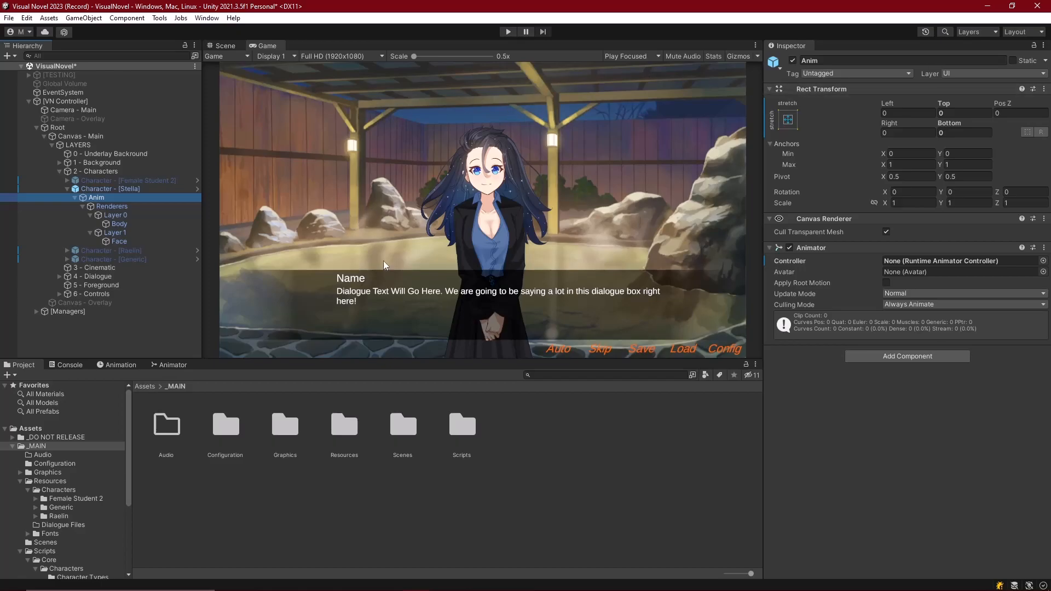
pyautogui.moveTo(488, 184)
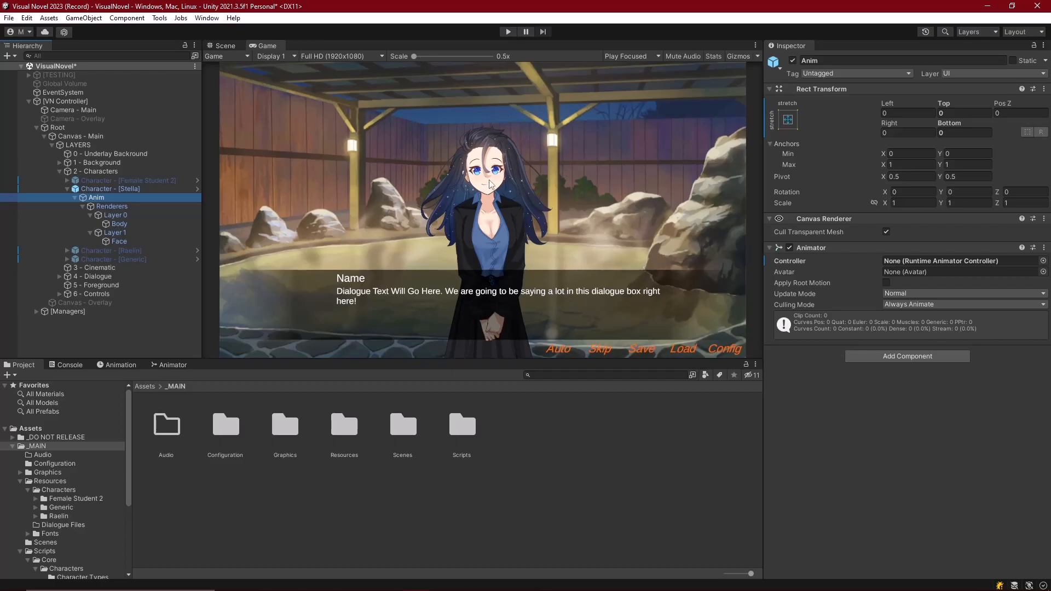
pyautogui.moveTo(505, 226)
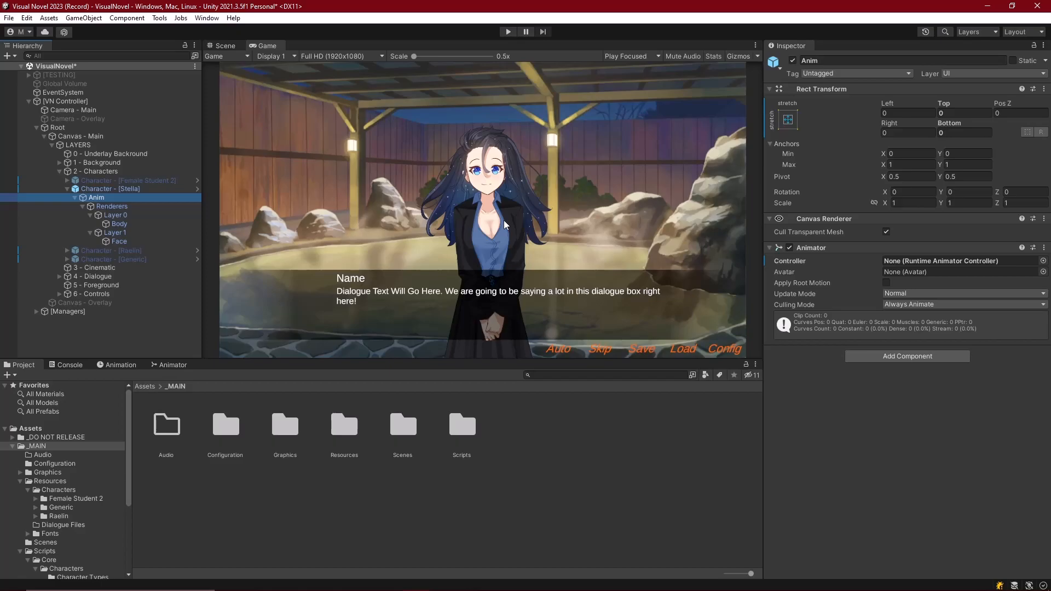
pyautogui.moveTo(448, 213)
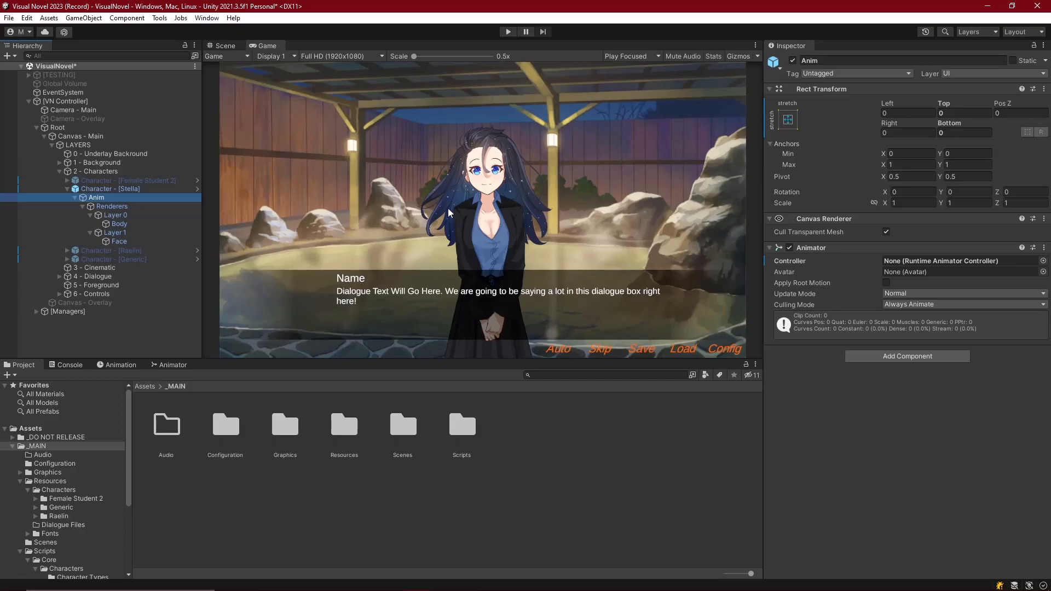
pyautogui.moveTo(317, 190)
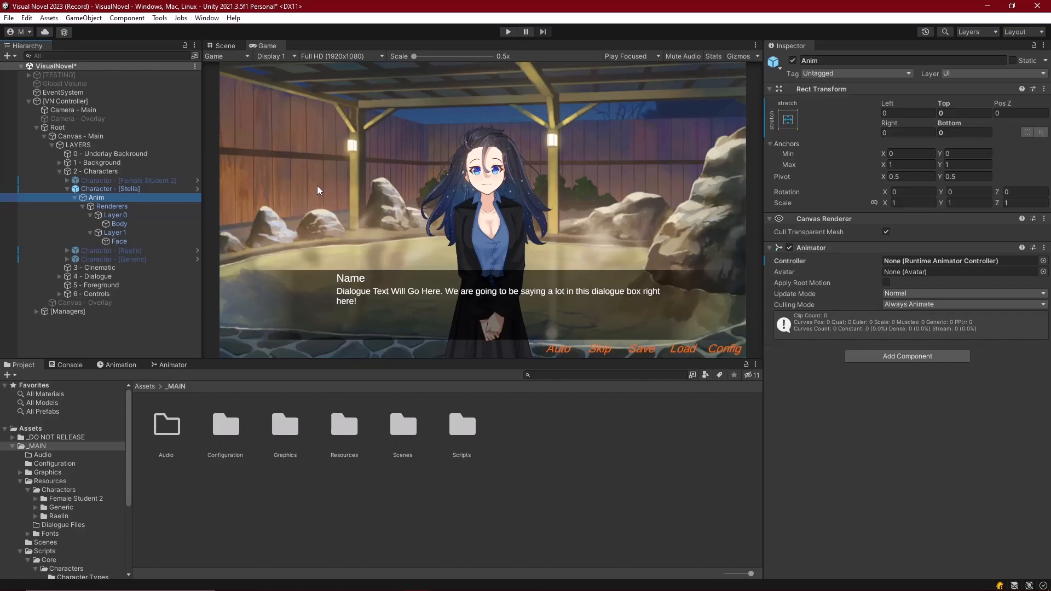
pyautogui.moveTo(305, 240)
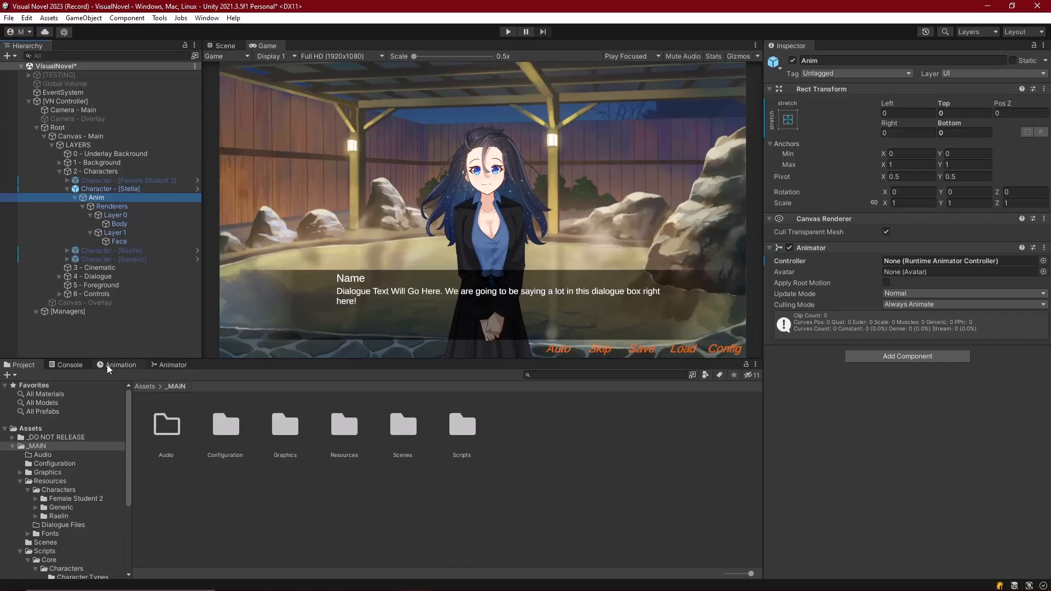
# Step: Close the Animation panel and then the Animator panel, leaving Console showing
pyautogui.click(173, 364)
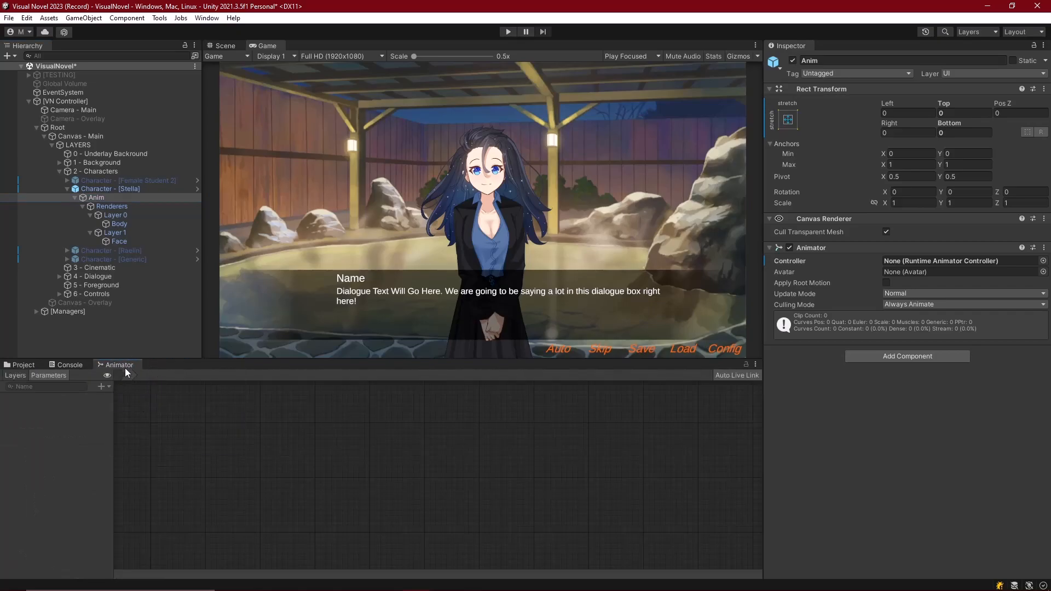
pyautogui.click(67, 364)
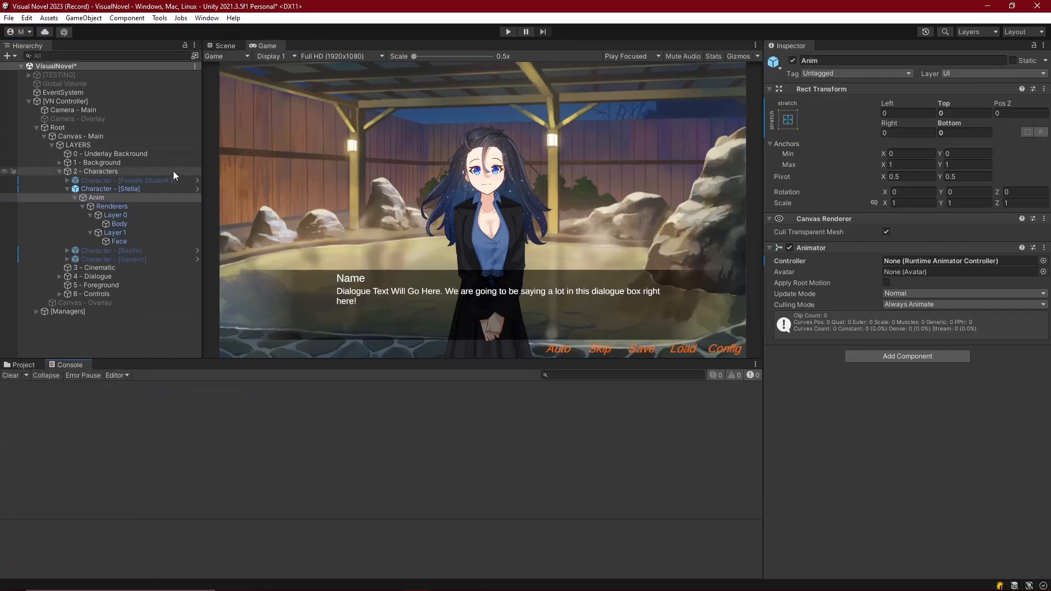
pyautogui.moveTo(342, 122)
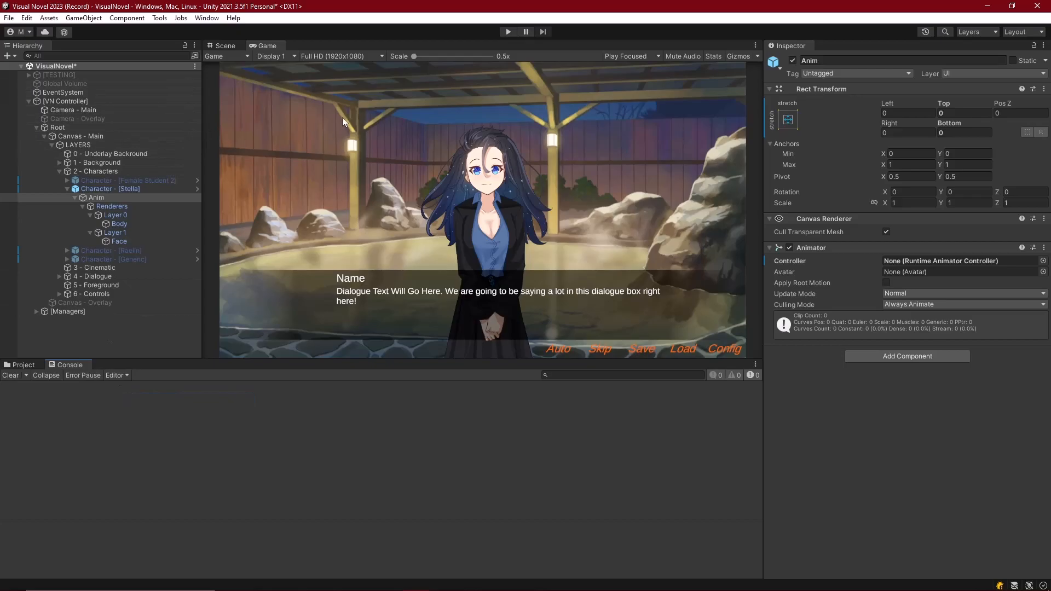
pyautogui.moveTo(207, 17)
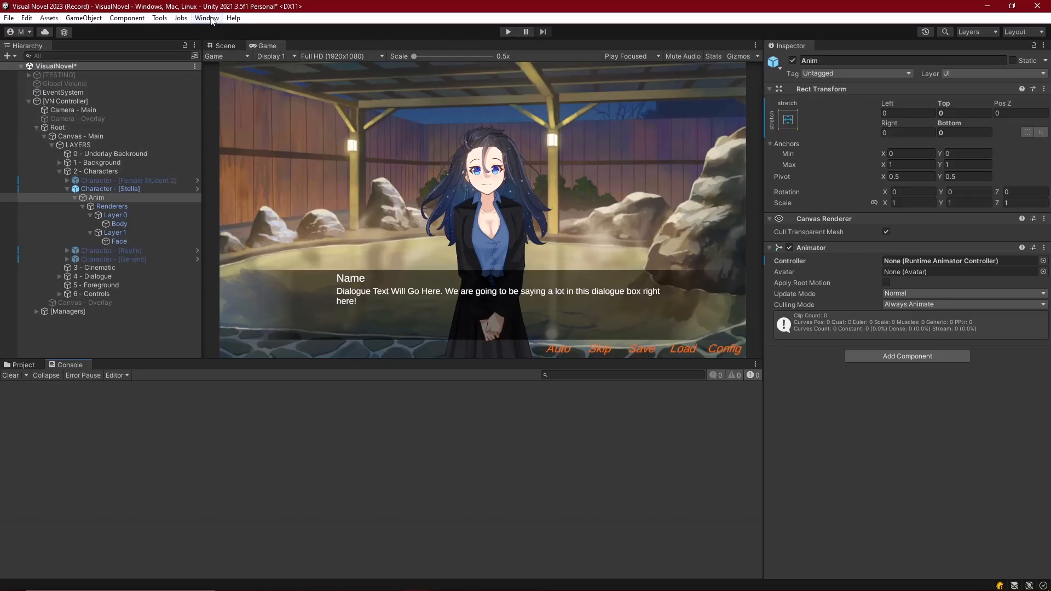
pyautogui.moveTo(215, 30)
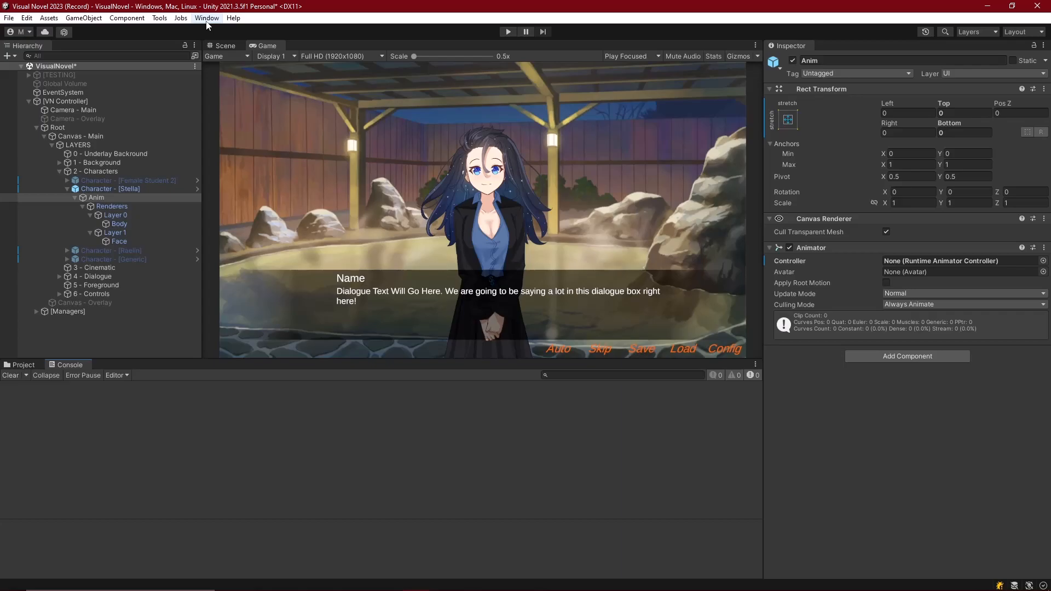
# Step: Open the Animation window from the Window menu and dock the Animator tab beside it
pyautogui.click(207, 17)
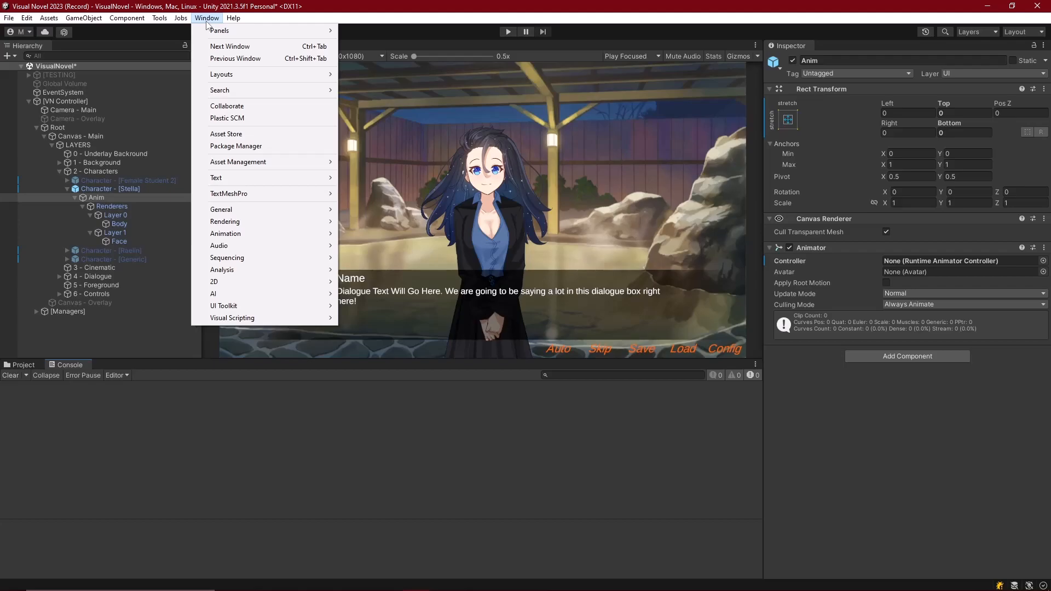
pyautogui.moveTo(225, 233)
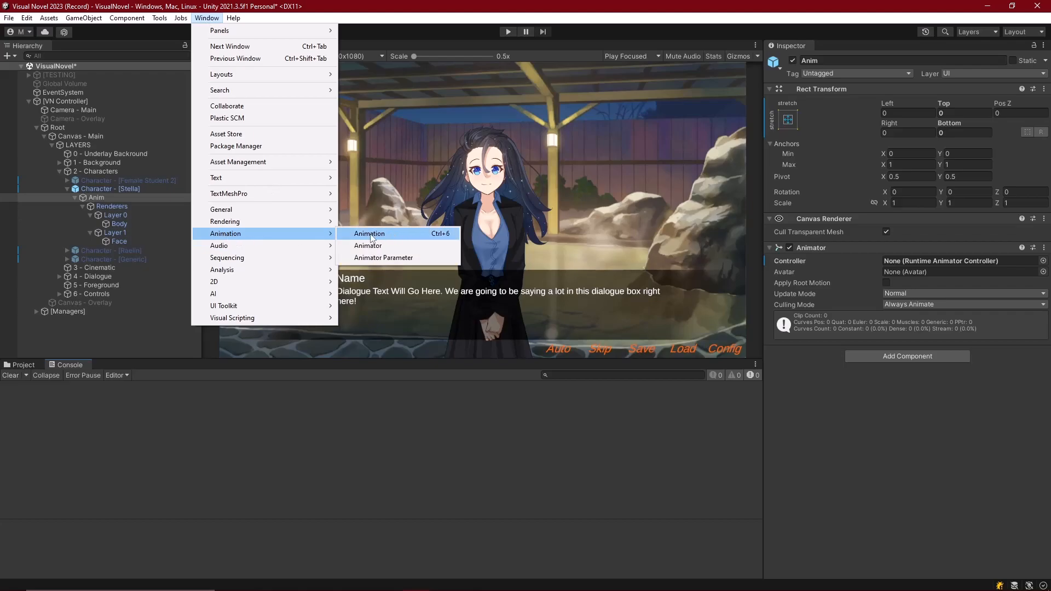
pyautogui.click(368, 233)
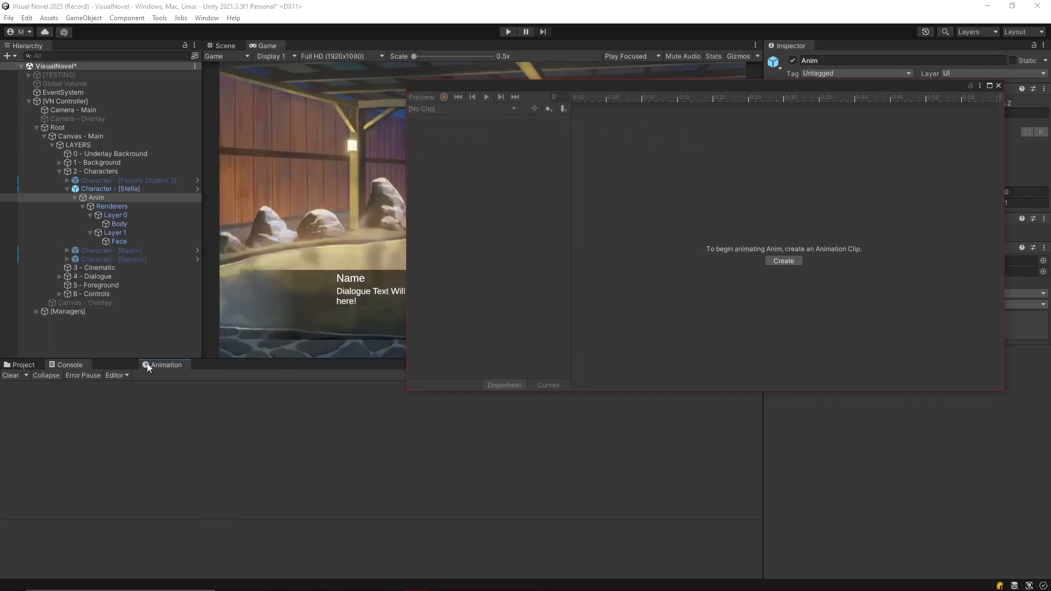
pyautogui.click(207, 18)
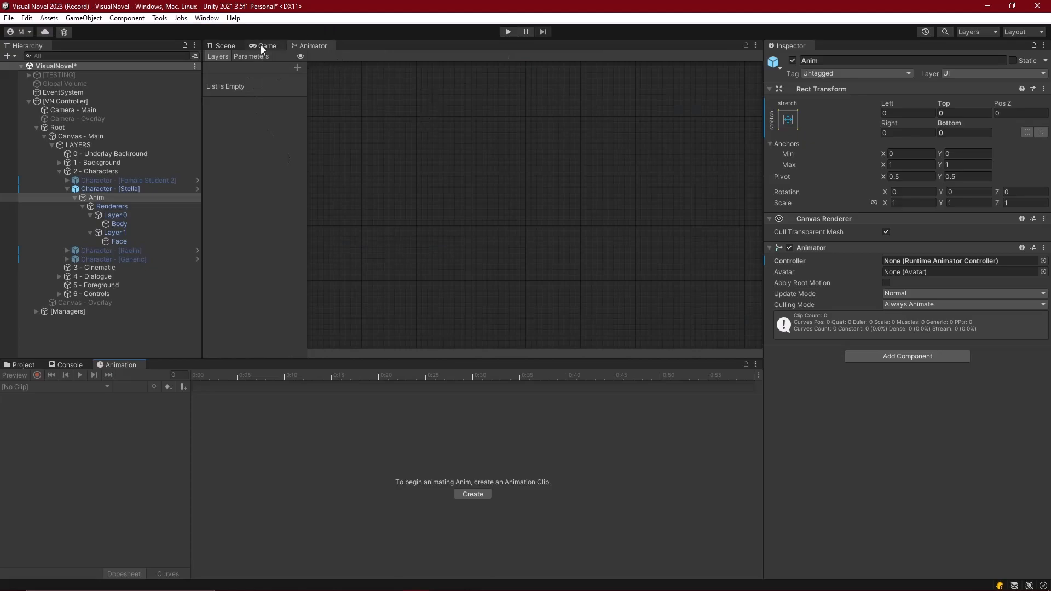
pyautogui.click(313, 46)
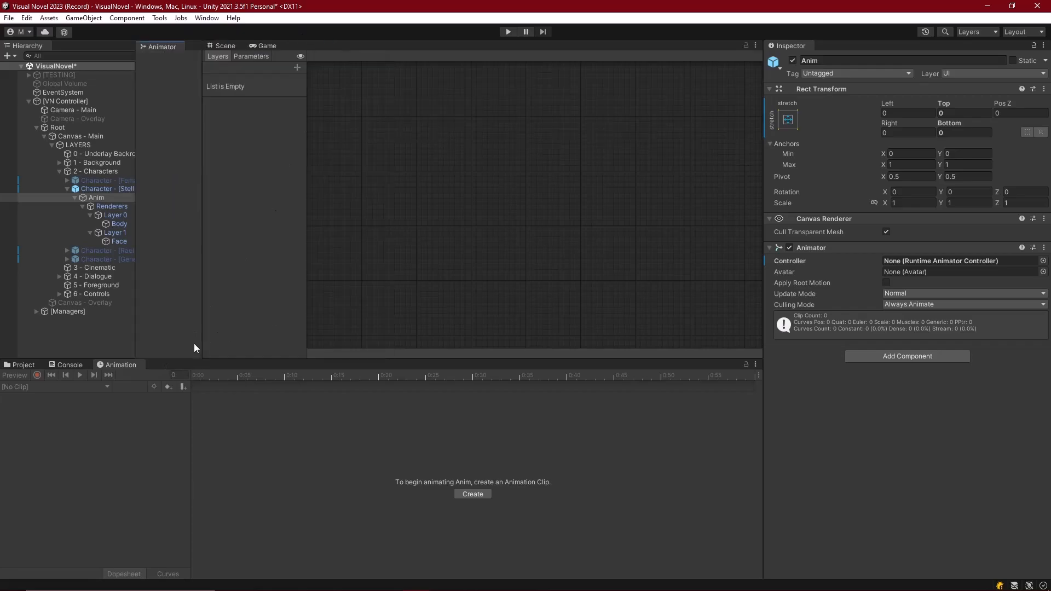
pyautogui.click(265, 45)
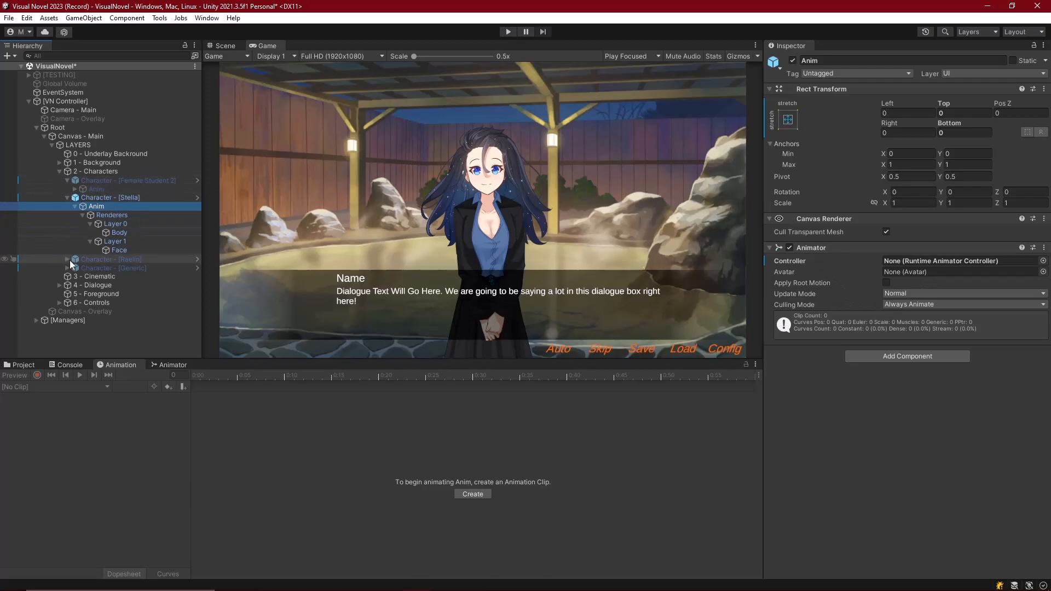
pyautogui.click(65, 260)
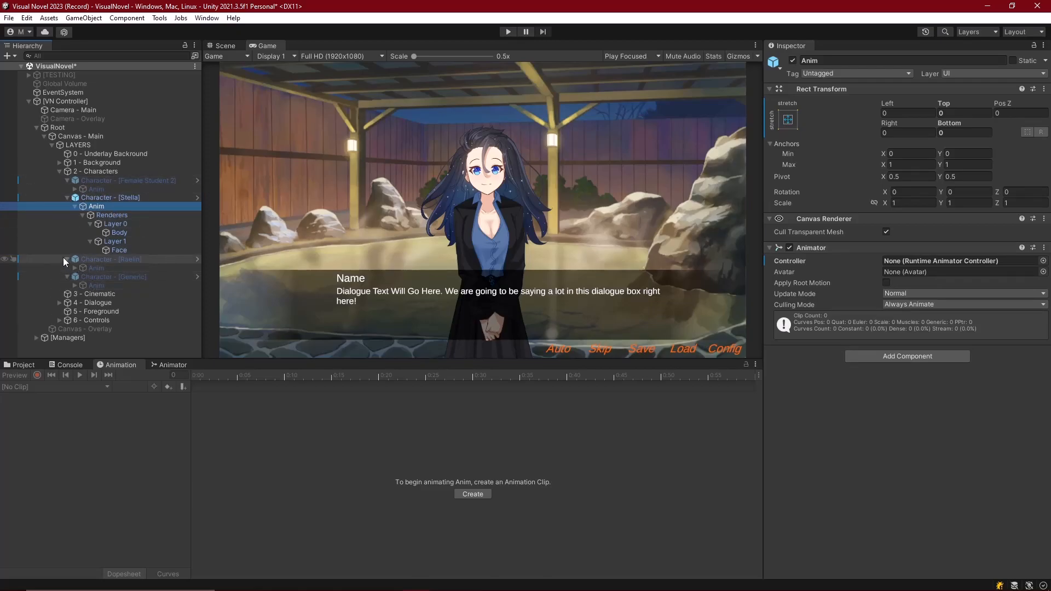
pyautogui.click(66, 180)
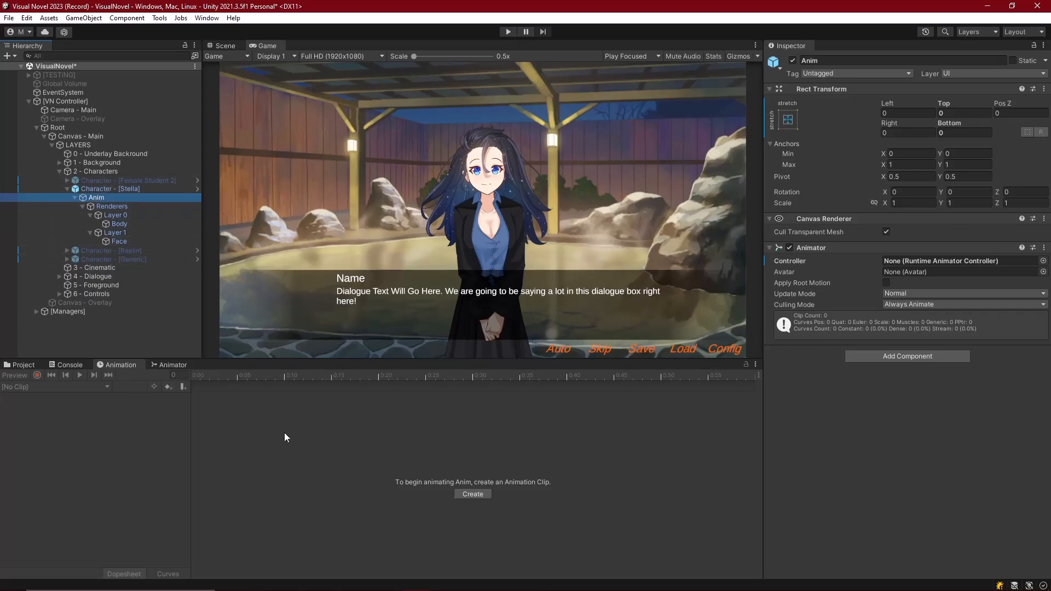
pyautogui.moveTo(18, 372)
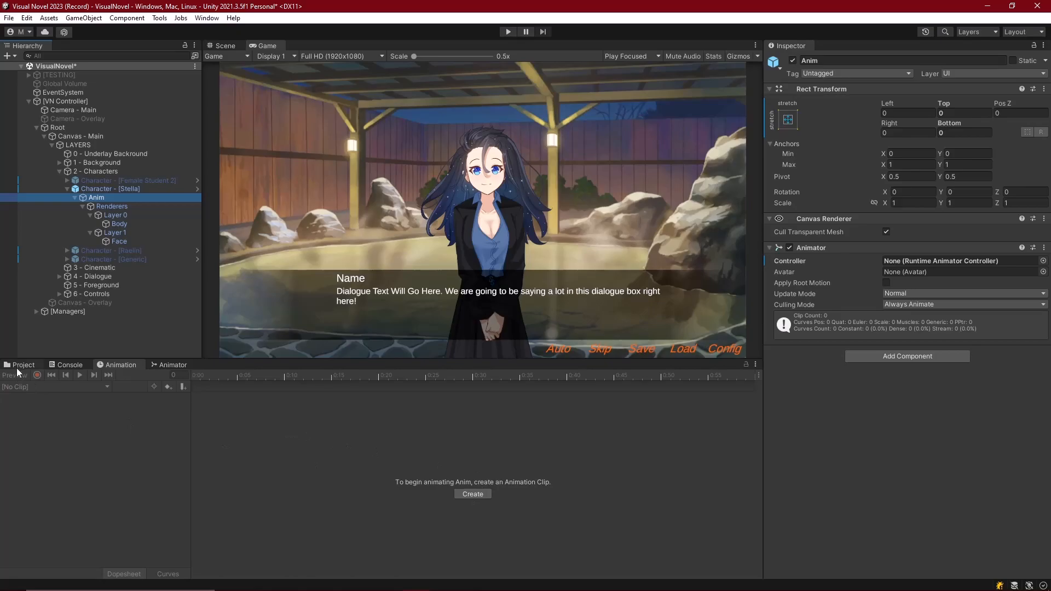
# Step: Save a new Hop.anim clip in new Animations/Characters/Root Animations folders
pyautogui.click(471, 494)
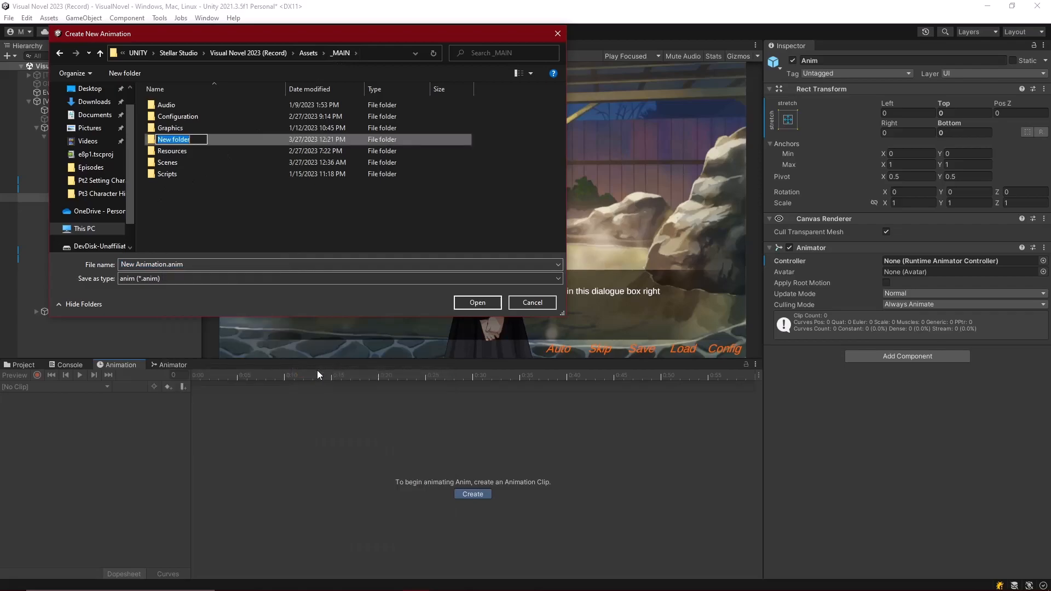
pyautogui.write('Animations')
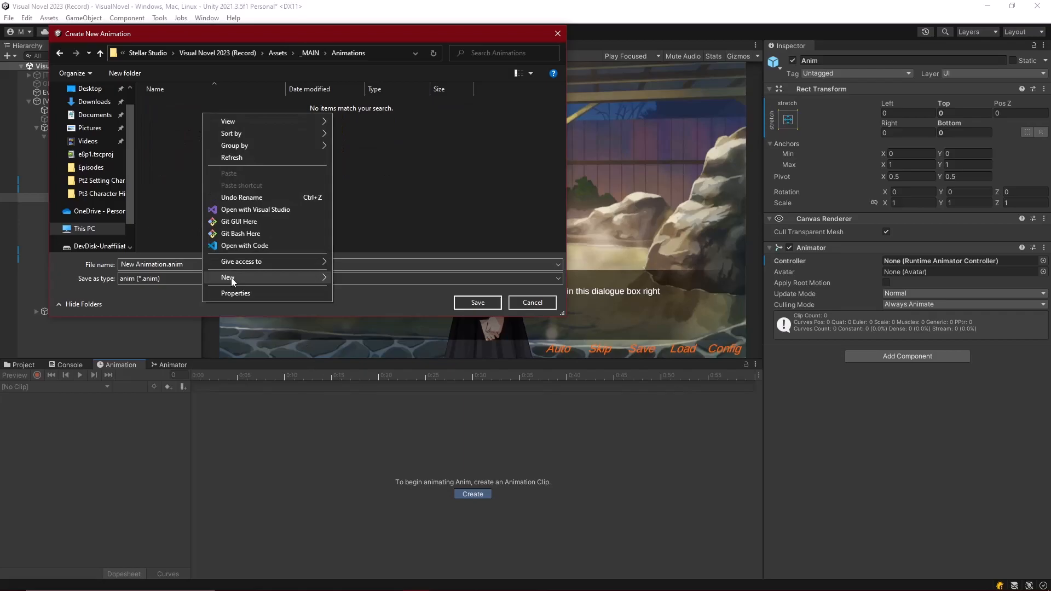
pyautogui.click(229, 277)
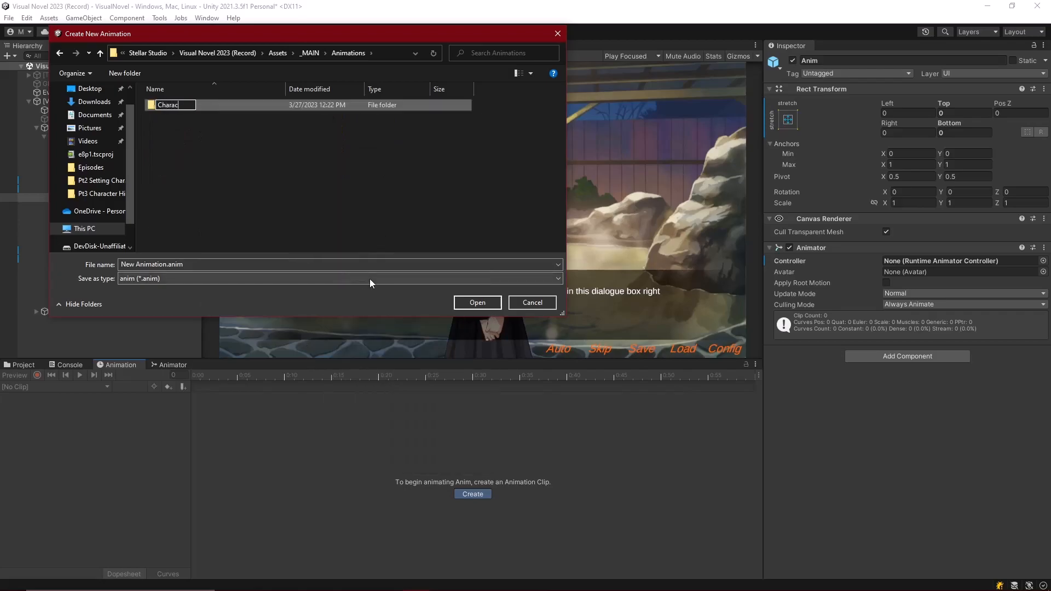
pyautogui.doubleClick(167, 105)
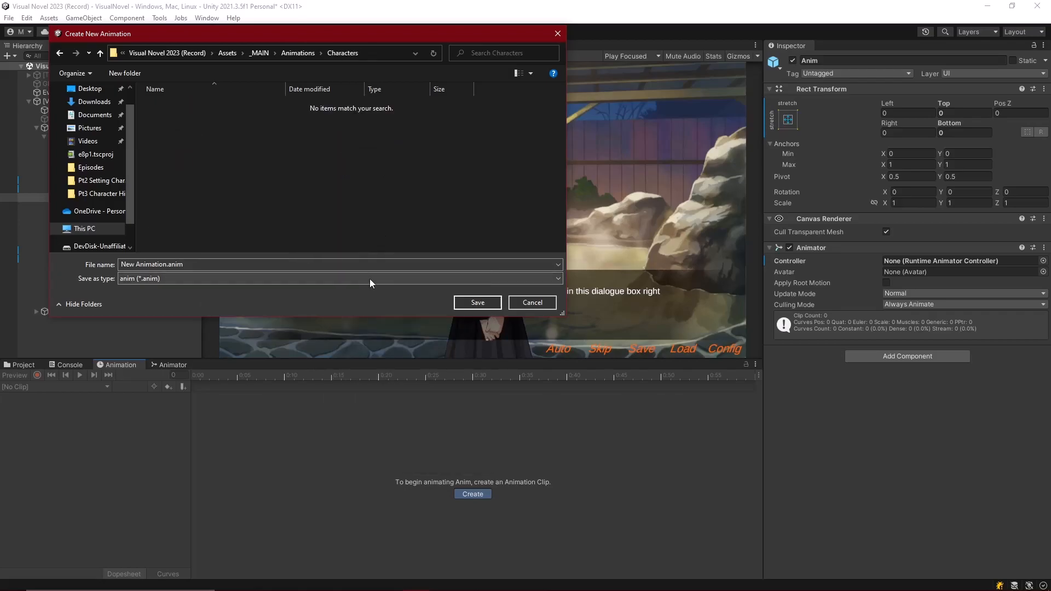
pyautogui.rightClick(349, 167)
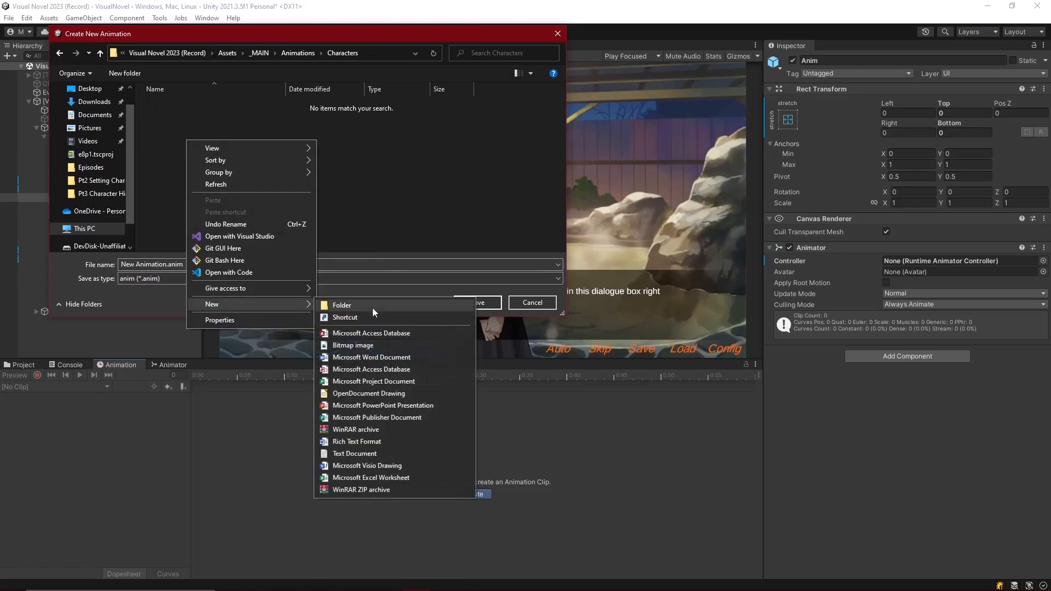
pyautogui.click(342, 305)
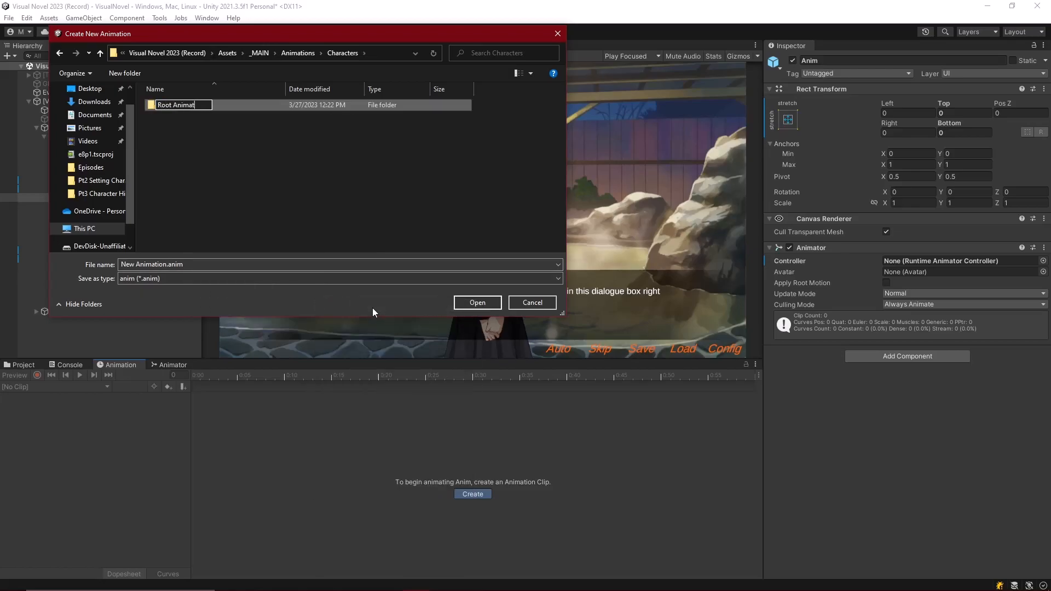
pyautogui.doubleClick(176, 104)
pyautogui.write('Hop')
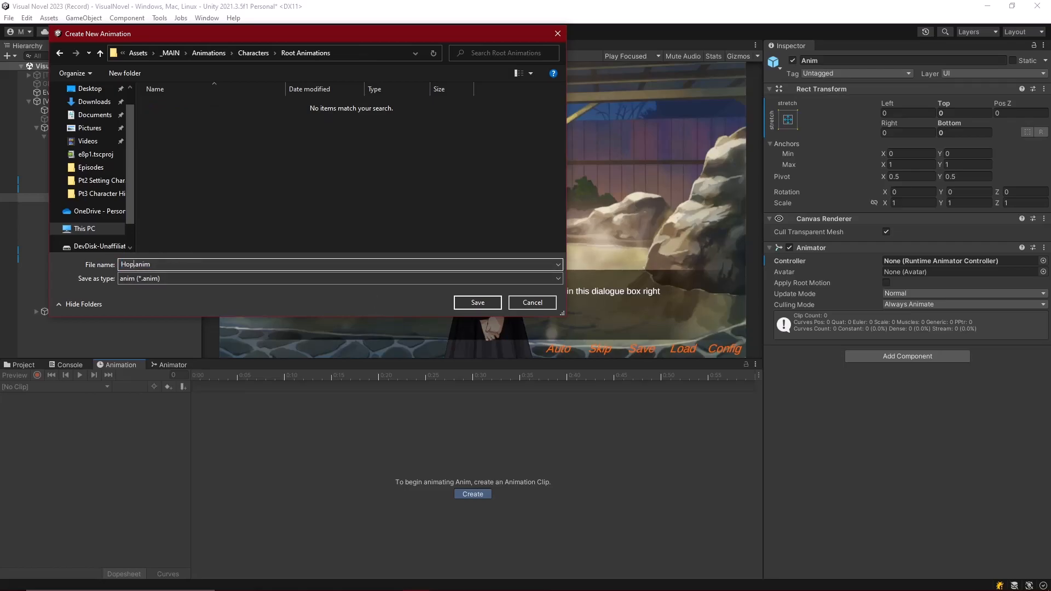
pyautogui.click(477, 302)
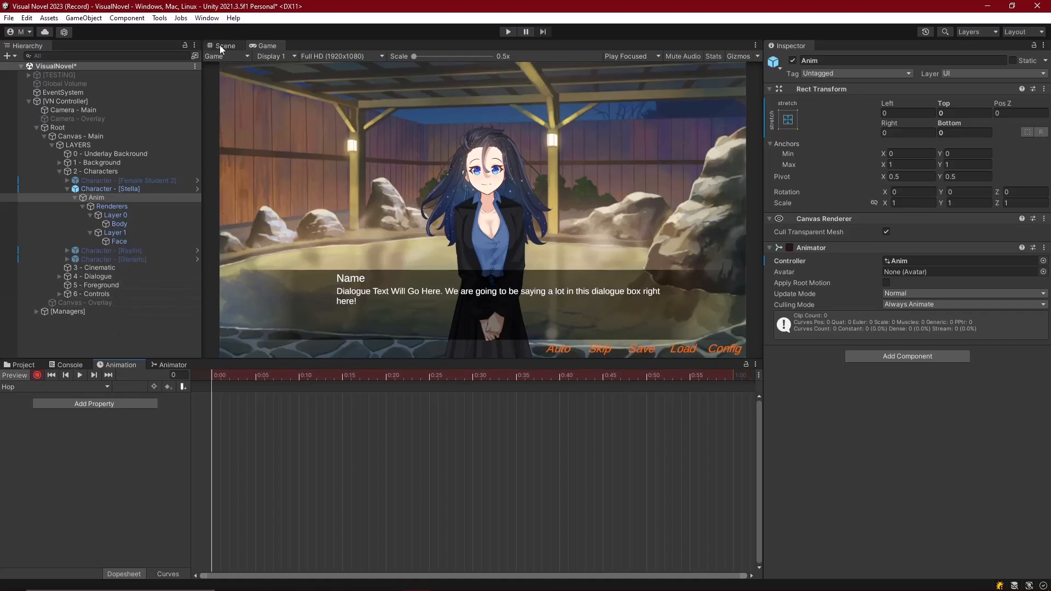
# Step: Key Anim's Anchored Position.y at 0, 24 mid-clip, then 0, and preview the hop
pyautogui.click(224, 46)
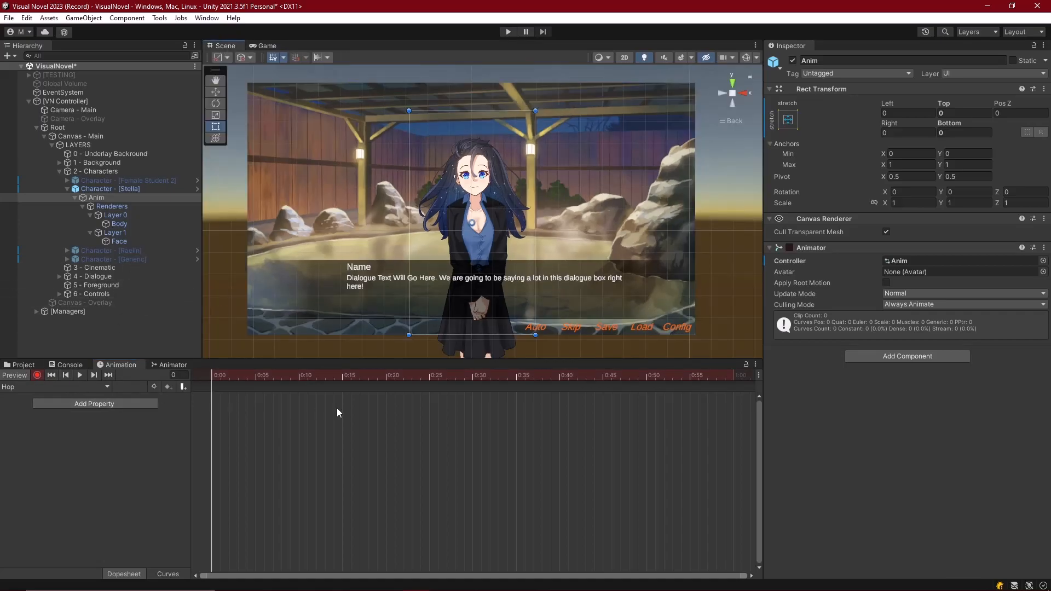
pyautogui.click(215, 127)
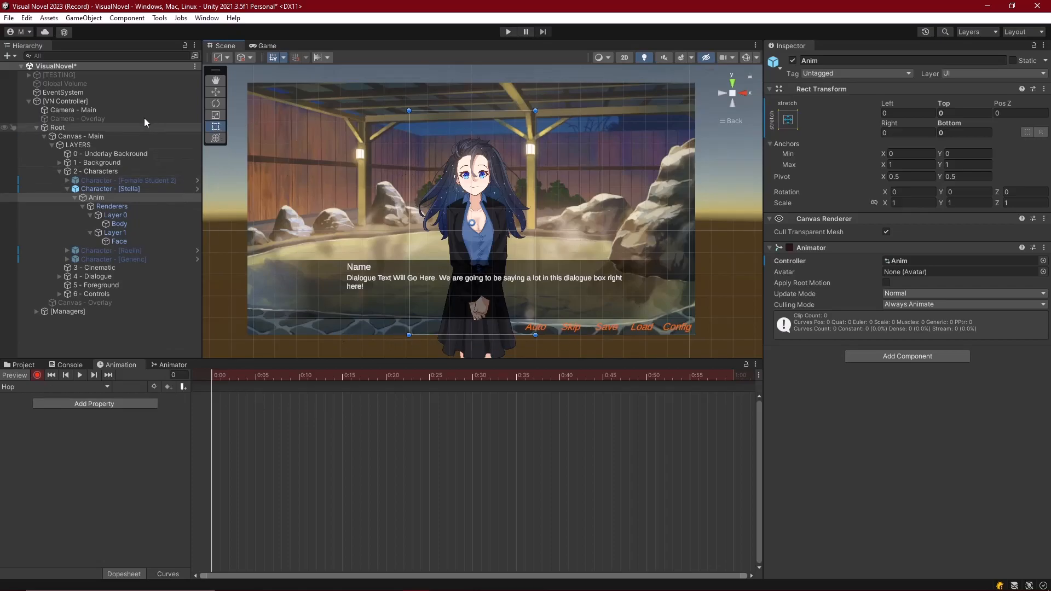
pyautogui.moveTo(732, 102)
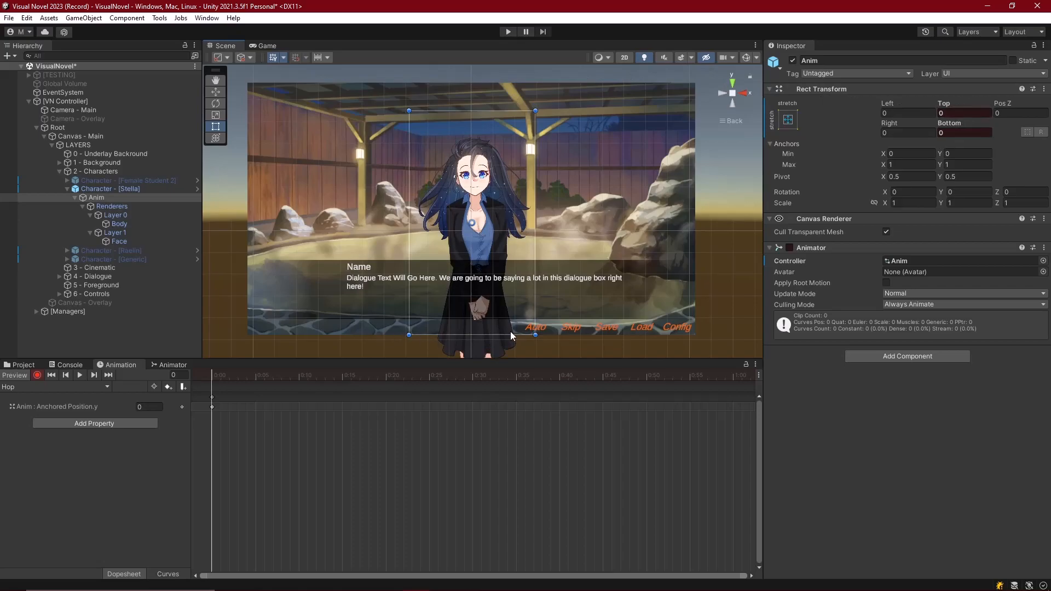
pyautogui.moveTo(223, 370)
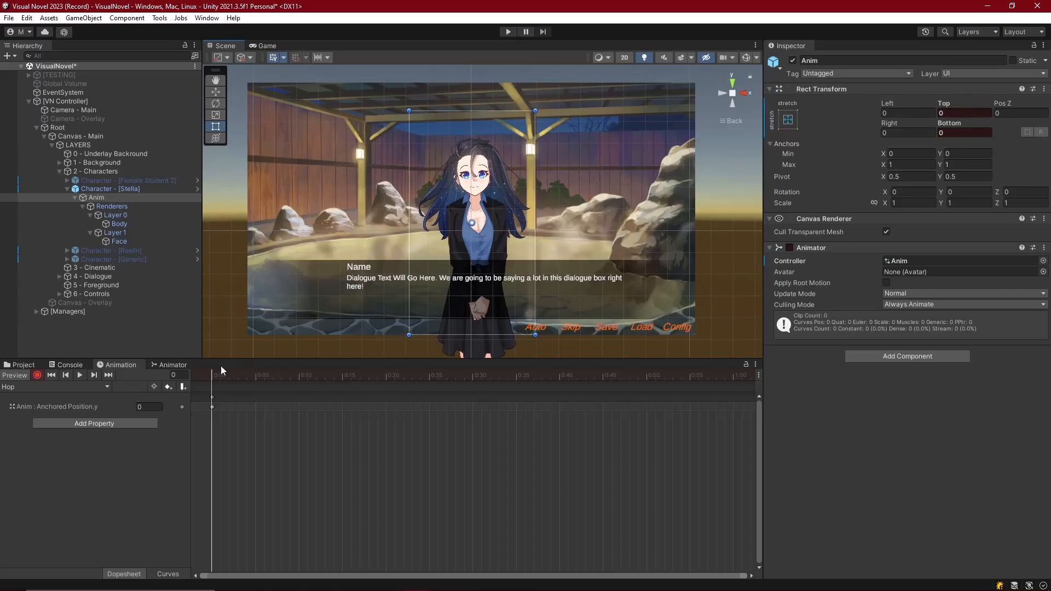
pyautogui.click(345, 375)
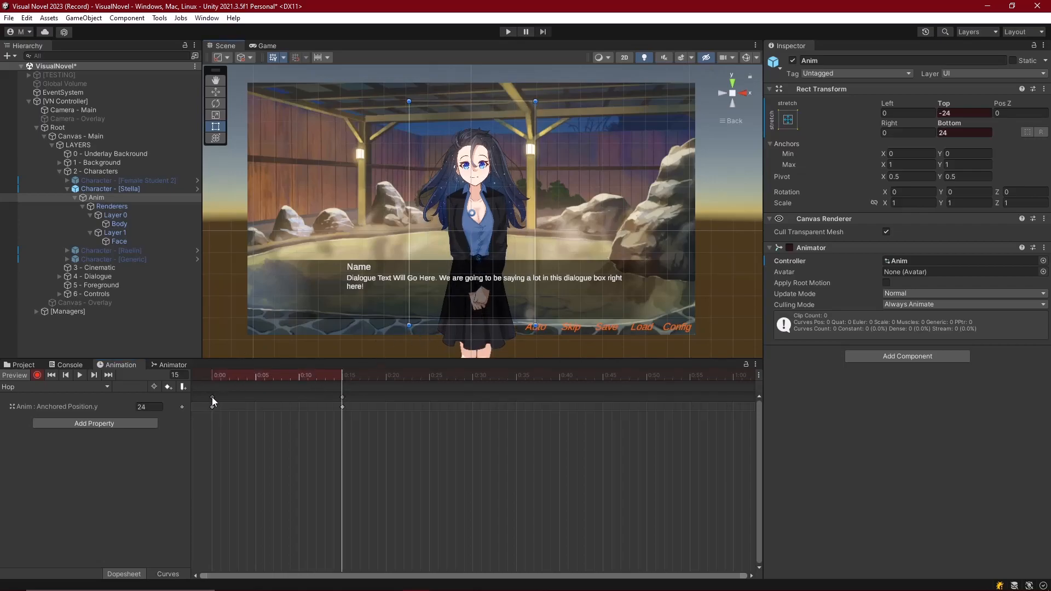
pyautogui.click(429, 376)
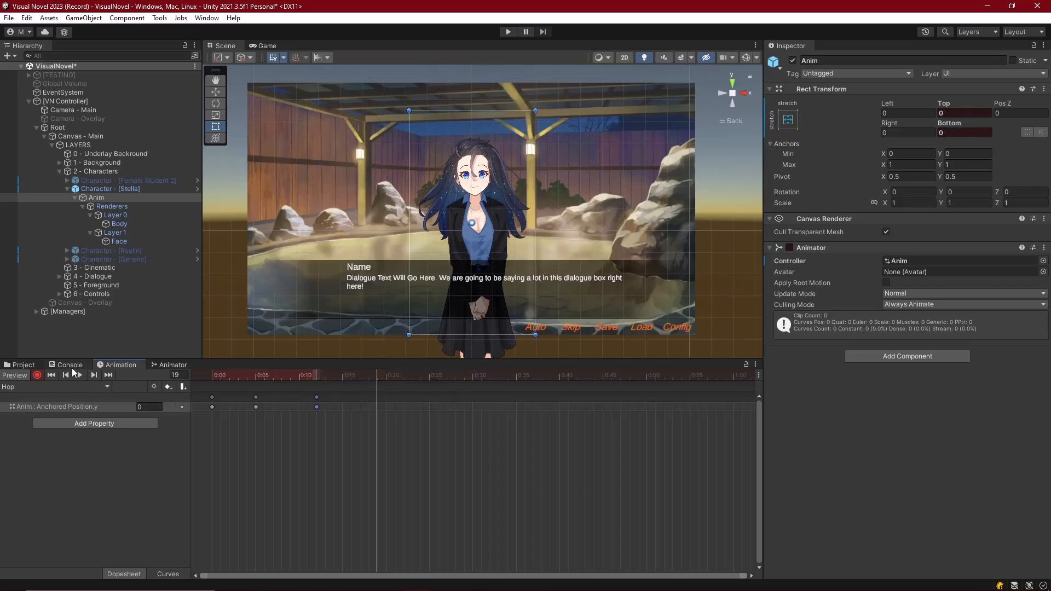
pyautogui.click(79, 376)
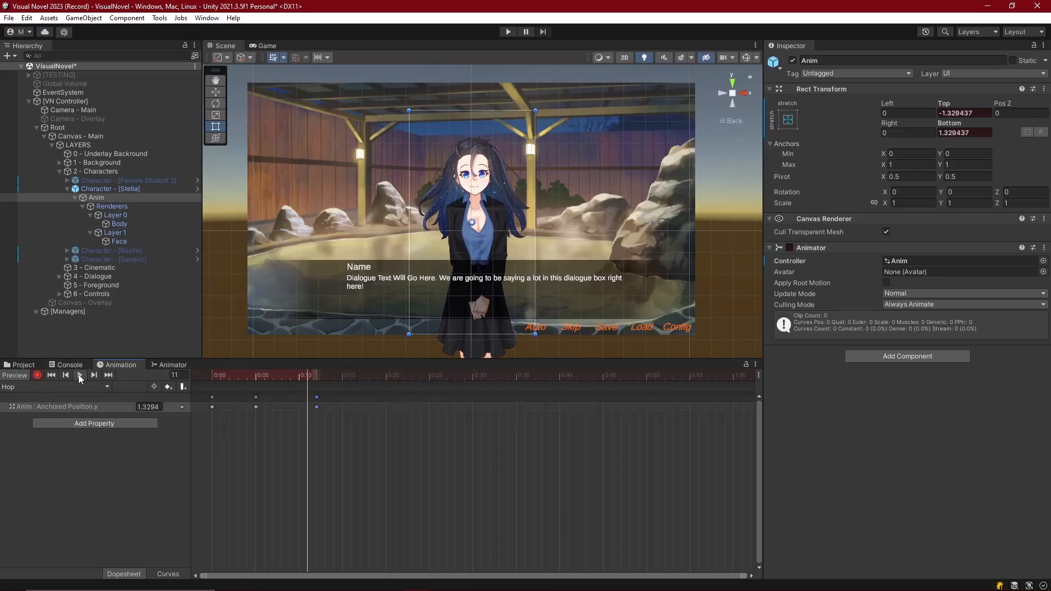
pyautogui.click(79, 376)
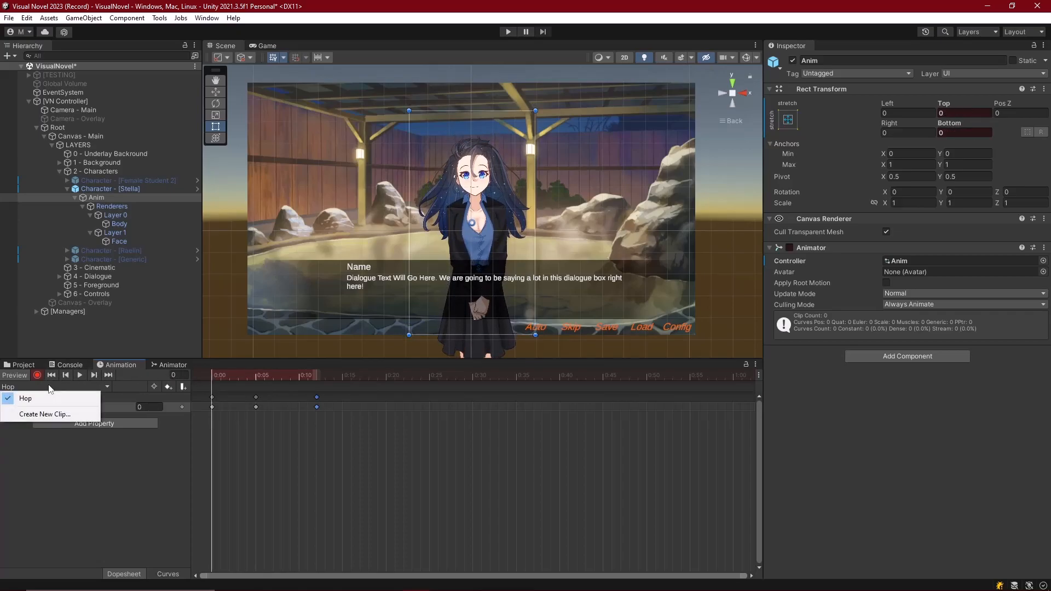
# Step: Create the Shiver clip and key Anchored Position.x at -5
pyautogui.click(44, 414)
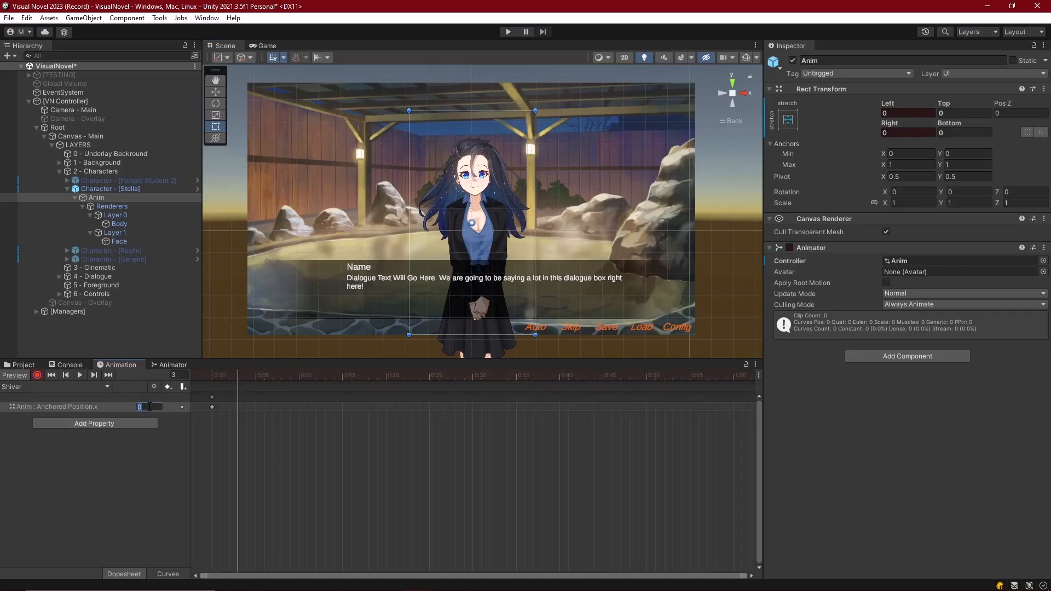
pyautogui.write('-5')
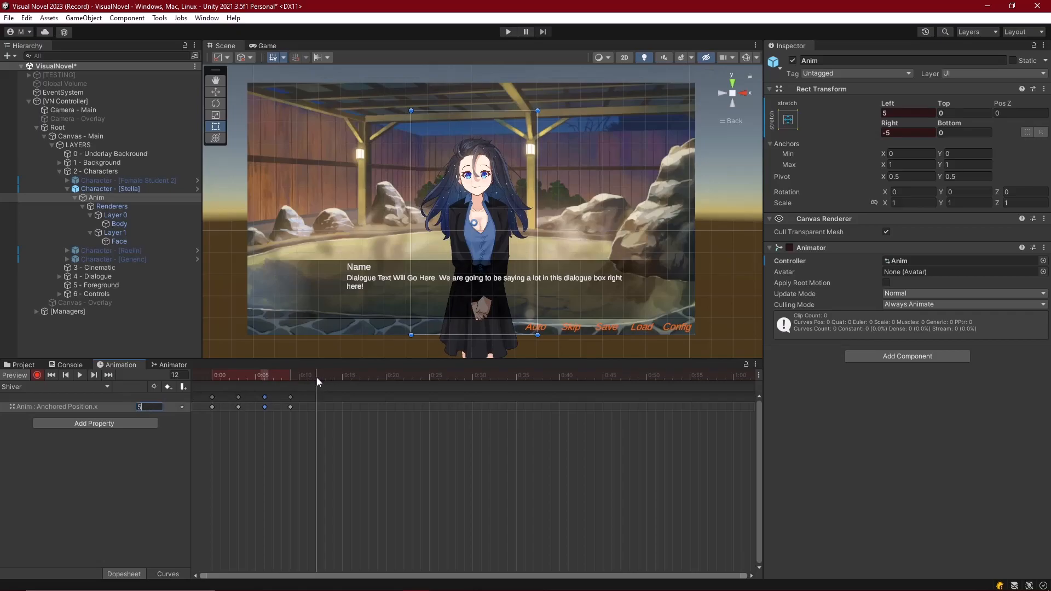
pyautogui.moveTo(266, 401)
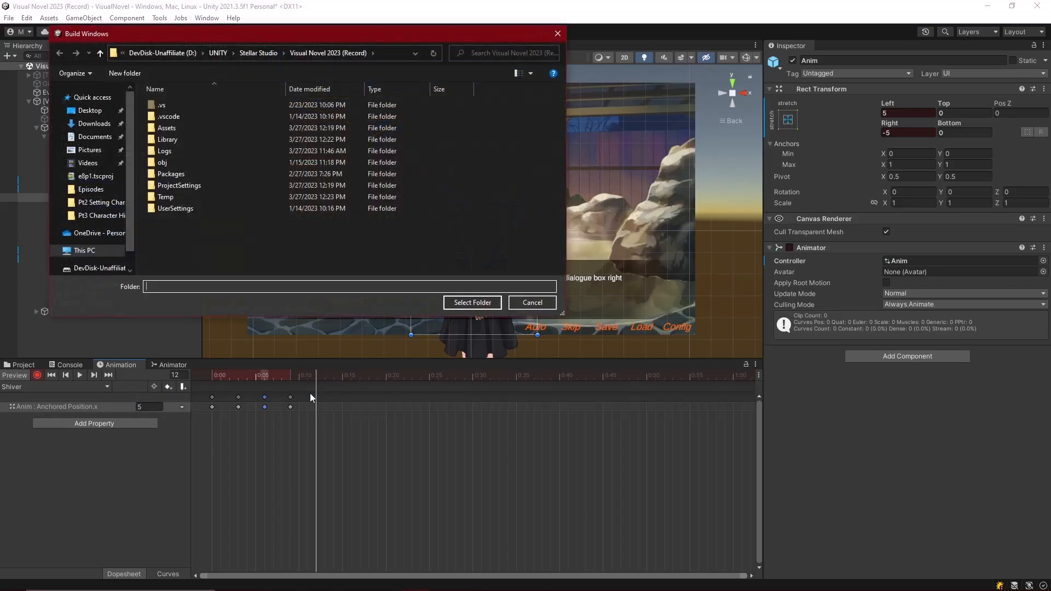
pyautogui.click(532, 302)
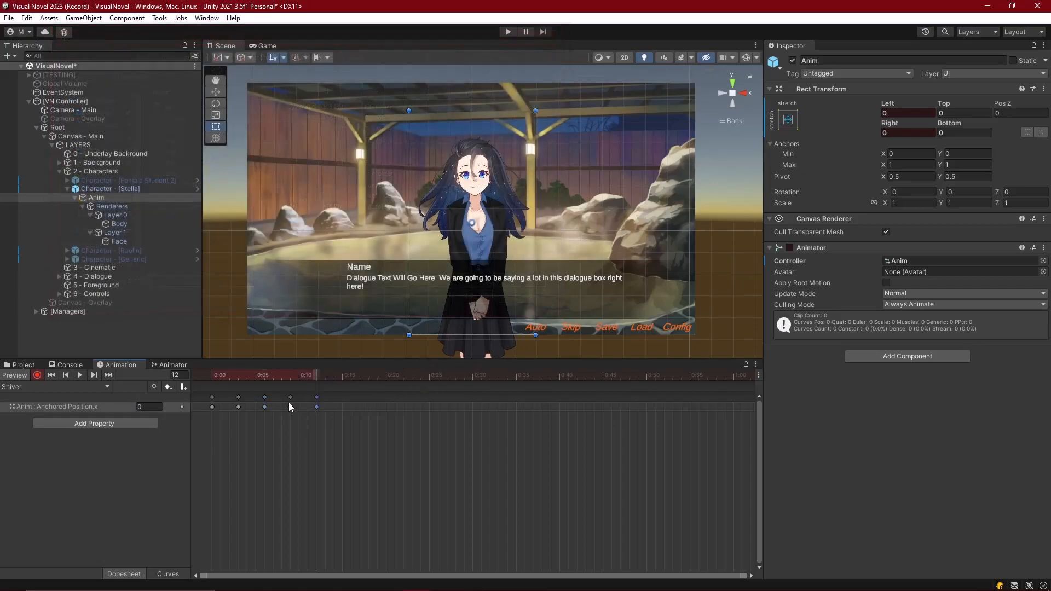
pyautogui.click(94, 376)
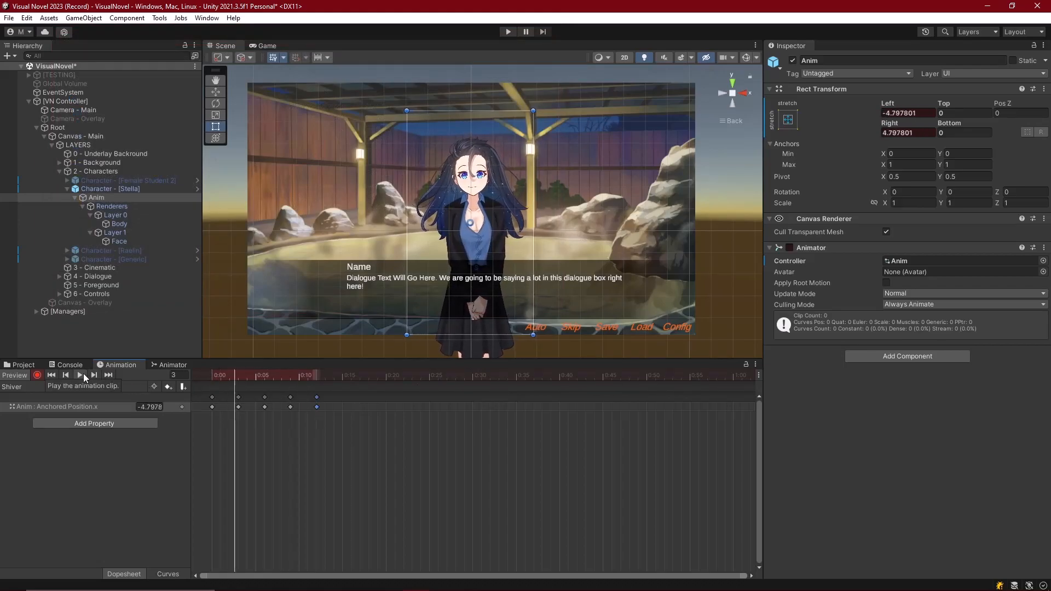
# Step: Move a Shiver keyframe to frame 8, key x at 5, and preview the shake
pyautogui.click(80, 374)
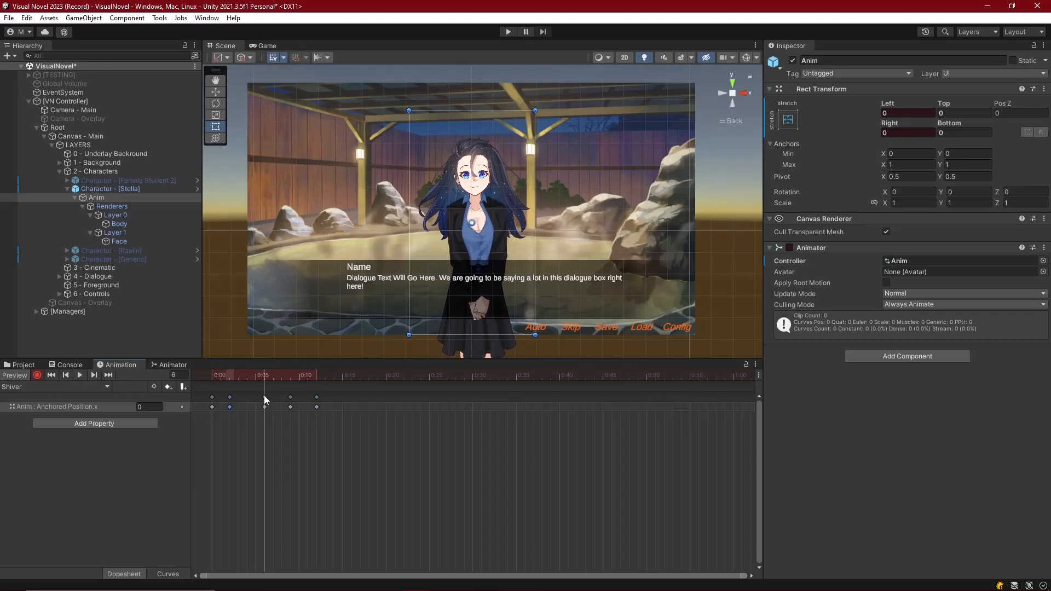
pyautogui.moveTo(264, 374); pyautogui.dragTo(280, 375)
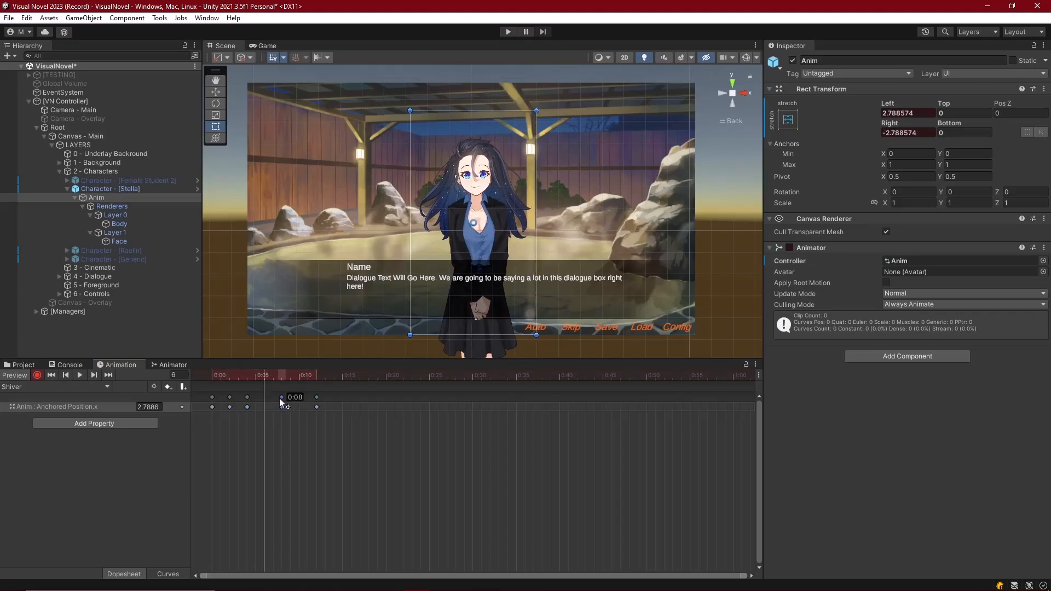
pyautogui.write('5')
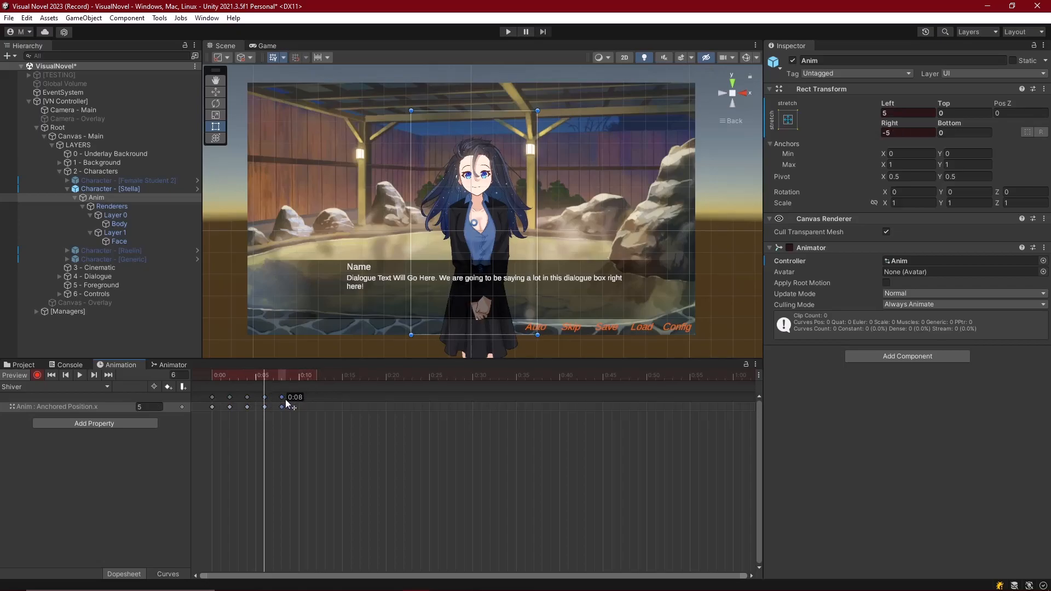
pyautogui.click(79, 374)
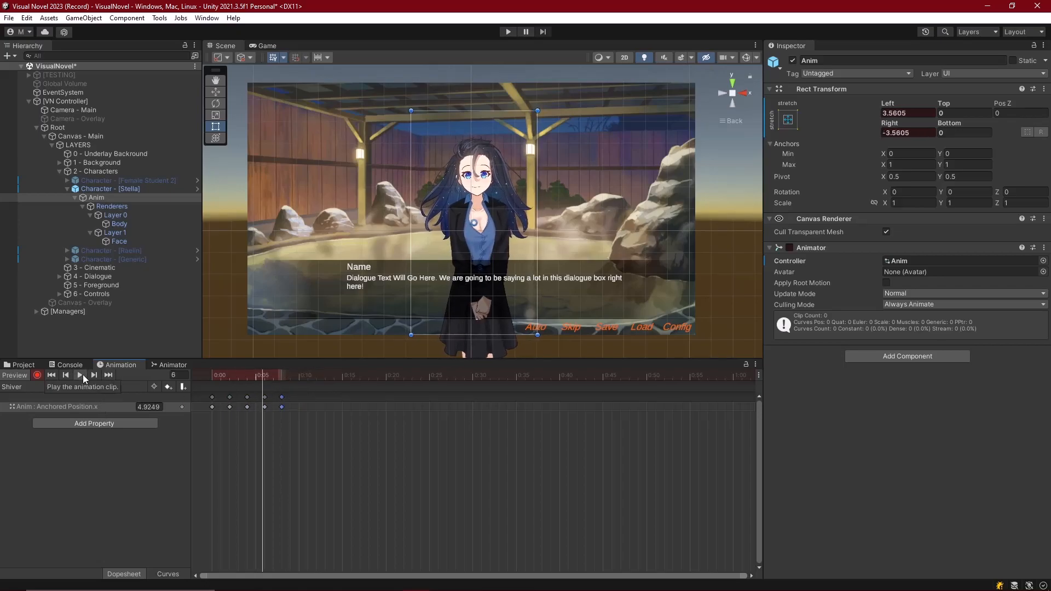
pyautogui.click(79, 374)
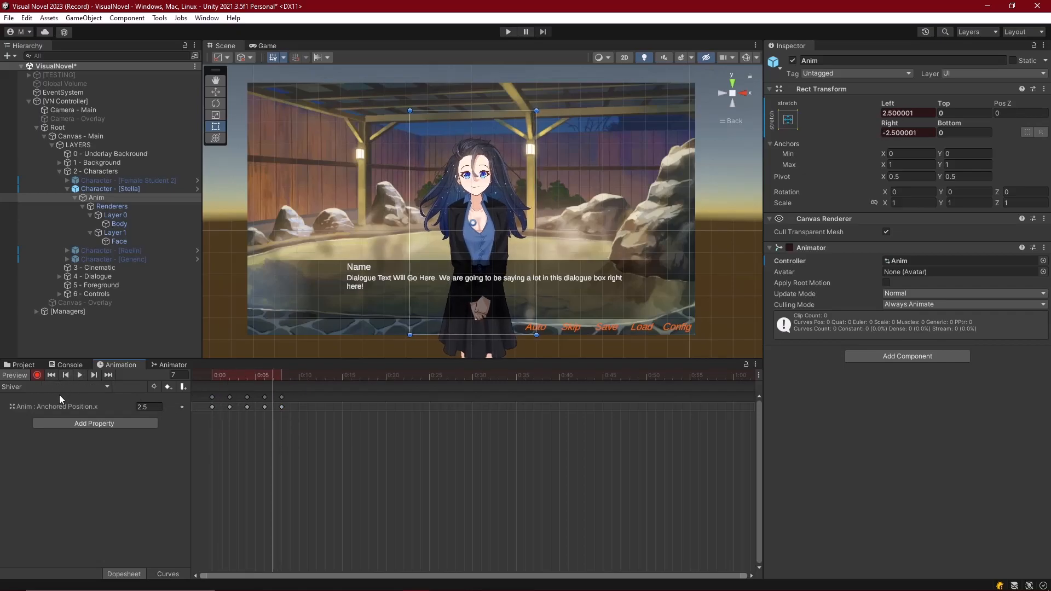
# Step: Review the Shiver state in the Anim controller graph, then reselect Stella's Anim
pyautogui.click(172, 364)
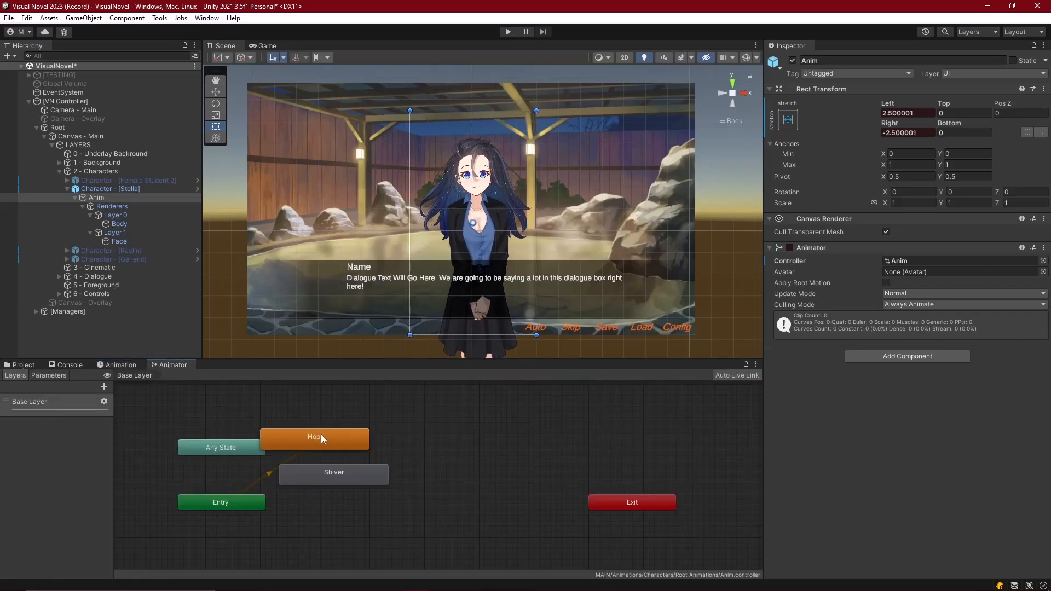
pyautogui.click(334, 471)
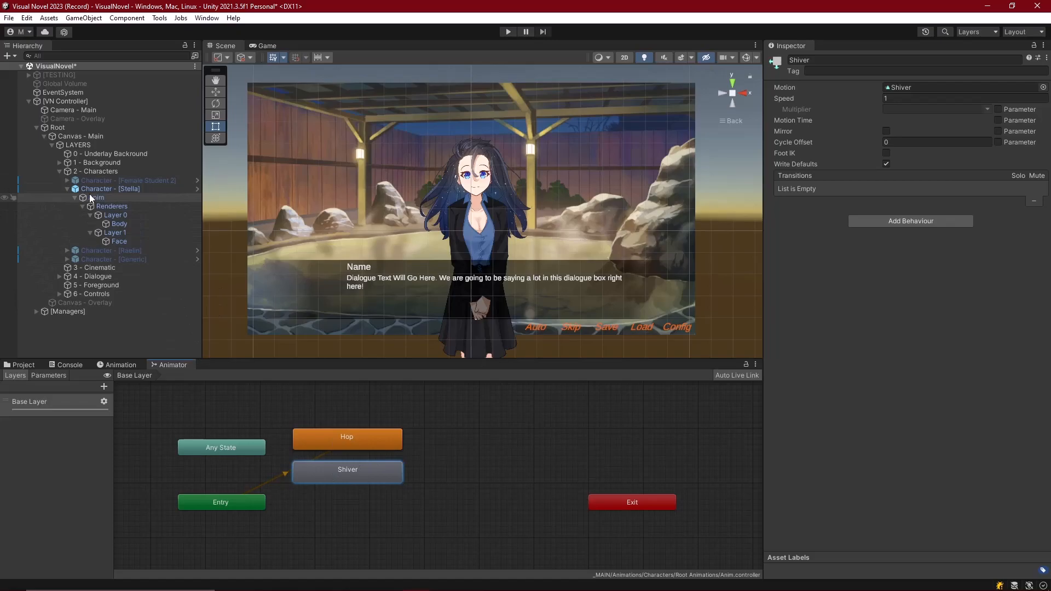
pyautogui.click(96, 197)
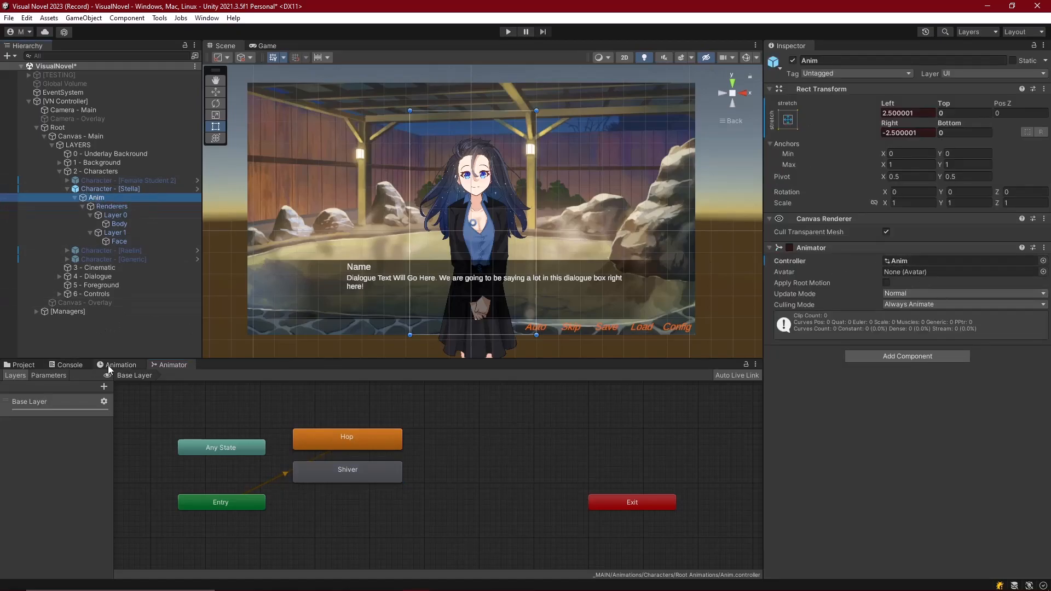
pyautogui.click(120, 364)
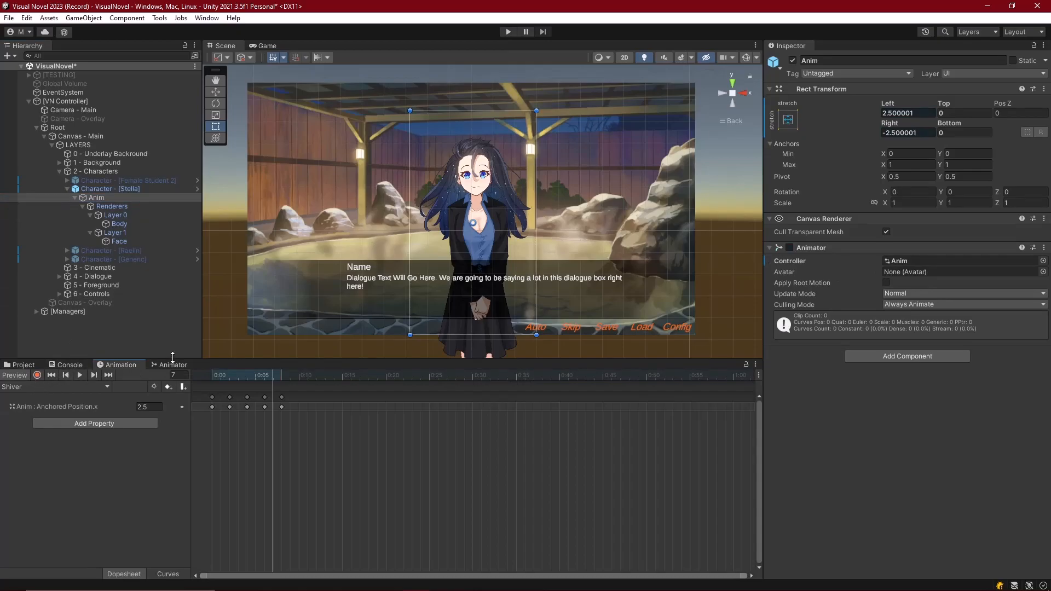
pyautogui.click(173, 364)
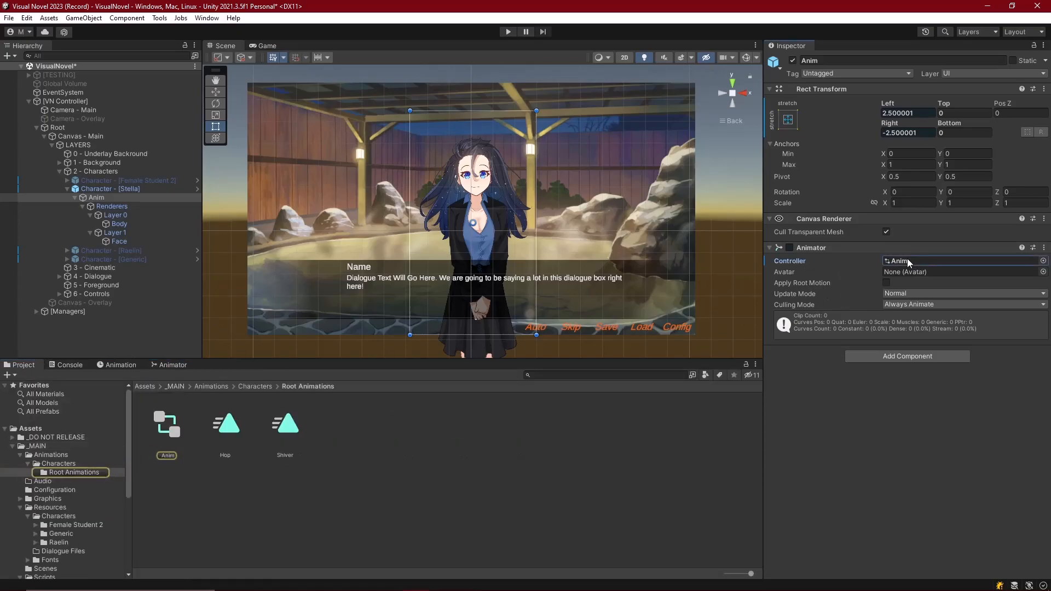
pyautogui.moveTo(168, 444)
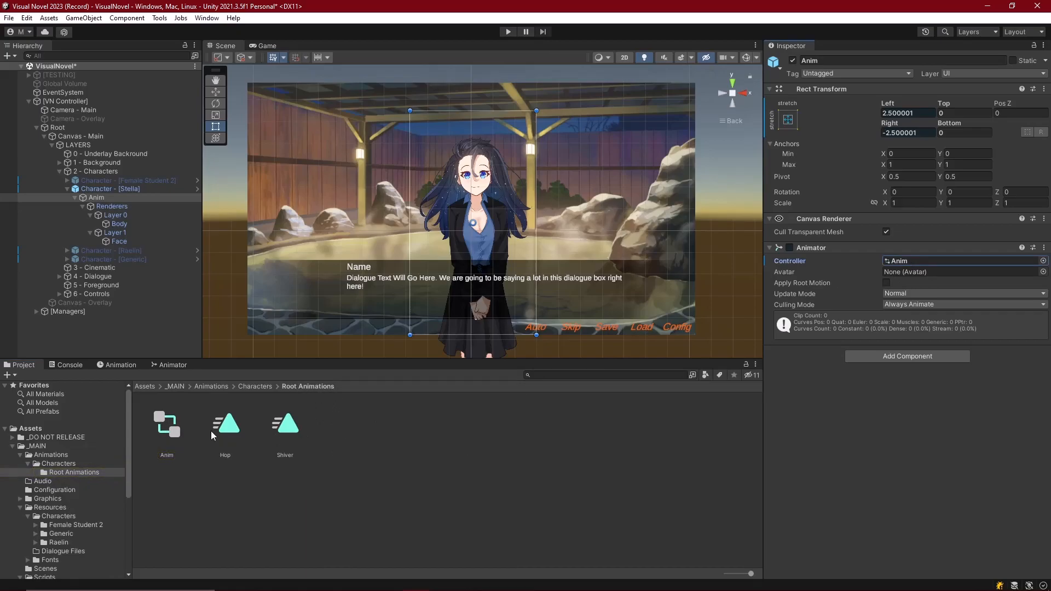
pyautogui.moveTo(279, 407)
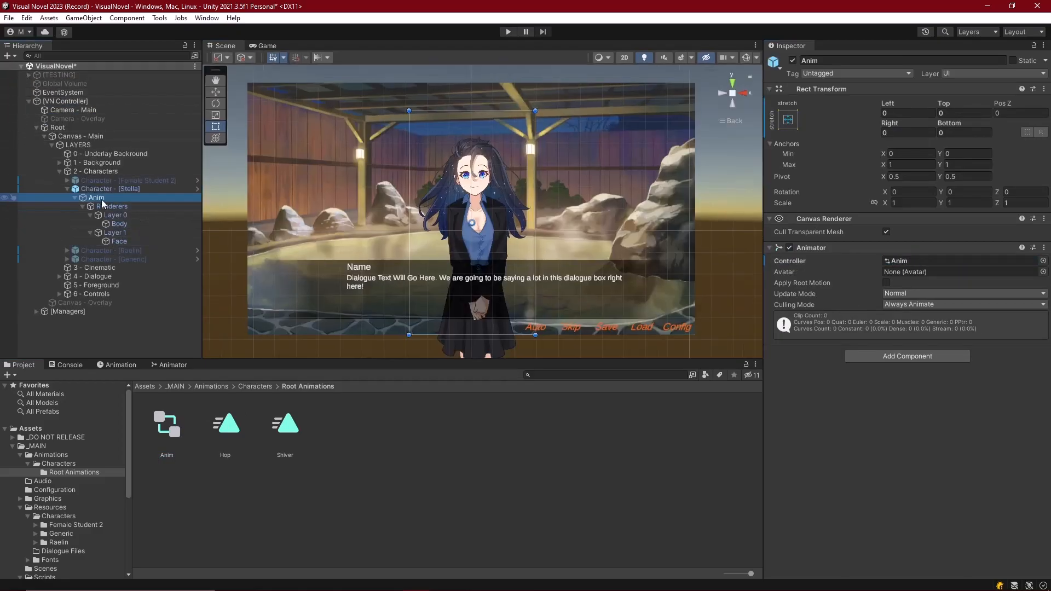
pyautogui.doubleClick(111, 188)
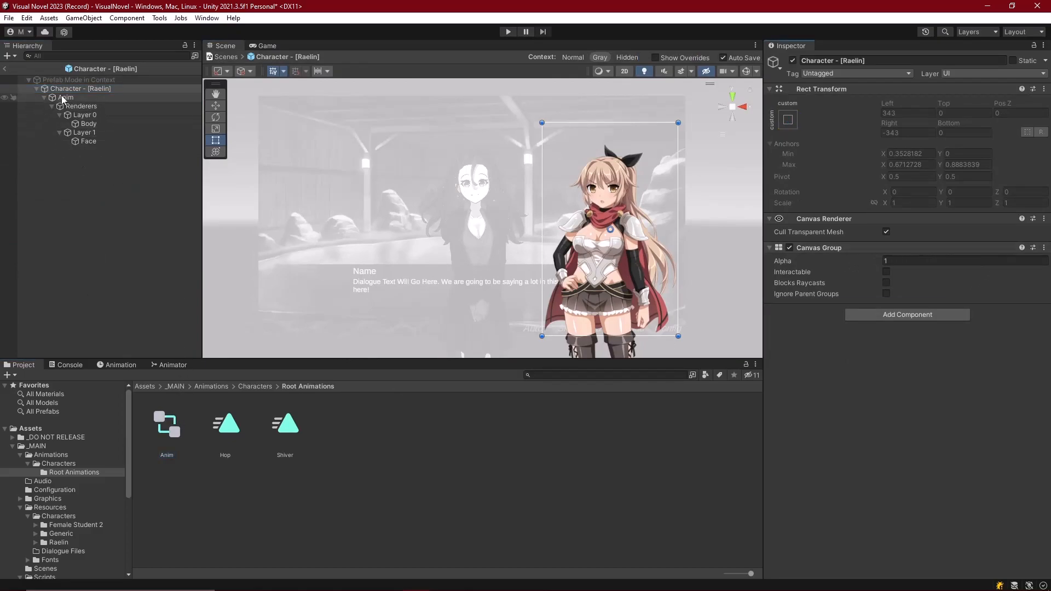
pyautogui.click(65, 97)
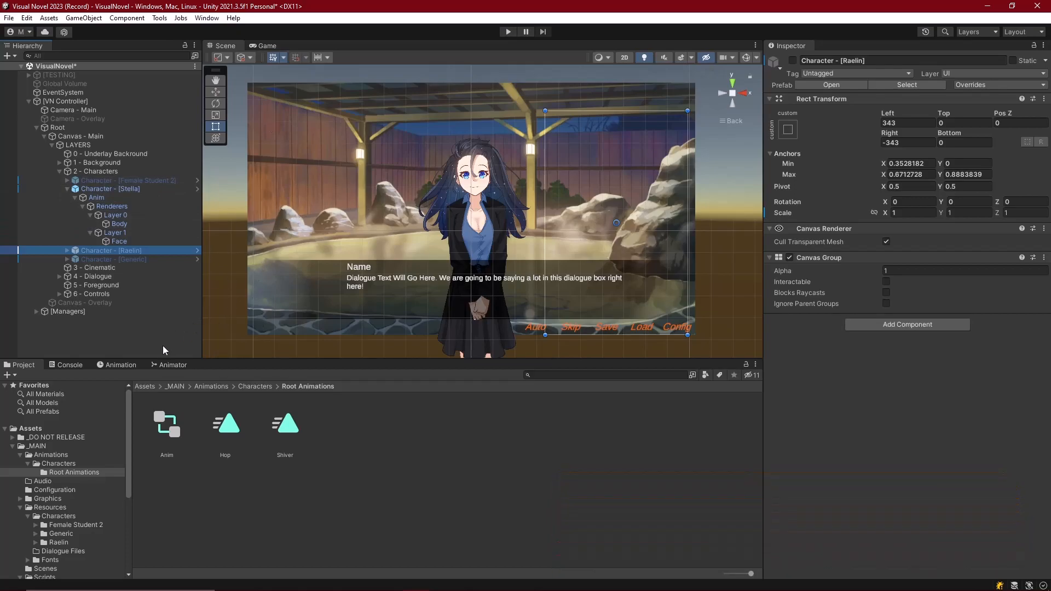
# Step: Add a Hop trigger parameter to the Anim controller's Base Layer
pyautogui.click(172, 364)
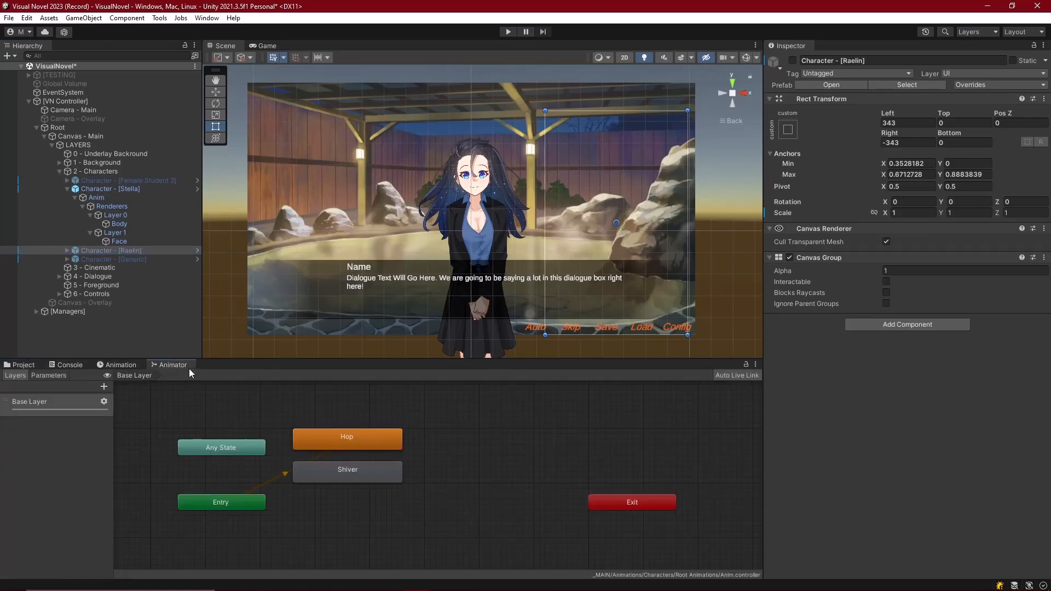
pyautogui.click(103, 387)
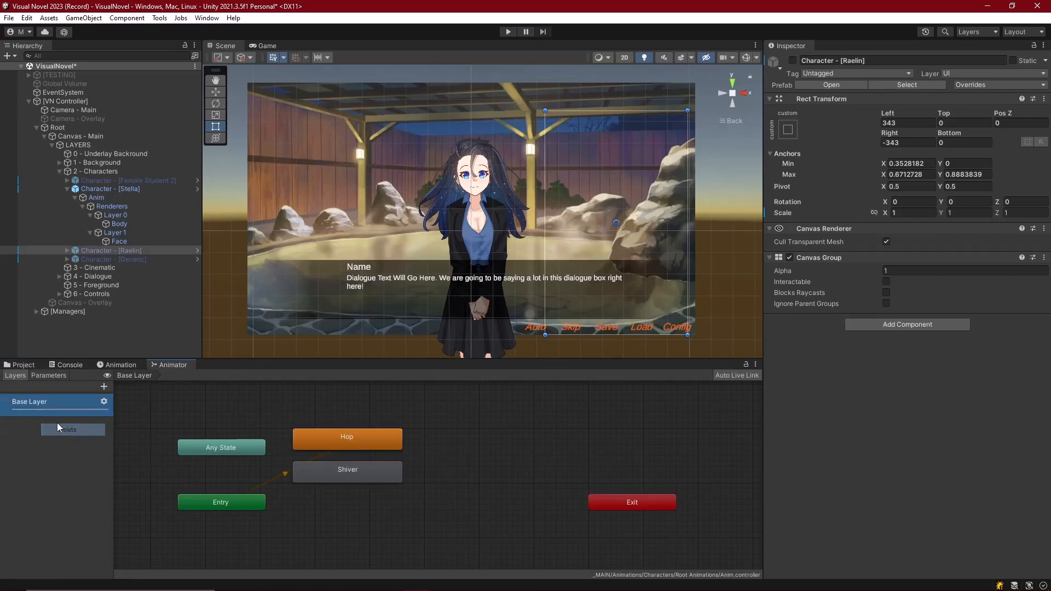
pyautogui.click(100, 387)
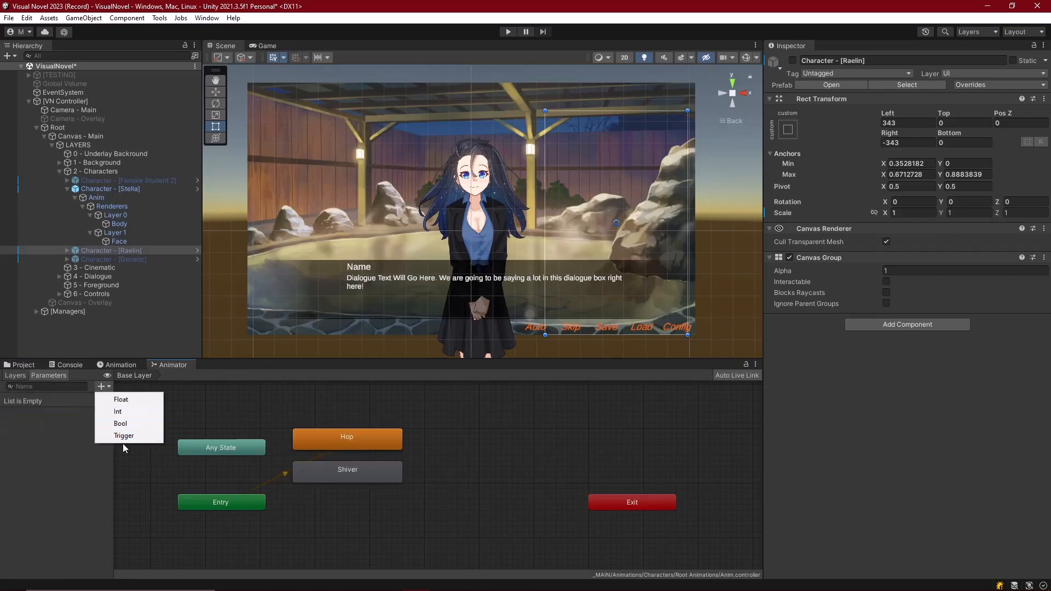
pyautogui.click(123, 436)
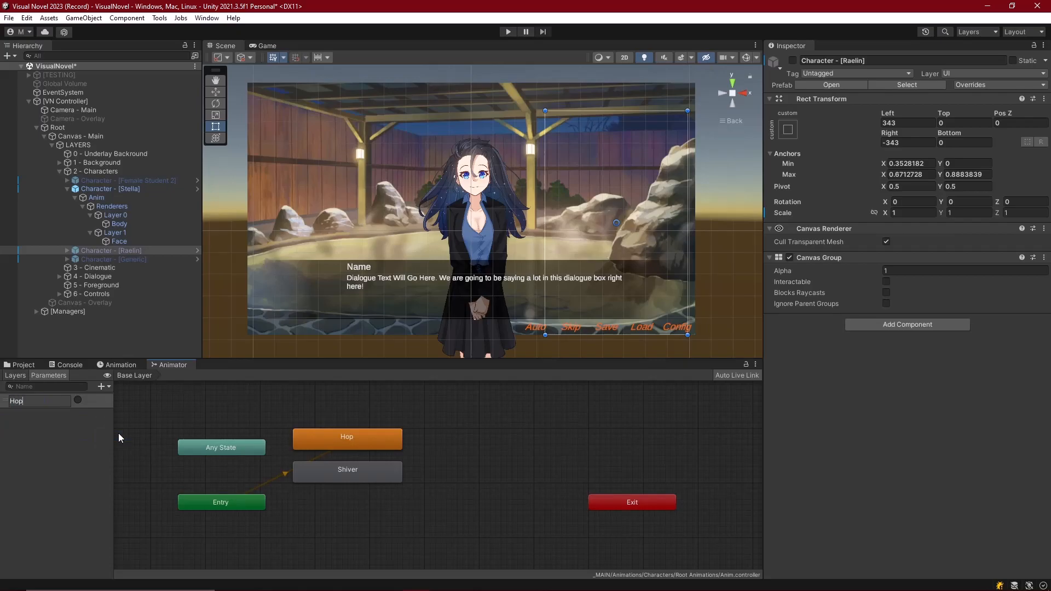
pyautogui.click(40, 400)
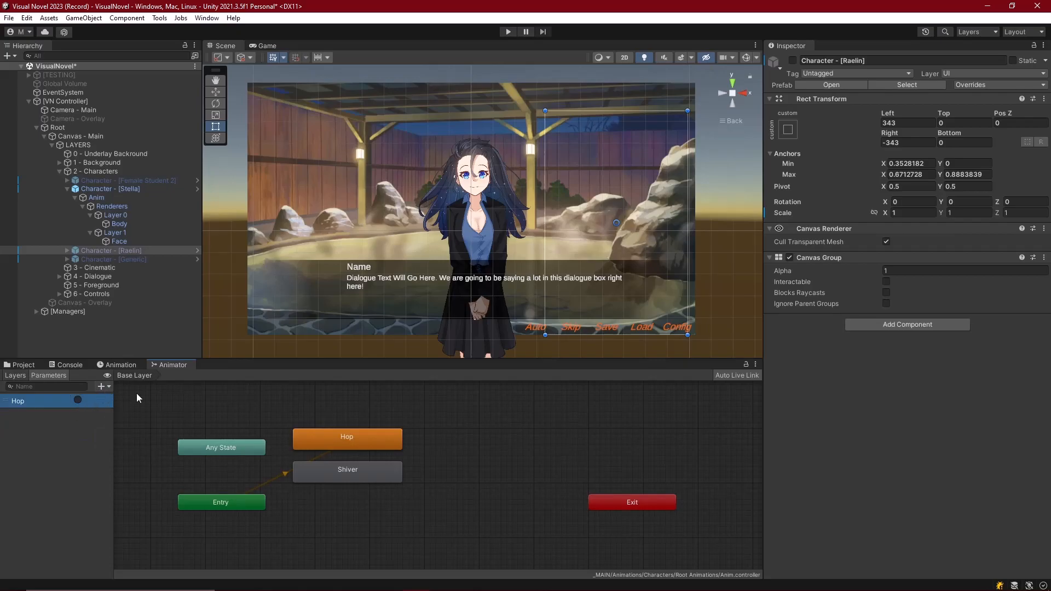
# Step: Make an Any State-to-Hop transition conditioned on Hop, and add a Shiver trigger
pyautogui.rightClick(221, 448)
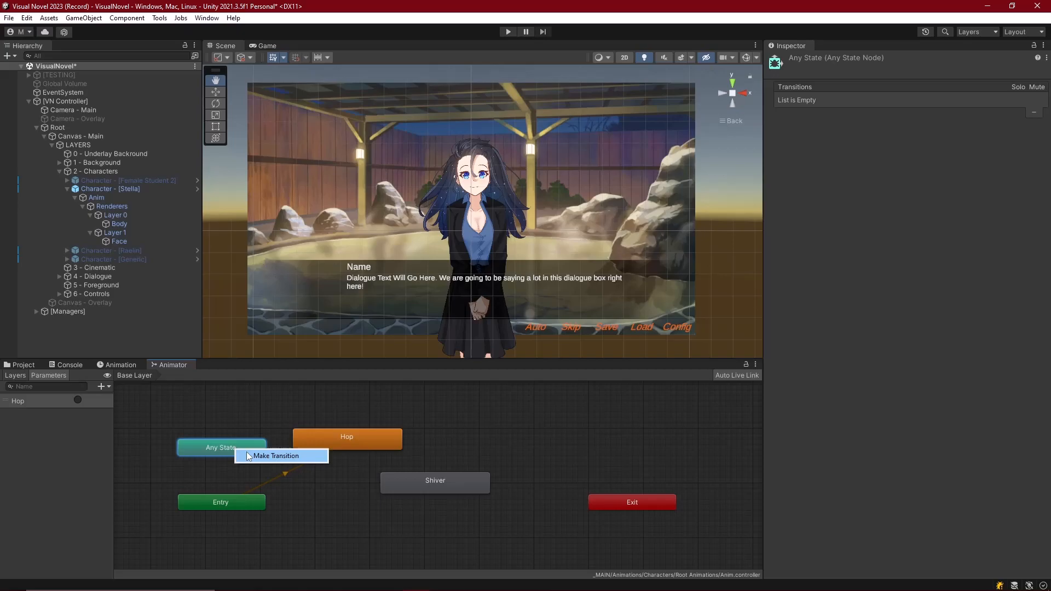
pyautogui.moveTo(266, 459)
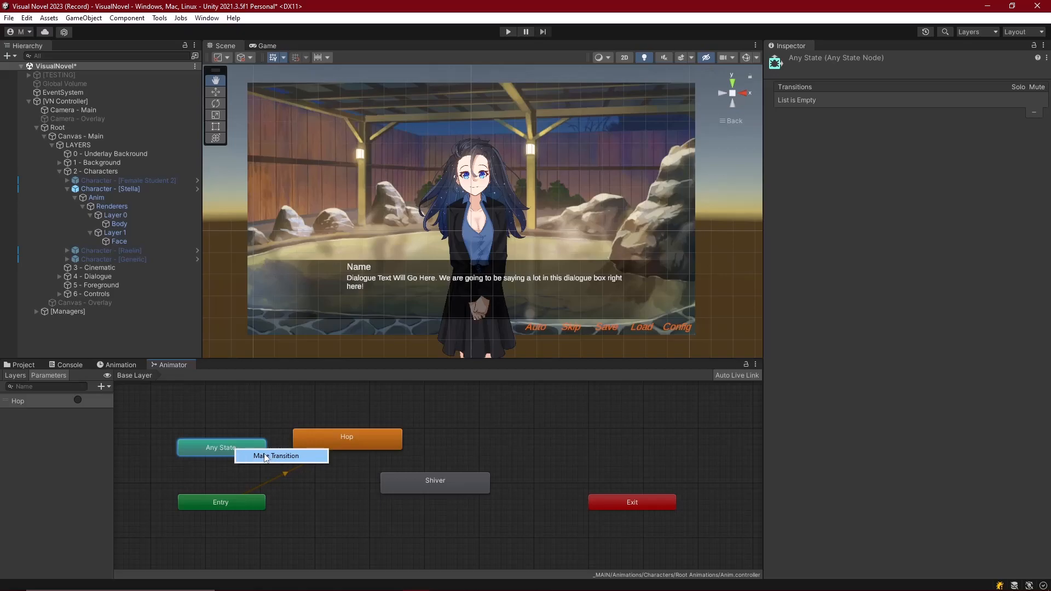
pyautogui.moveTo(271, 463)
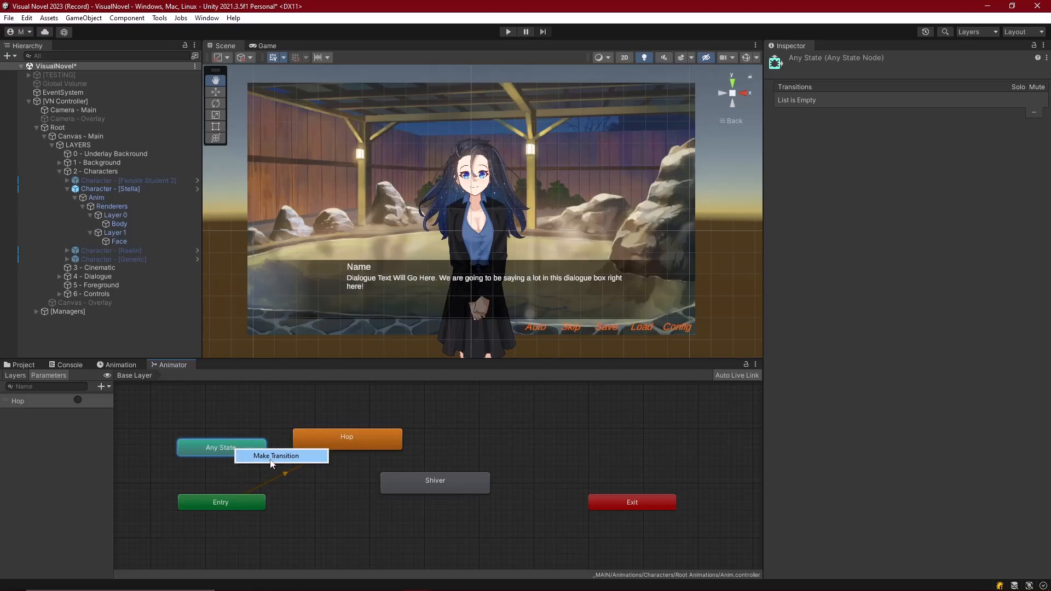
pyautogui.click(275, 456)
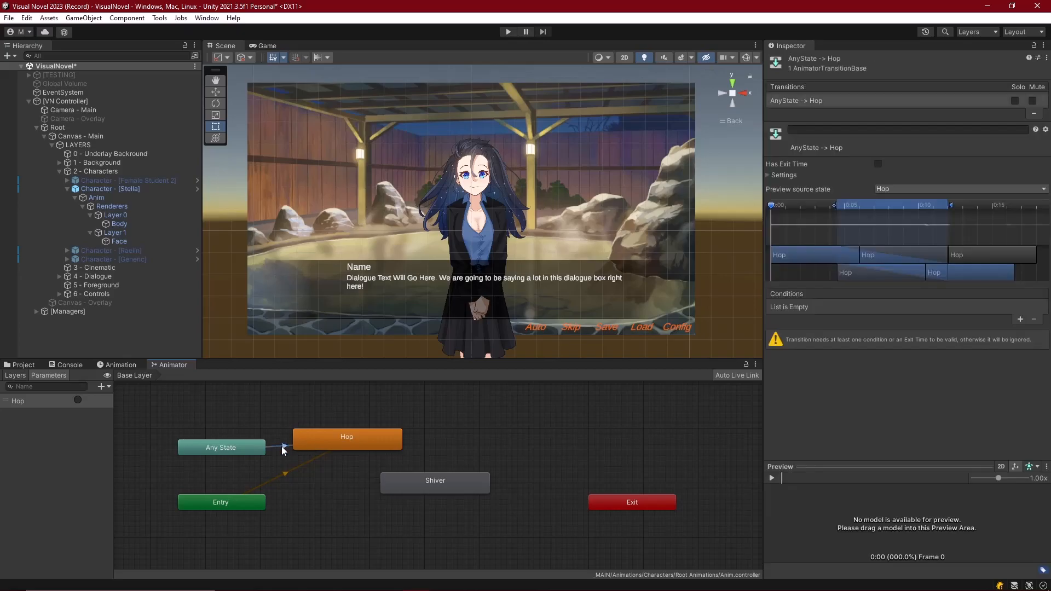
pyautogui.click(1020, 320)
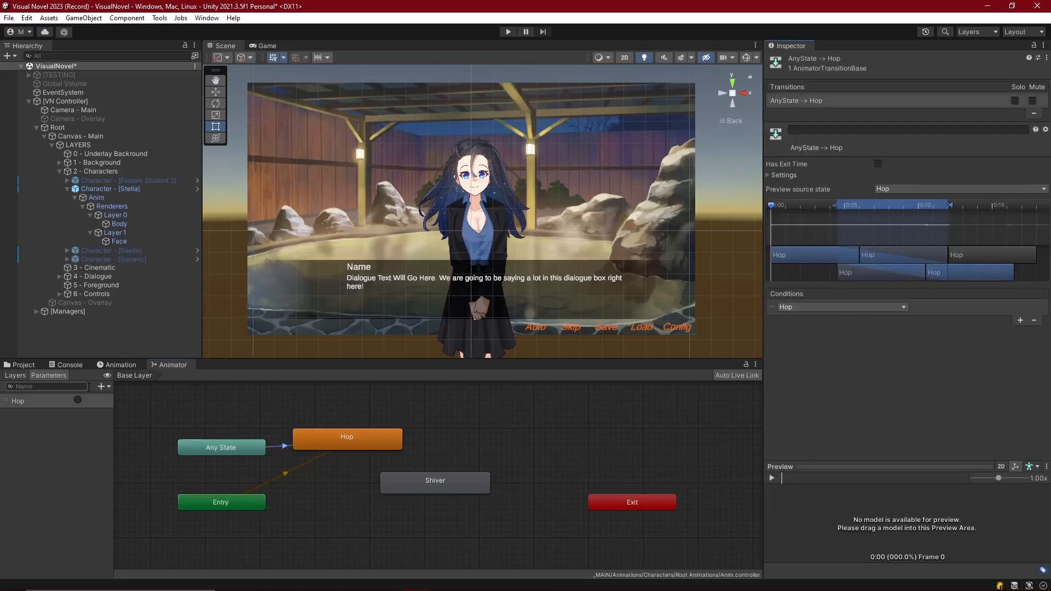
pyautogui.click(99, 387)
pyautogui.write('Shiver')
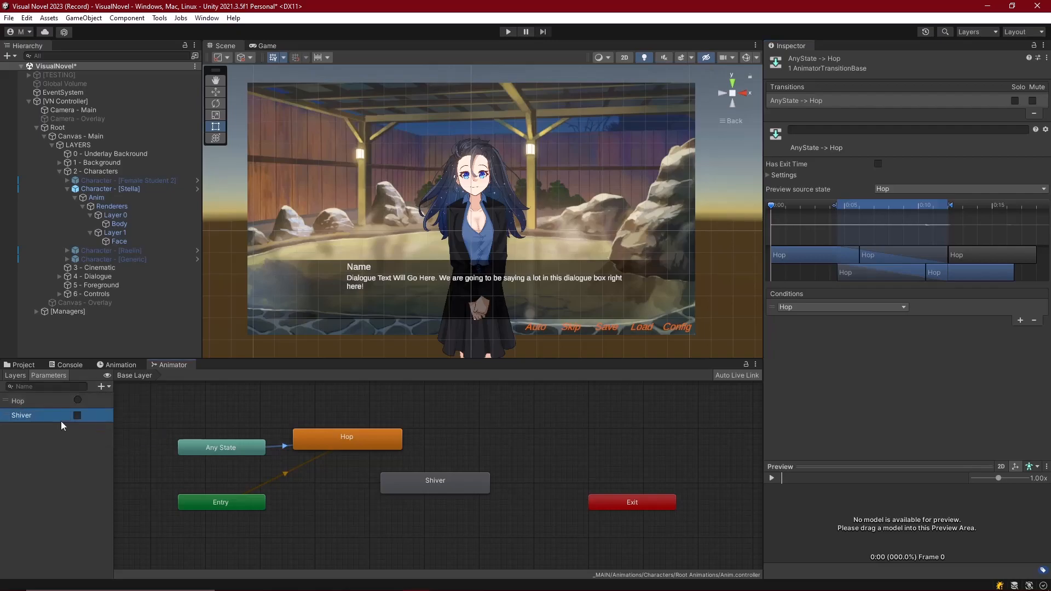
pyautogui.click(347, 436)
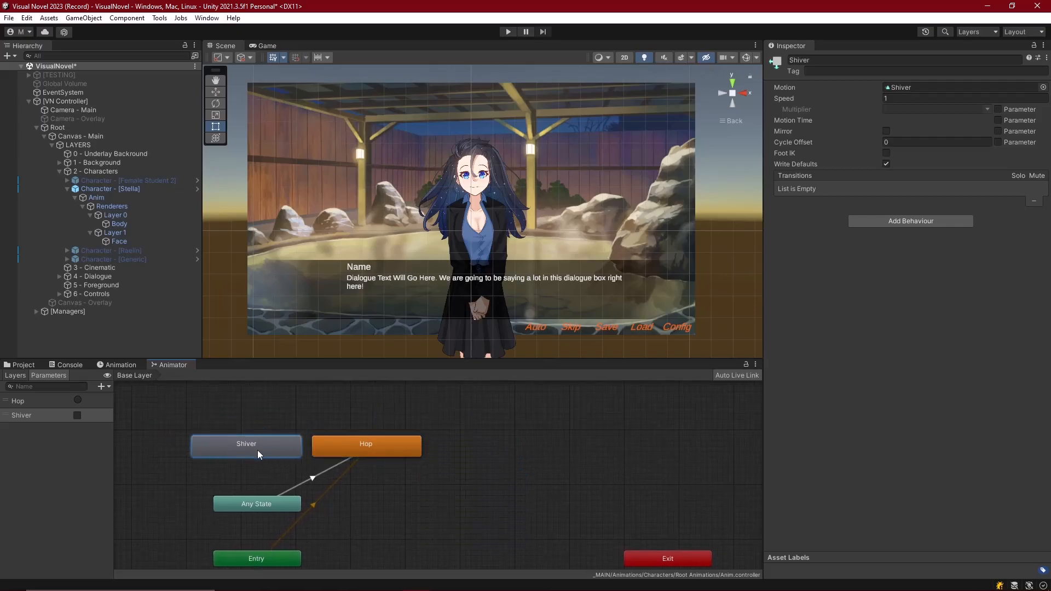
pyautogui.moveTo(253, 438)
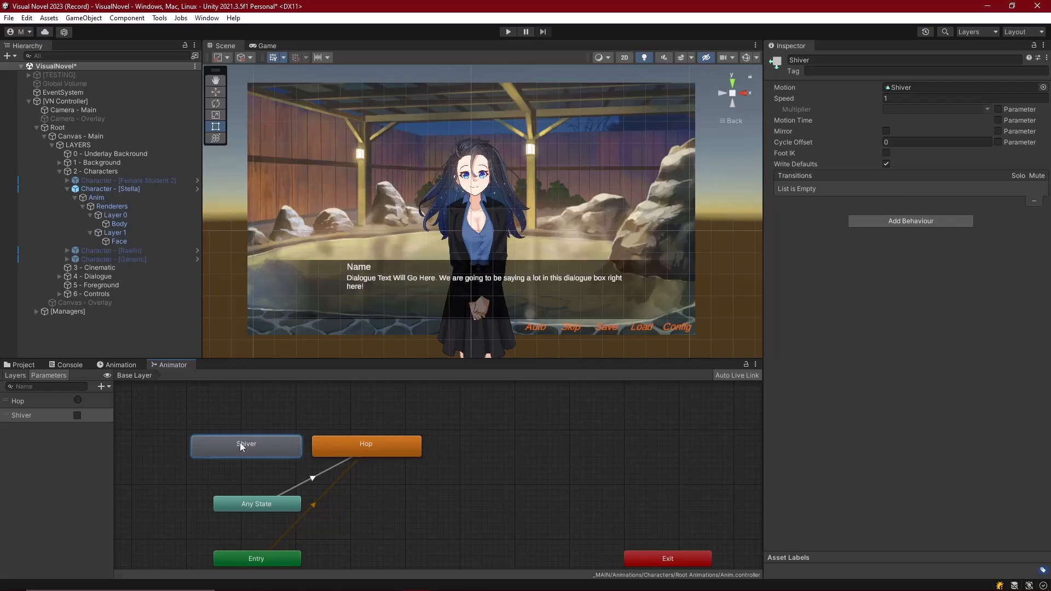
pyautogui.moveTo(265, 445)
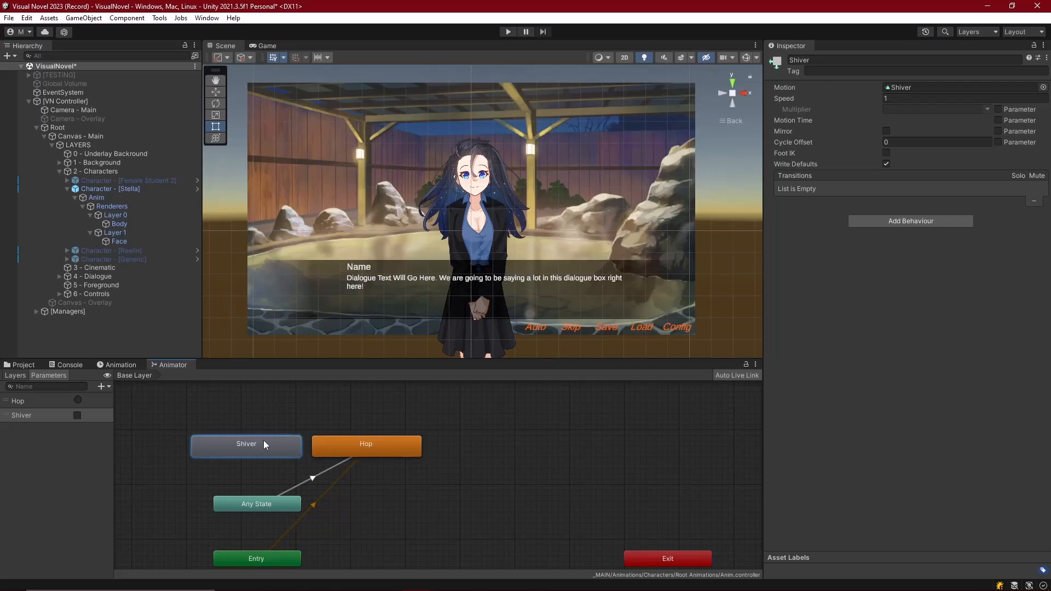
pyautogui.moveTo(271, 448)
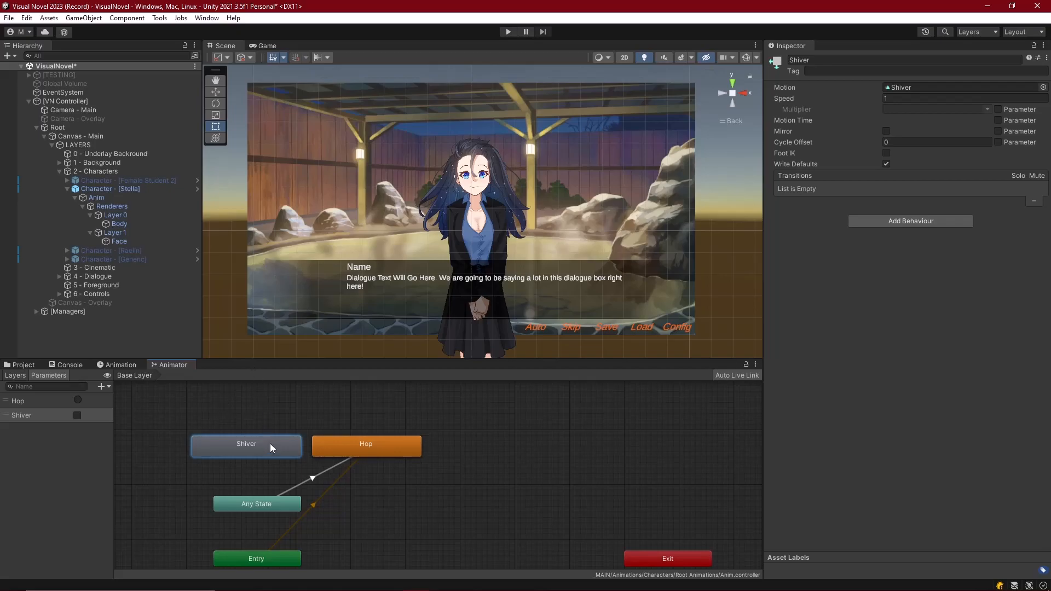
# Step: Create a Default clip for Anim with Anchored Position keyed at frames 0 and 30
pyautogui.click(121, 364)
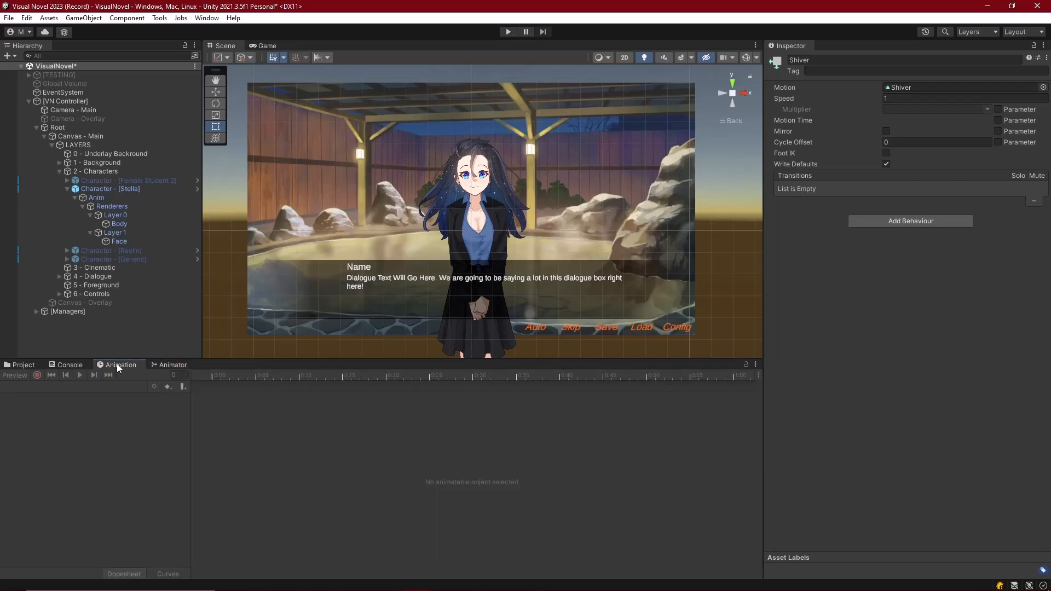
pyautogui.click(96, 197)
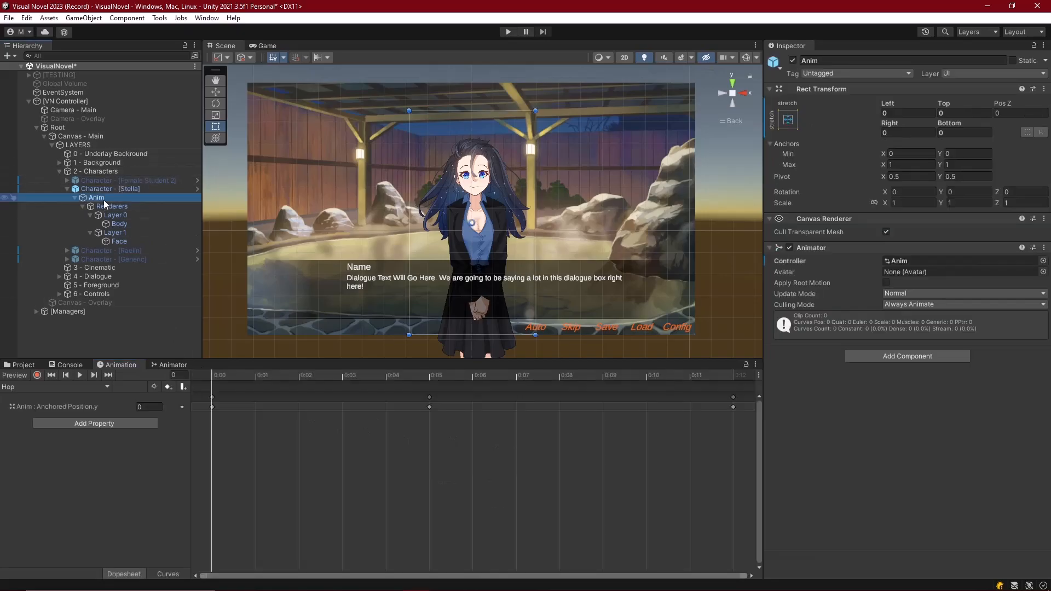
pyautogui.click(57, 387)
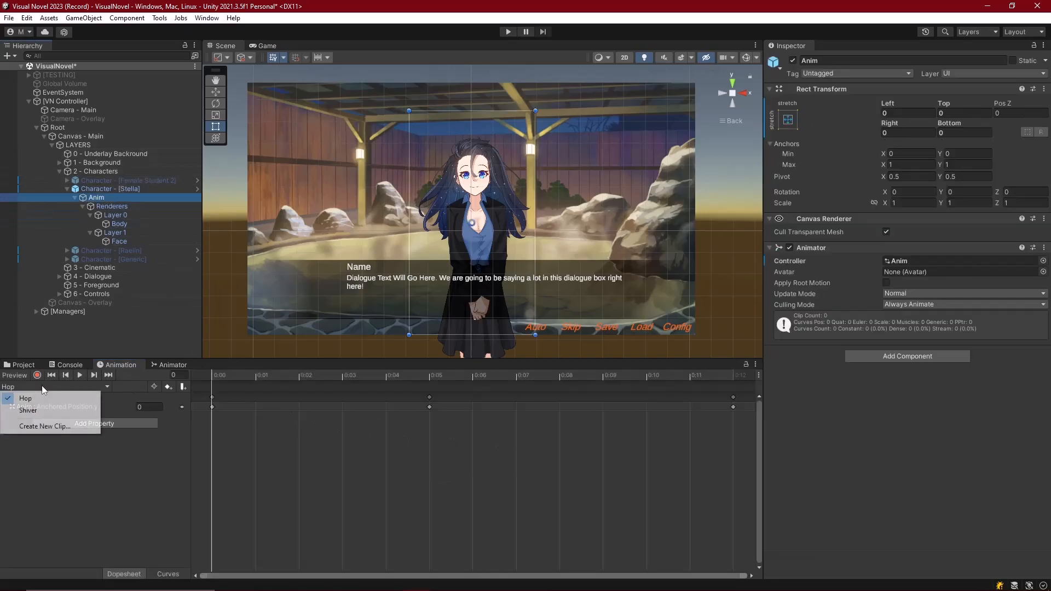
pyautogui.click(44, 426)
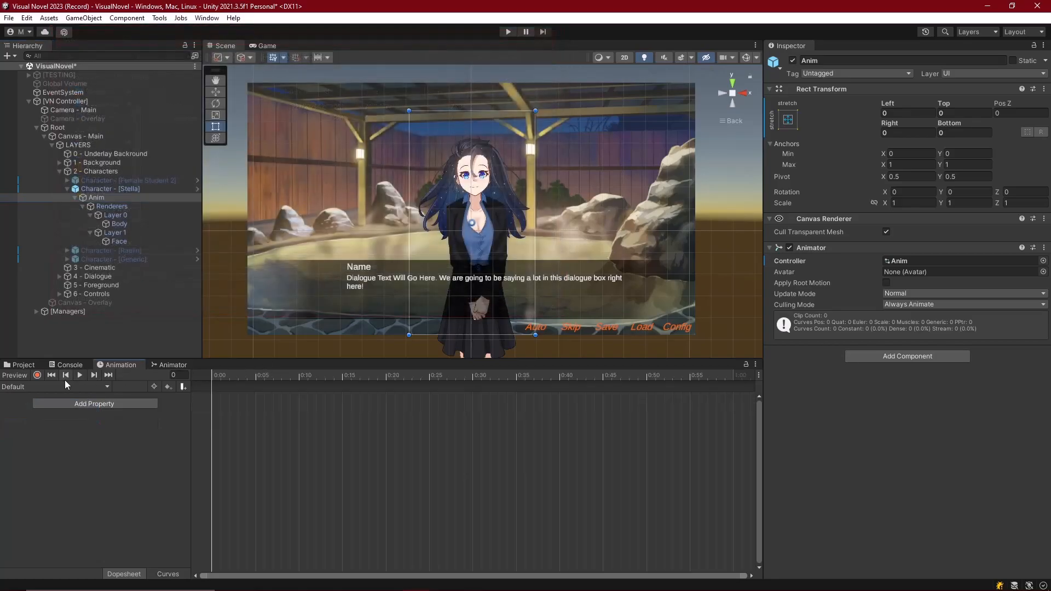
pyautogui.moveTo(135, 380)
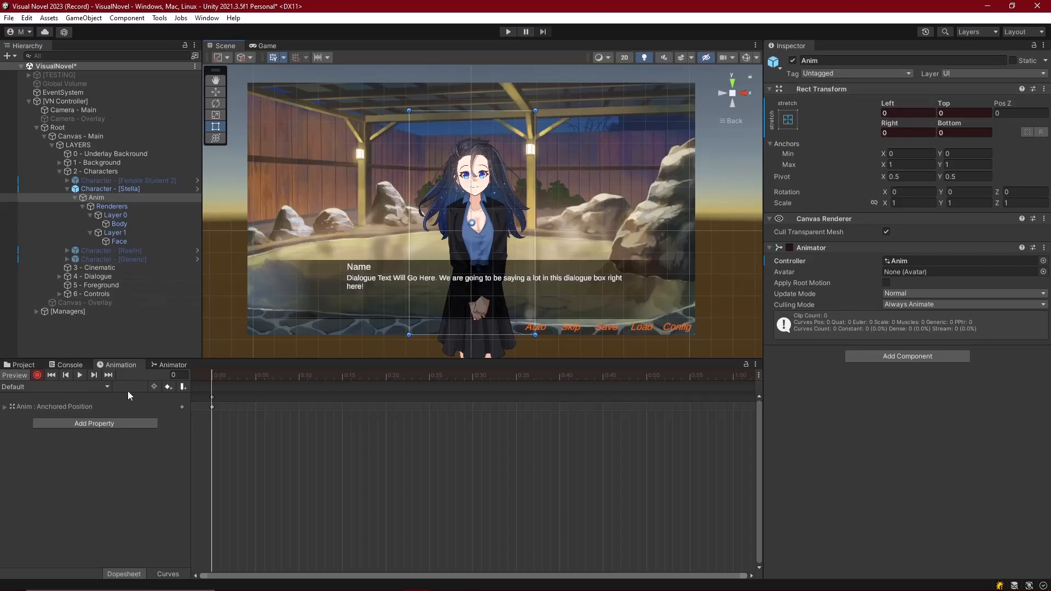
pyautogui.moveTo(503, 385)
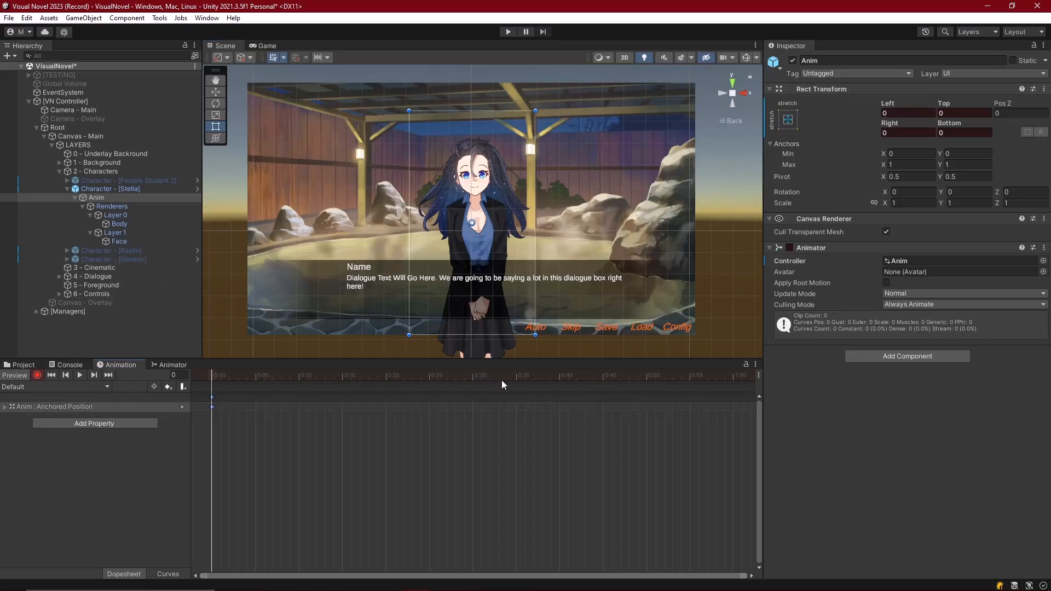
pyautogui.click(472, 375)
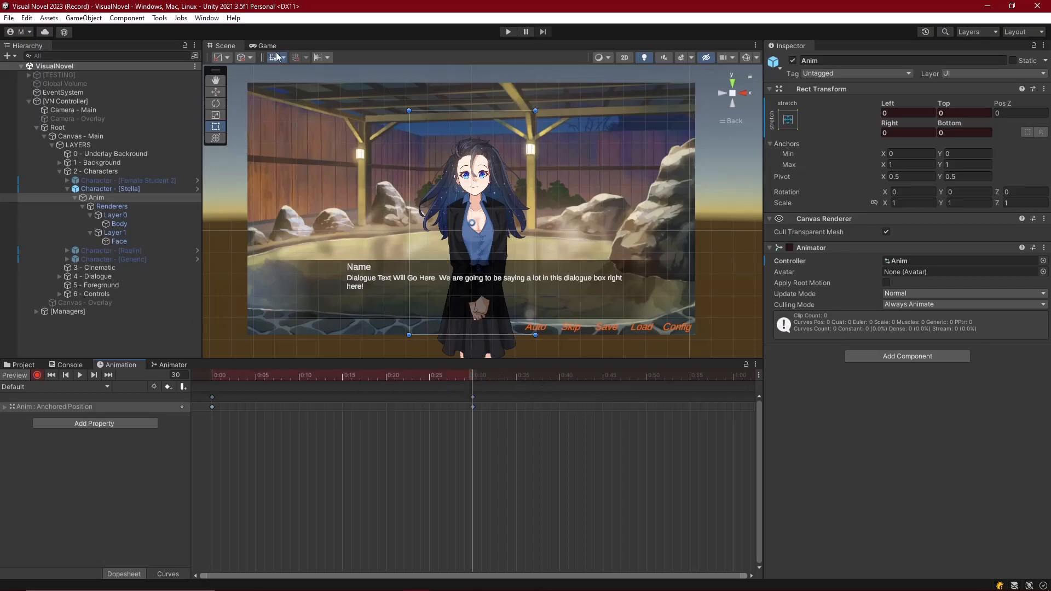
pyautogui.click(172, 364)
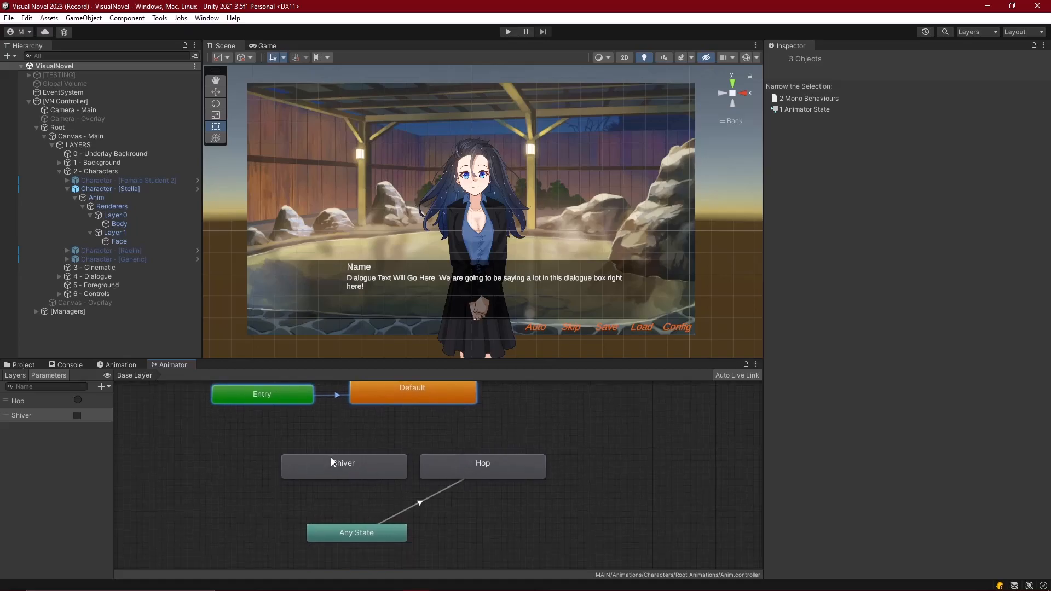
# Step: Link Any State to Shiver via the Shiver trigger, and Shiver and Hop back to Default
pyautogui.click(356, 532)
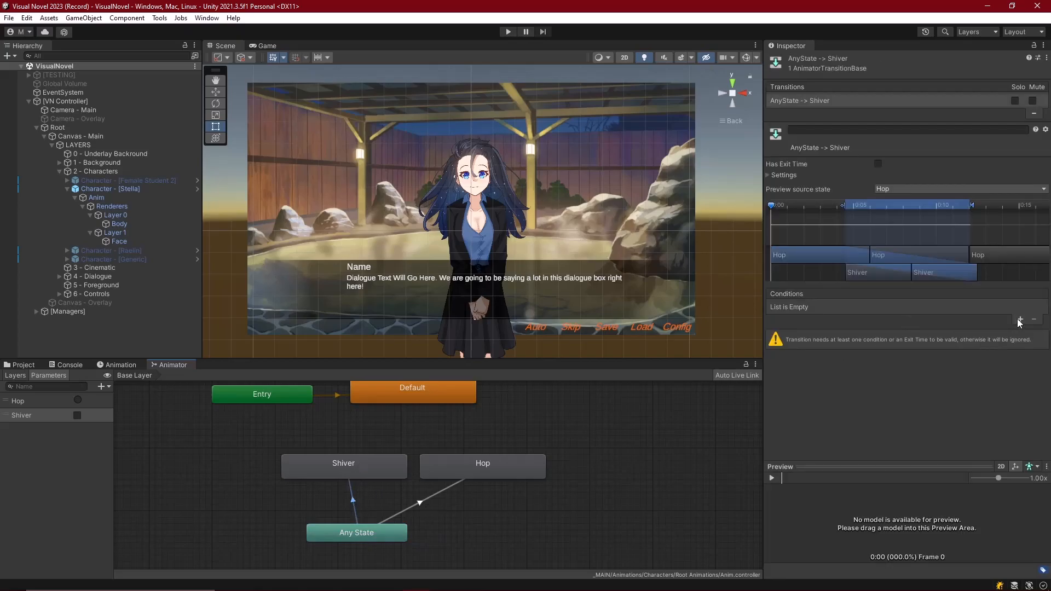
pyautogui.click(1019, 321)
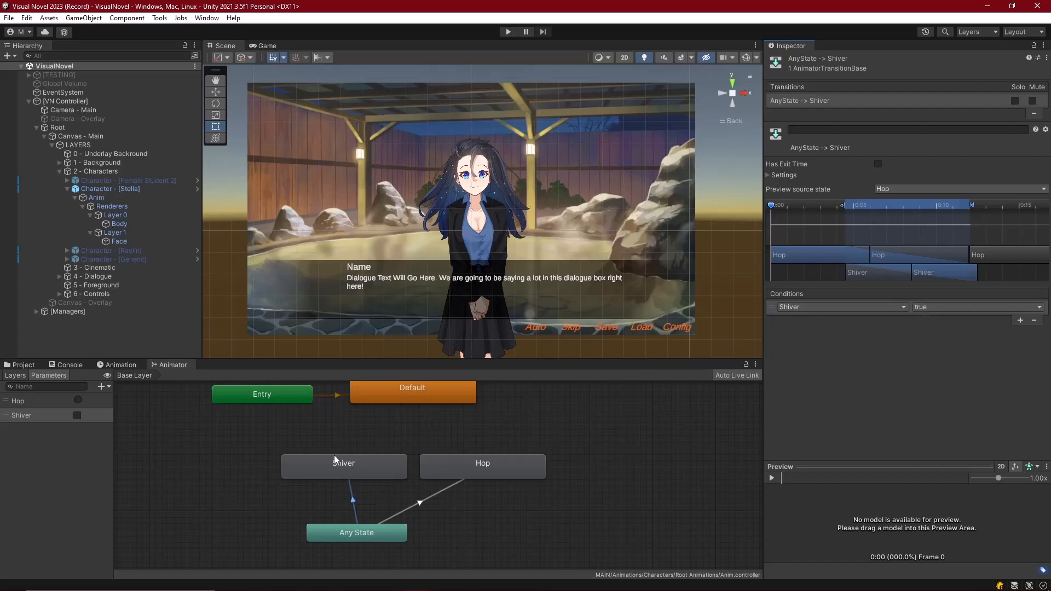
pyautogui.click(344, 463)
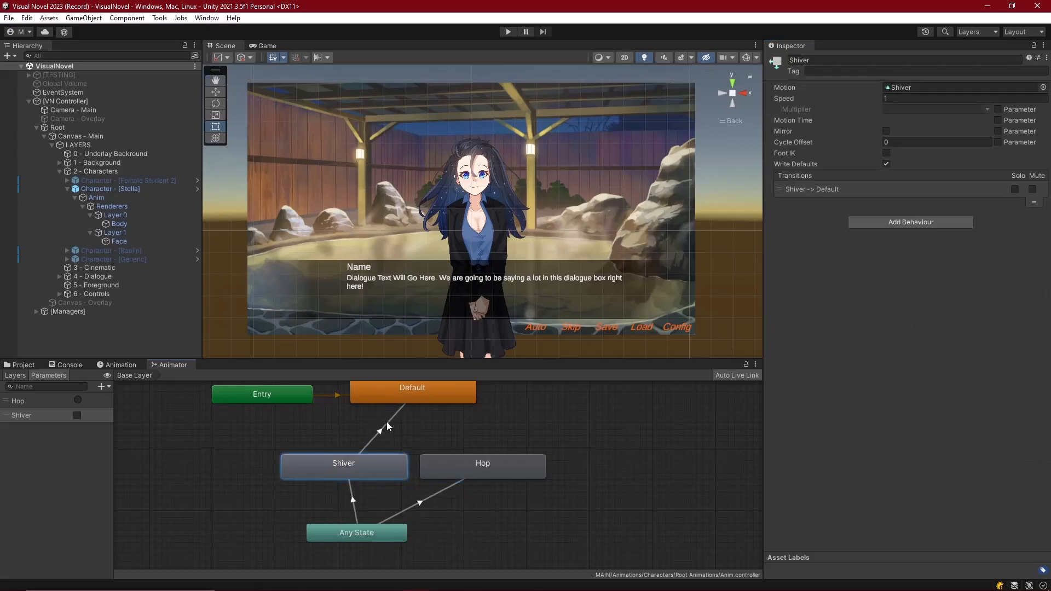
pyautogui.click(385, 426)
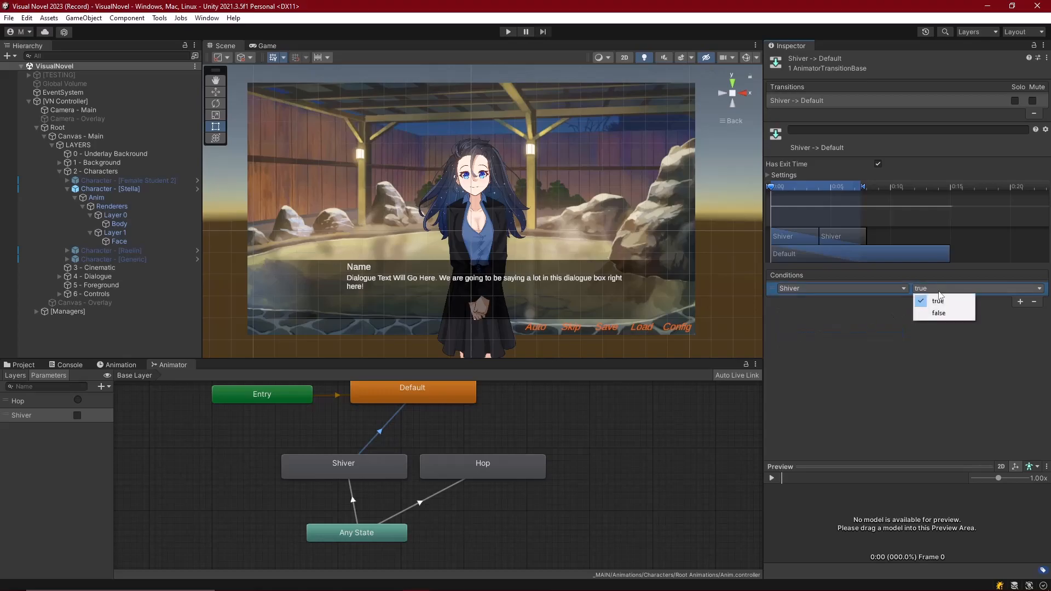
pyautogui.click(482, 463)
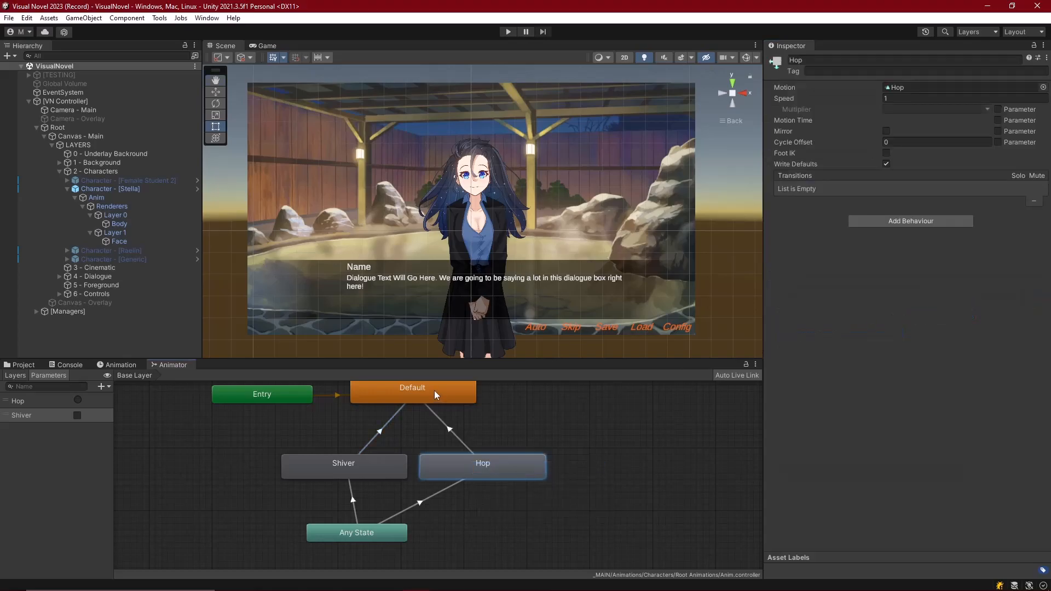
pyautogui.click(422, 419)
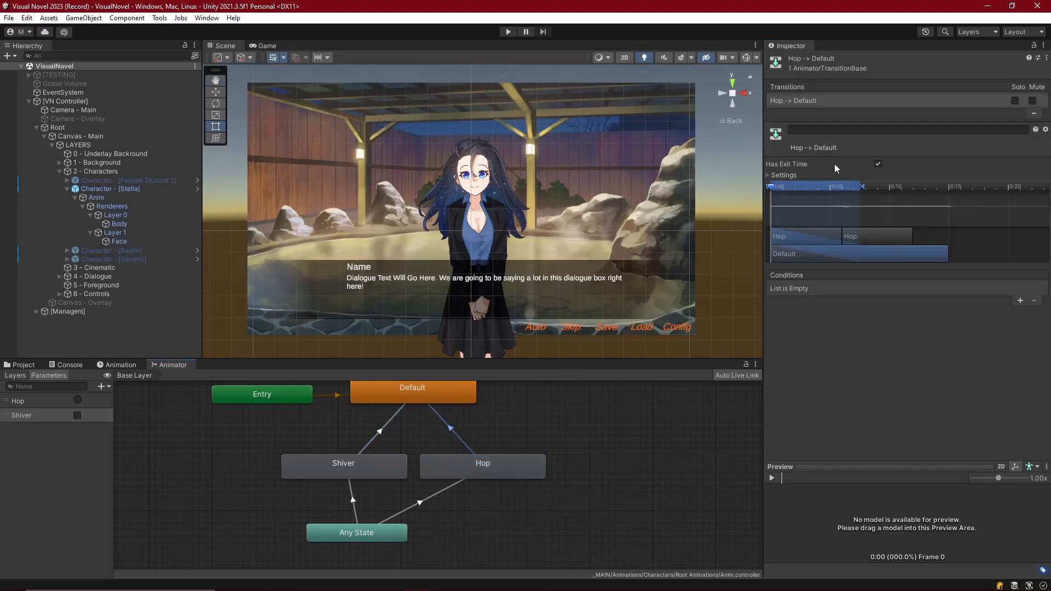
pyautogui.click(768, 176)
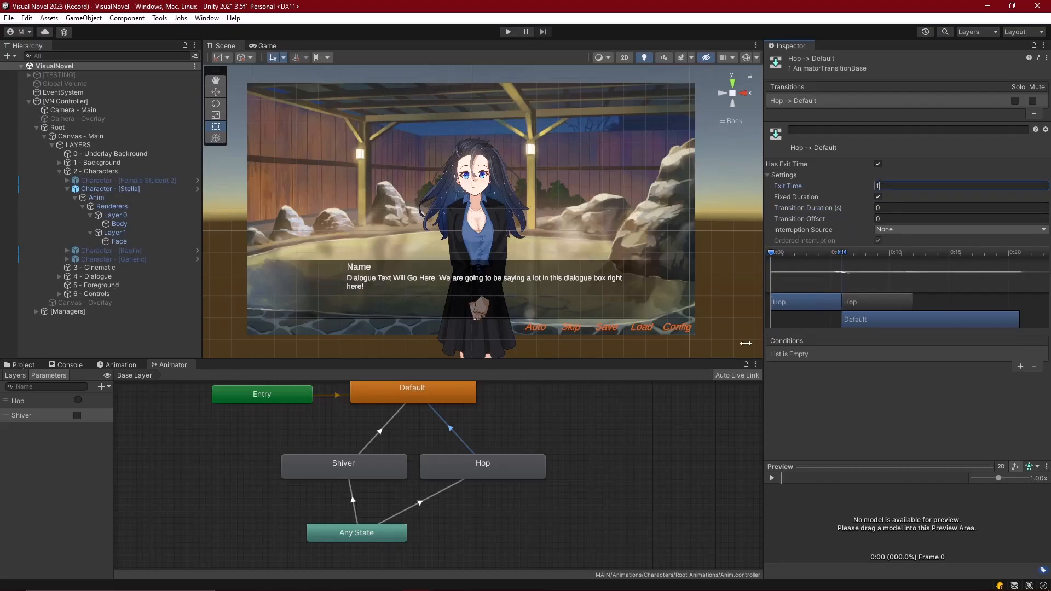
pyautogui.moveTo(422, 506)
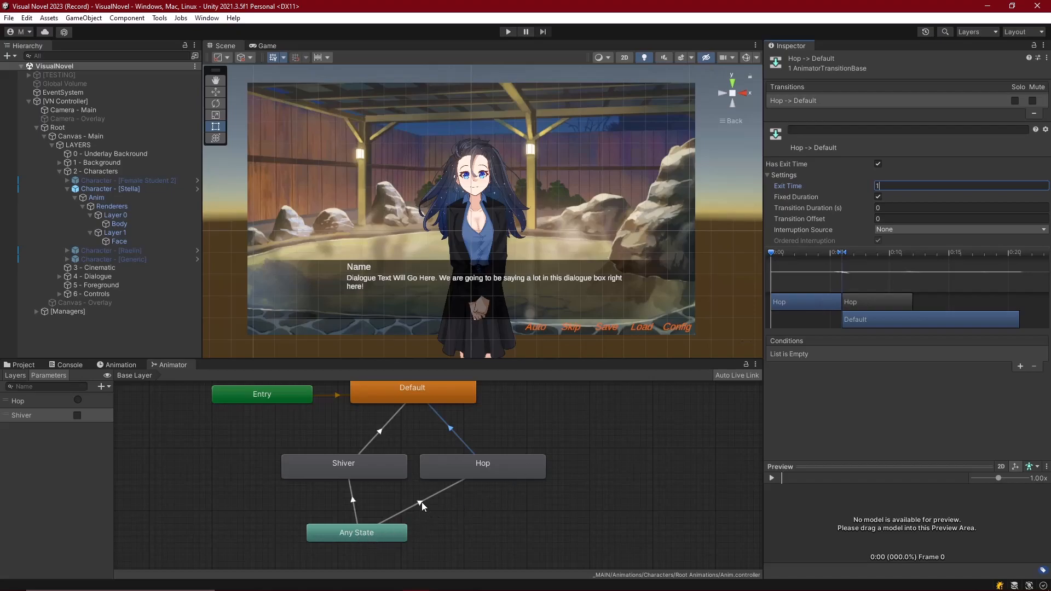
# Step: Review the Any State→Hop and Shiver→Default transitions, then select the [TESTING] object
pyautogui.click(419, 501)
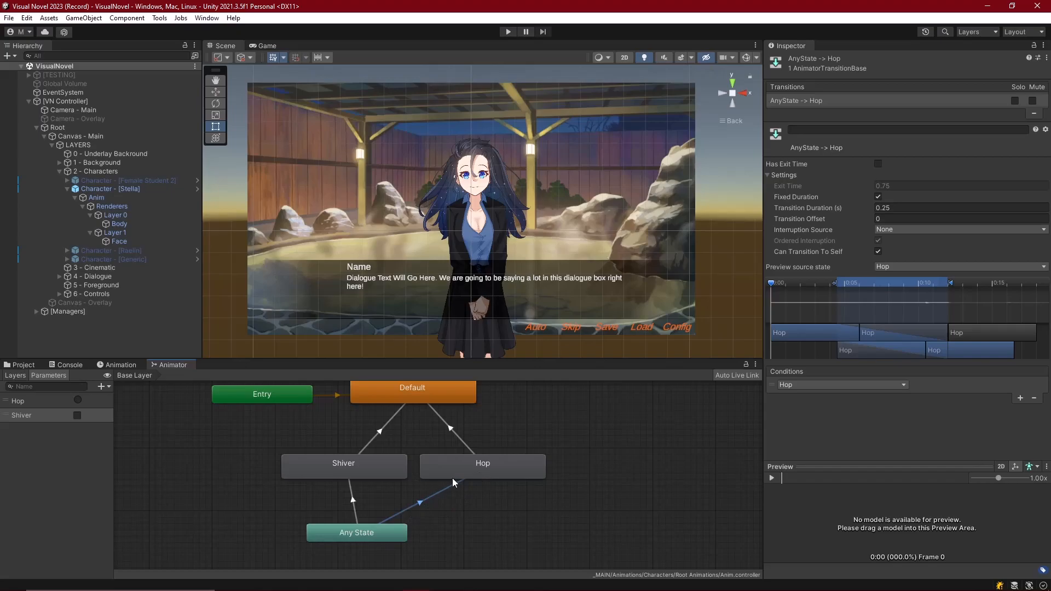
pyautogui.moveTo(484, 472)
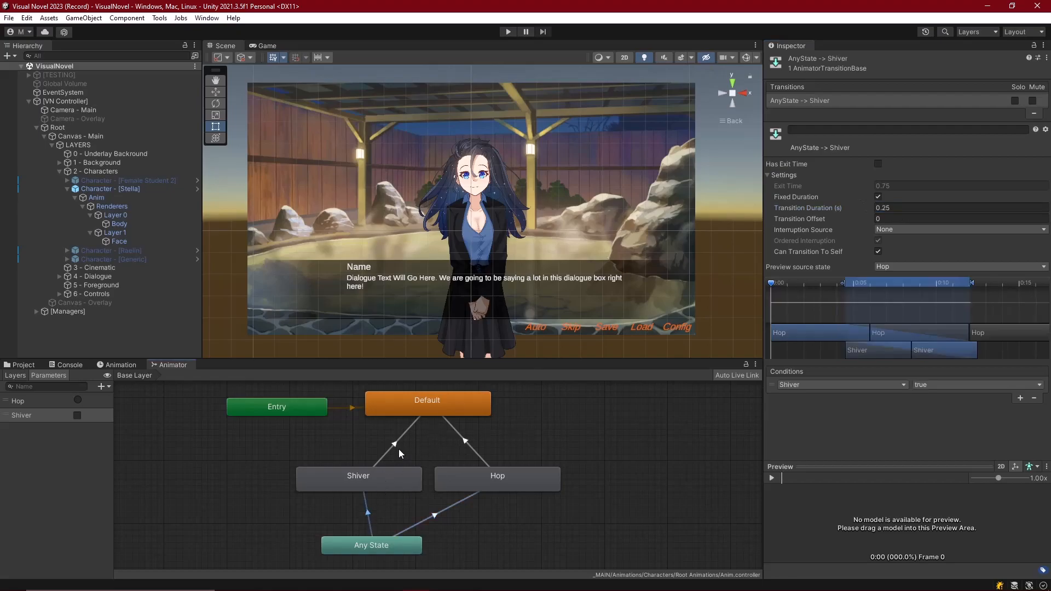
pyautogui.moveTo(383, 460)
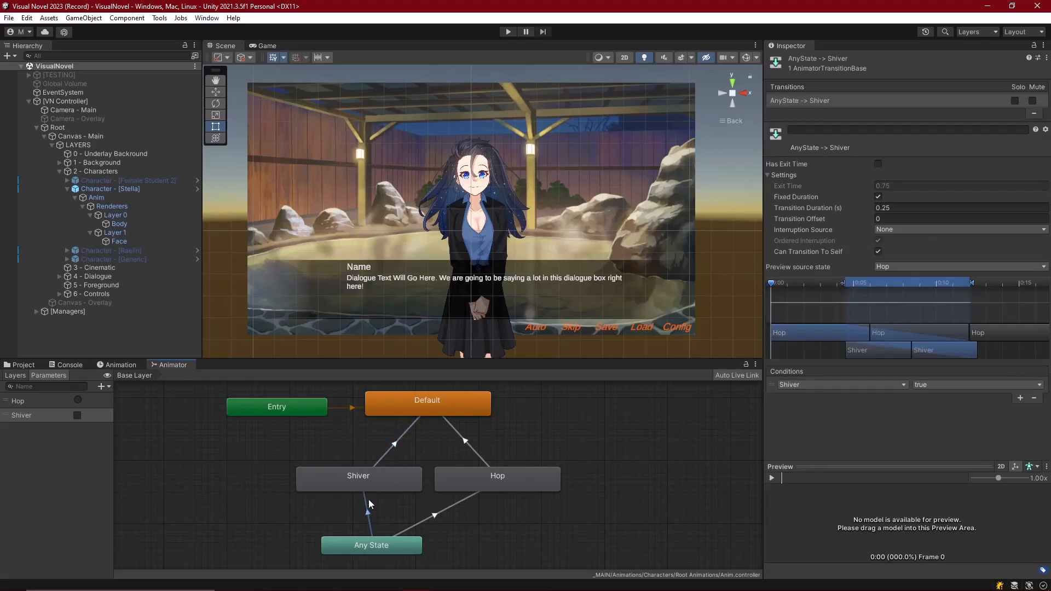
pyautogui.click(394, 444)
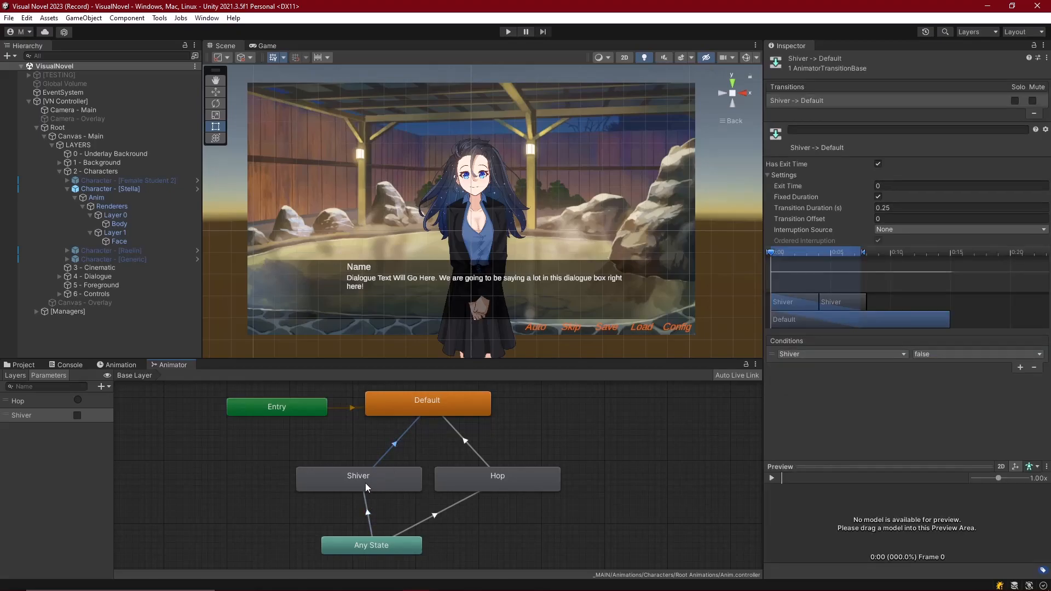
pyautogui.moveTo(354, 433)
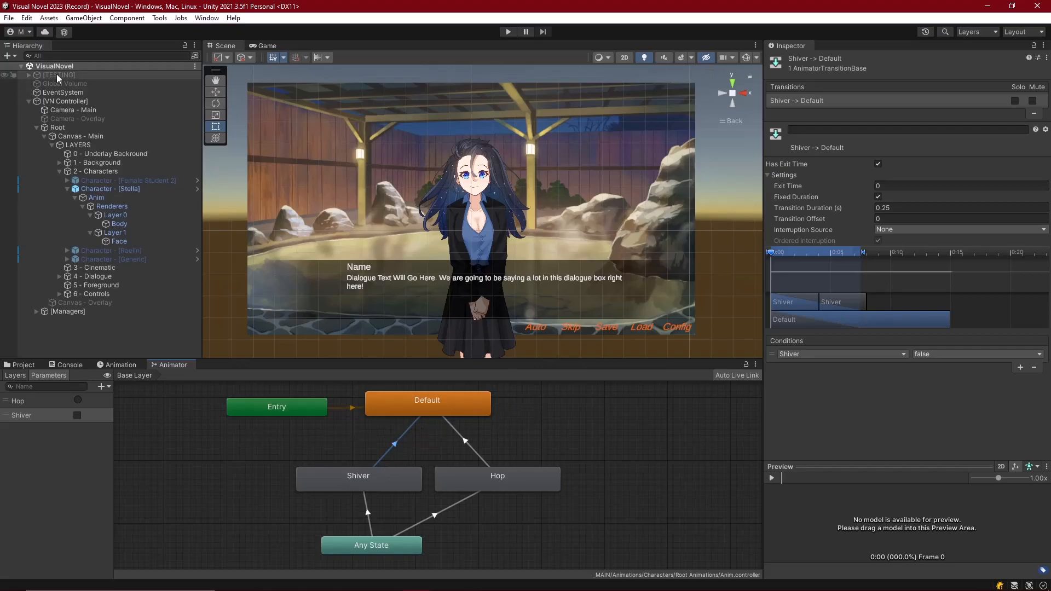
pyautogui.click(60, 74)
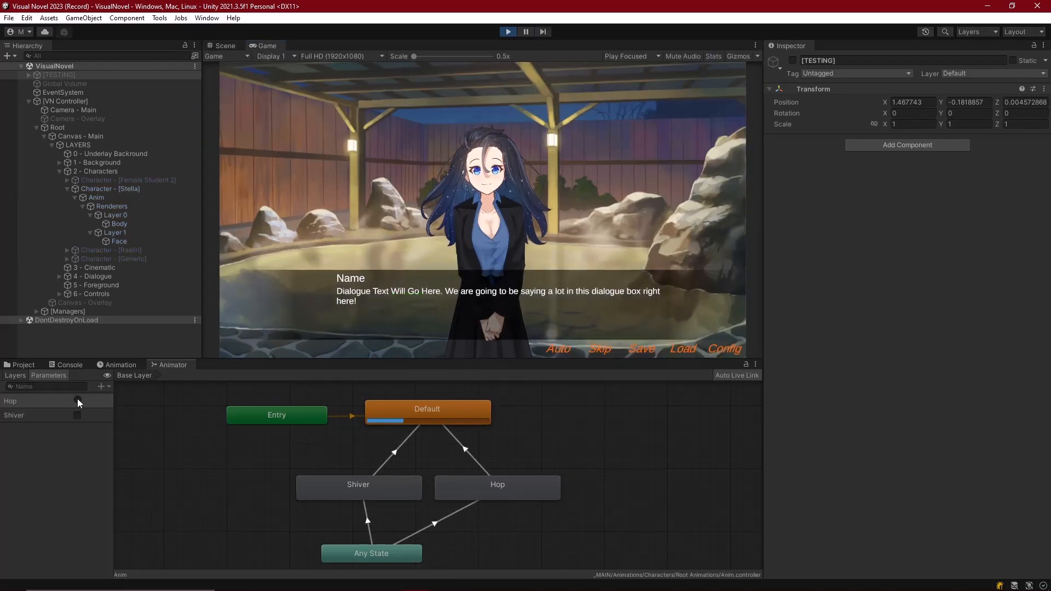
# Step: During play, fire the Hop trigger and tick the Shiver bool
pyautogui.click(77, 416)
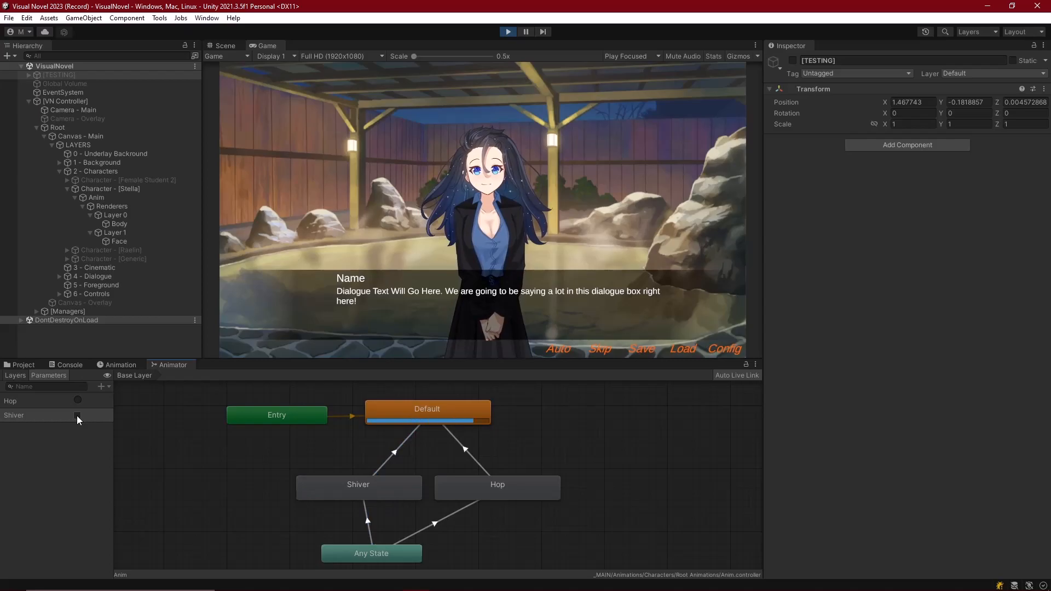
pyautogui.click(77, 415)
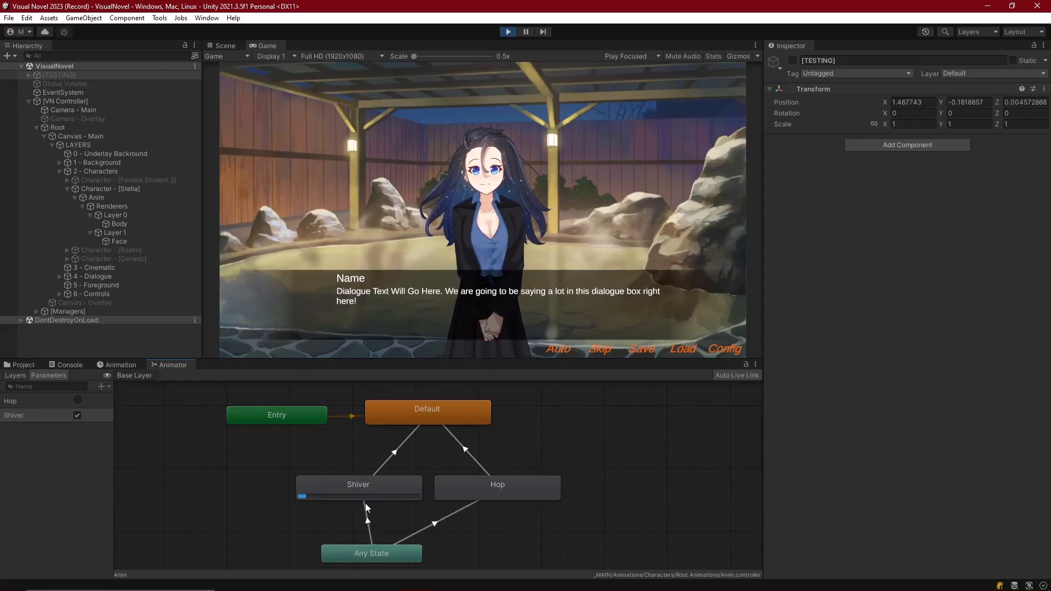
pyautogui.click(359, 484)
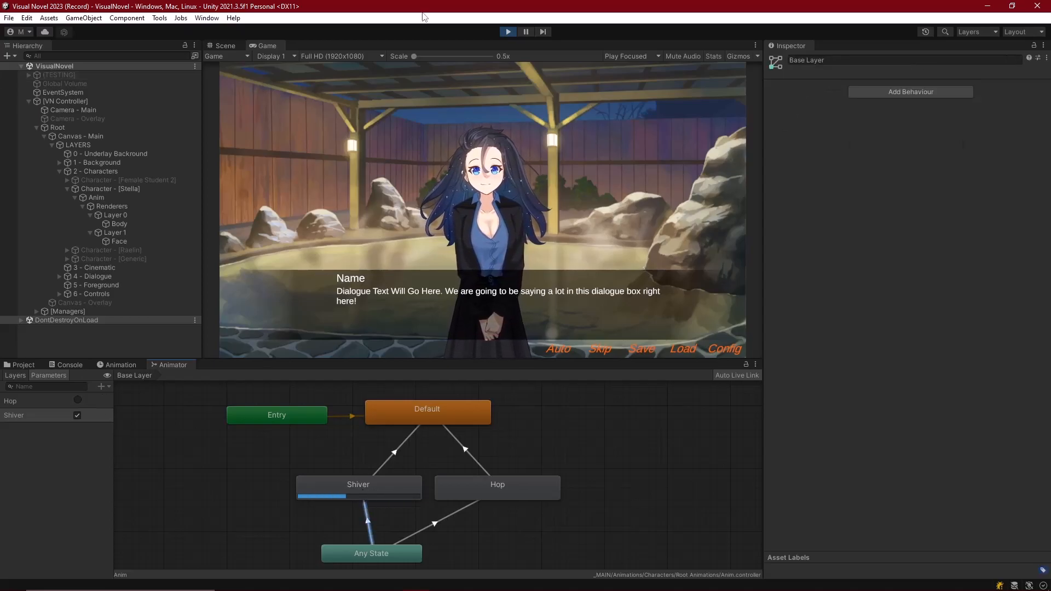
# Step: Add a Refresh trigger parameter as the second condition on Any State→Shiver
pyautogui.click(101, 387)
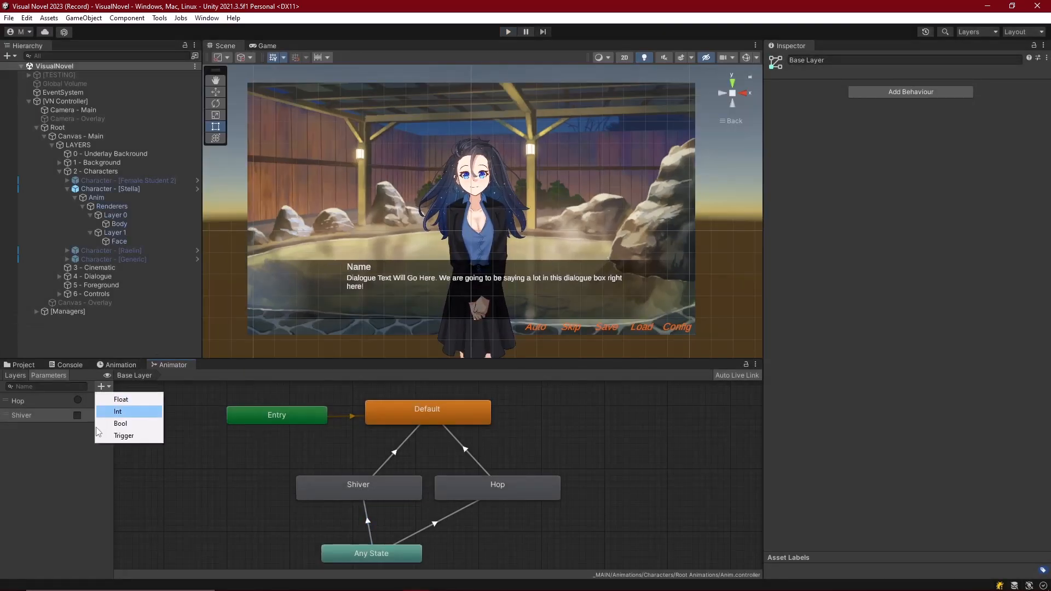
pyautogui.click(123, 435)
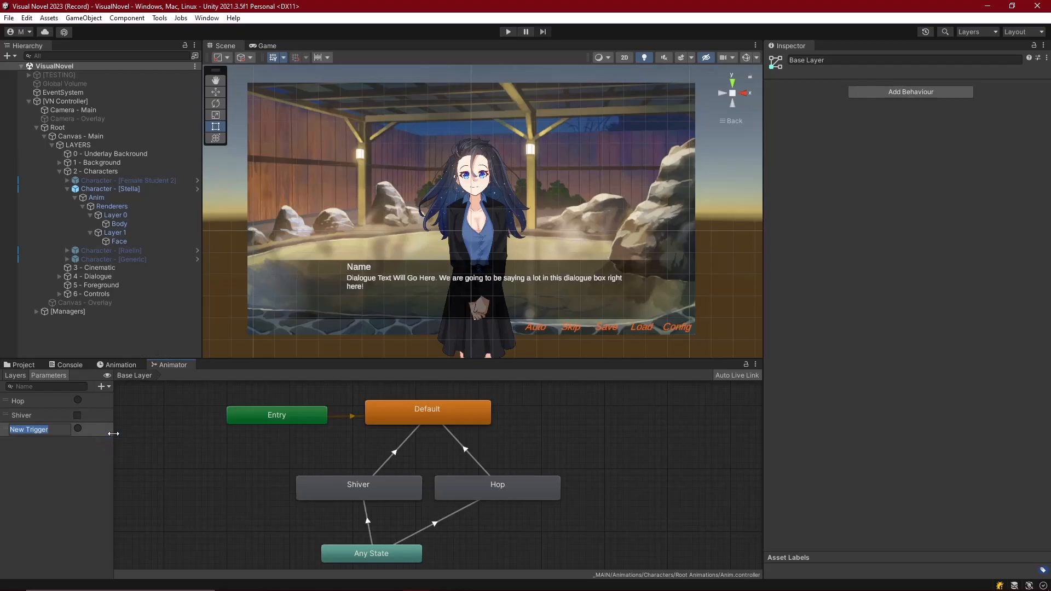
pyautogui.write('Refresh')
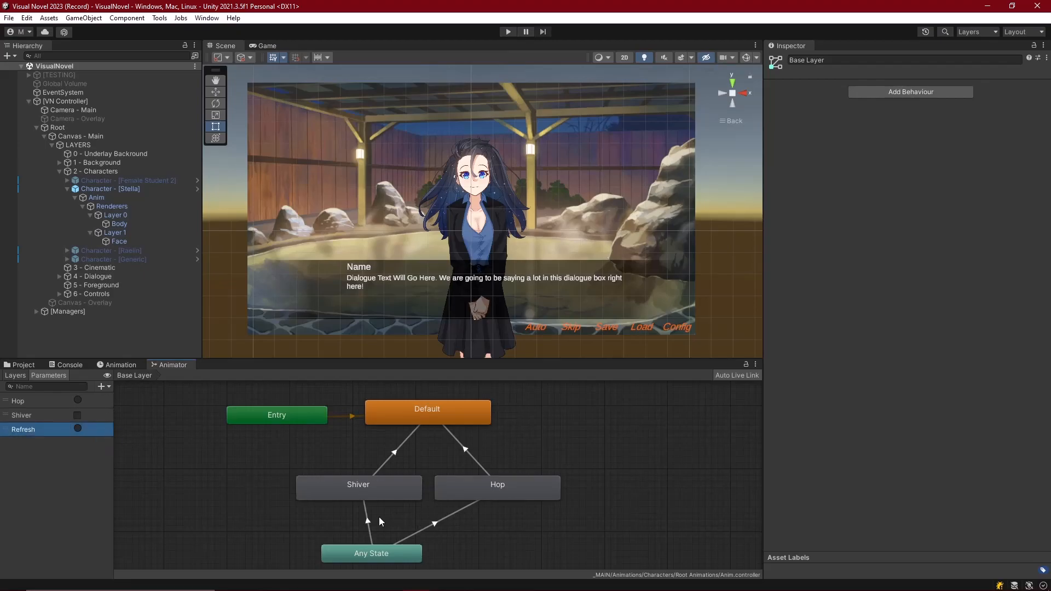
pyautogui.click(367, 523)
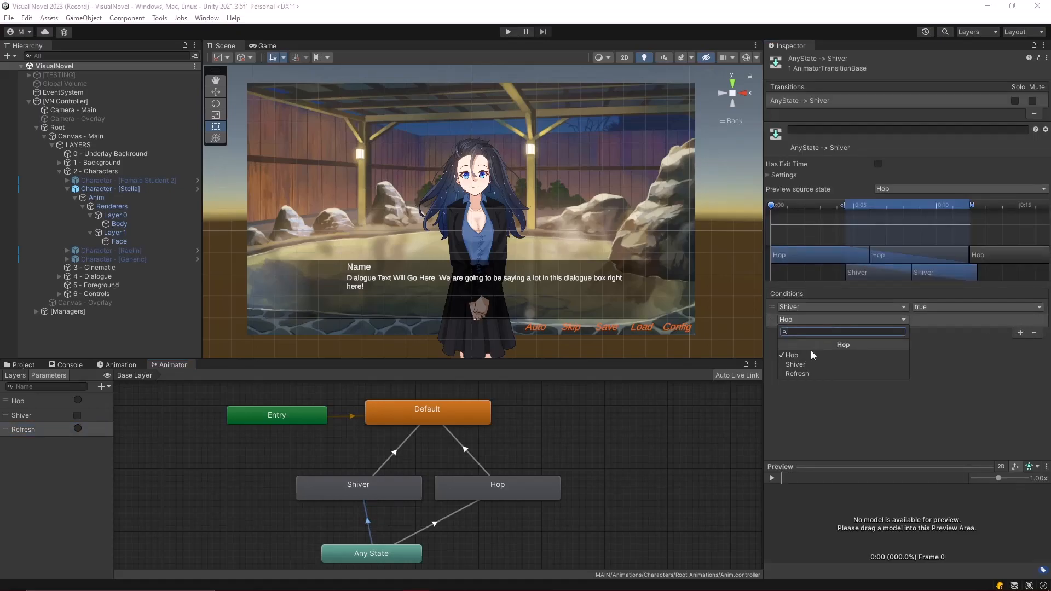
pyautogui.click(797, 373)
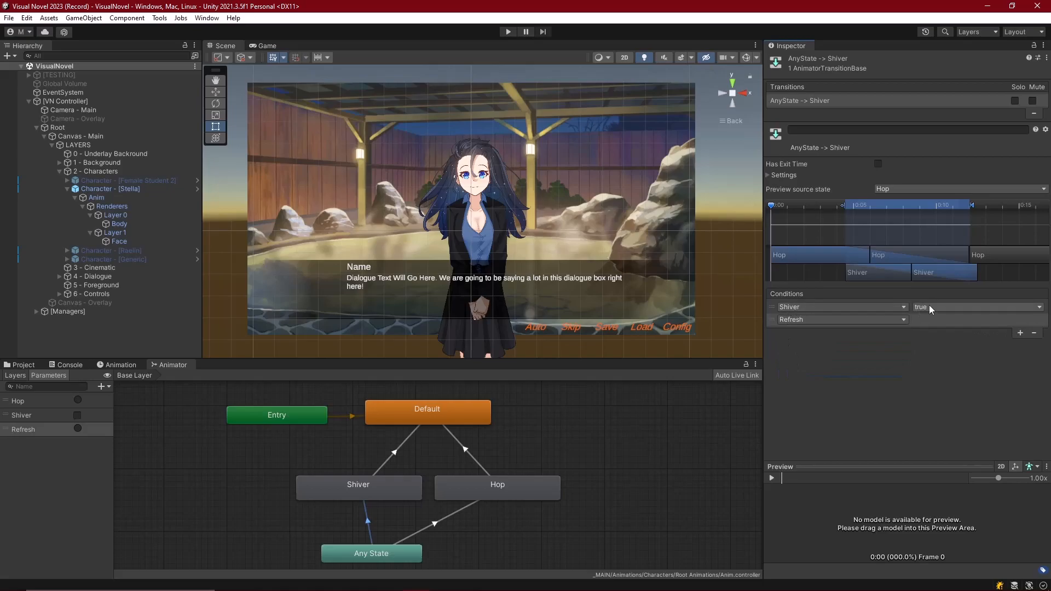
pyautogui.moveTo(416, 453)
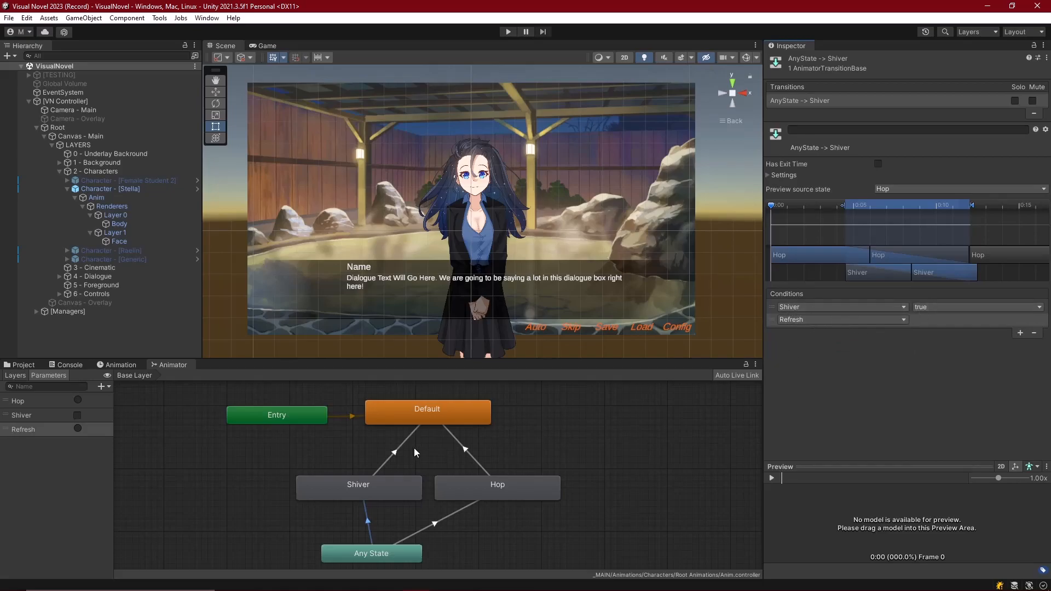
pyautogui.moveTo(369, 531)
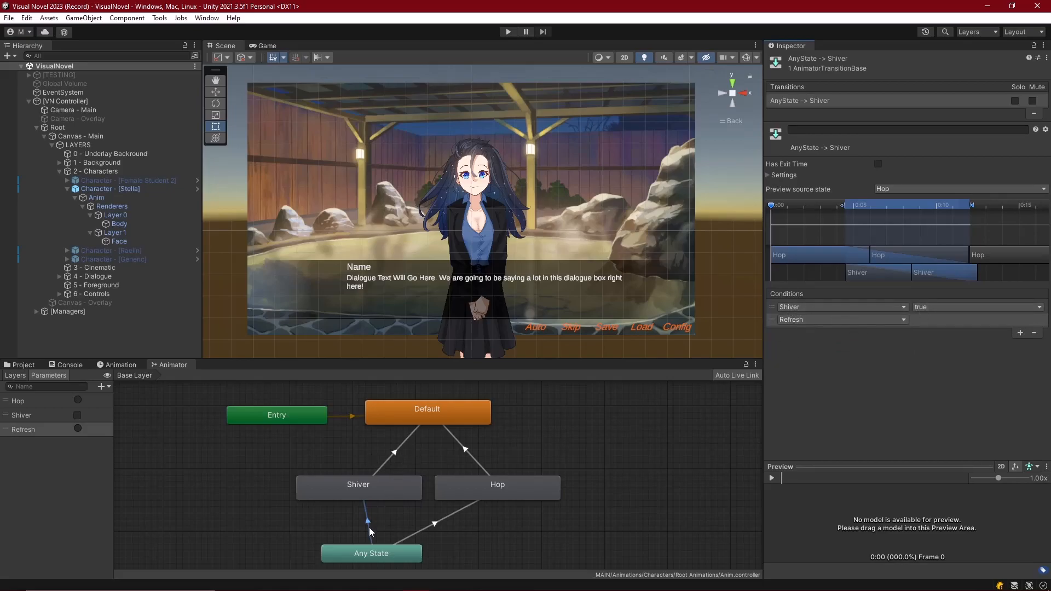
pyautogui.click(507, 31)
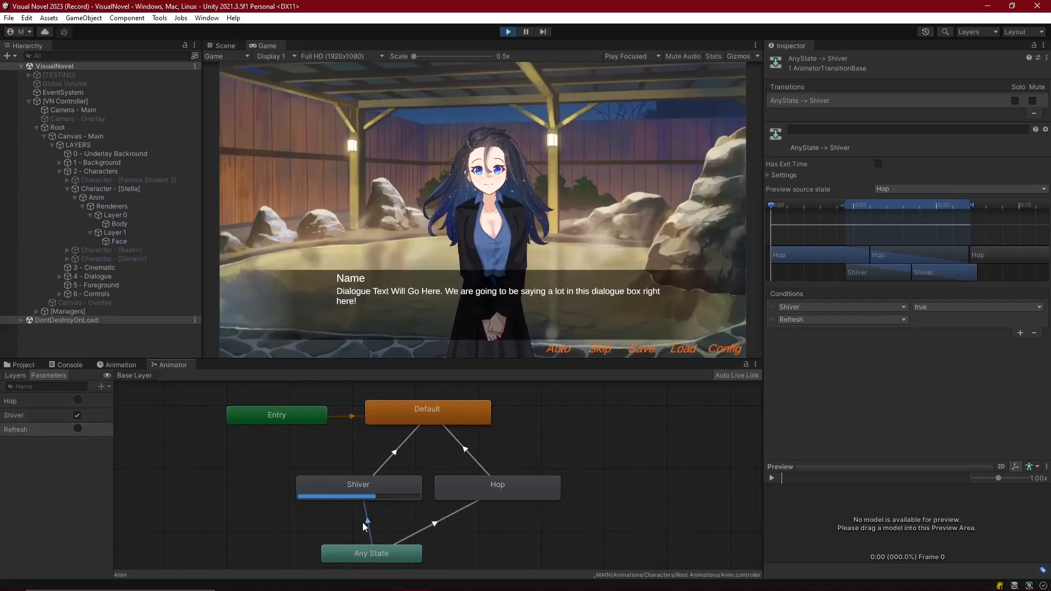
# Step: Untick Shiver during play so the animator returns to Default, then stop the game
pyautogui.click(76, 415)
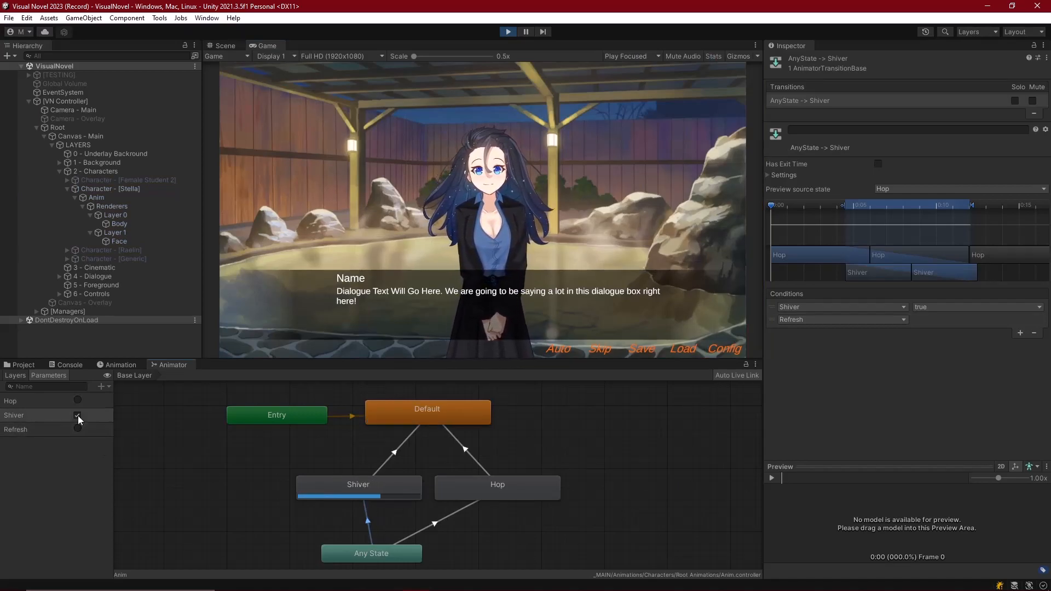
pyautogui.click(507, 32)
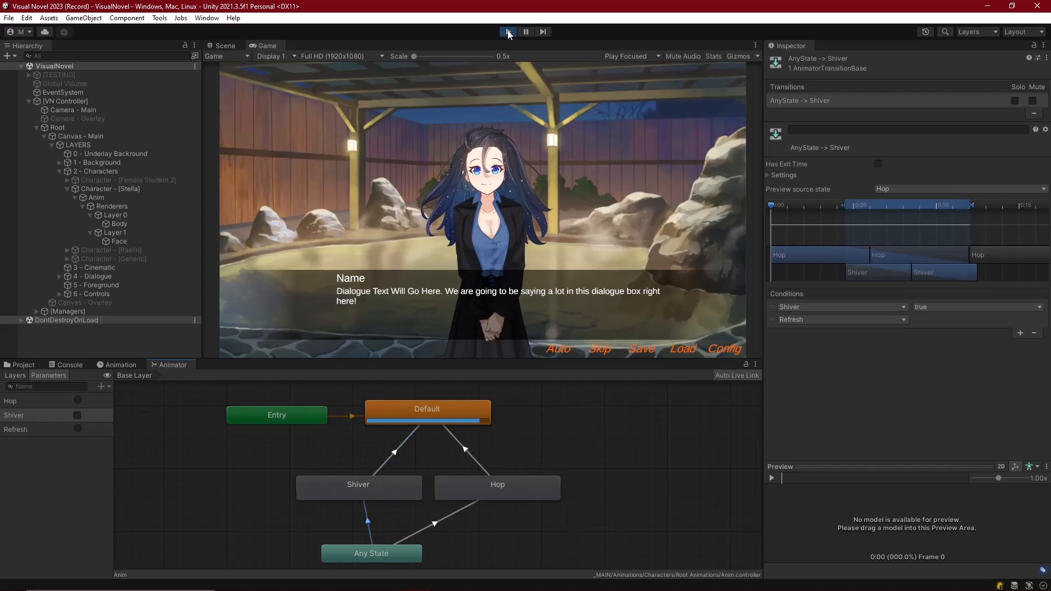
pyautogui.click(223, 45)
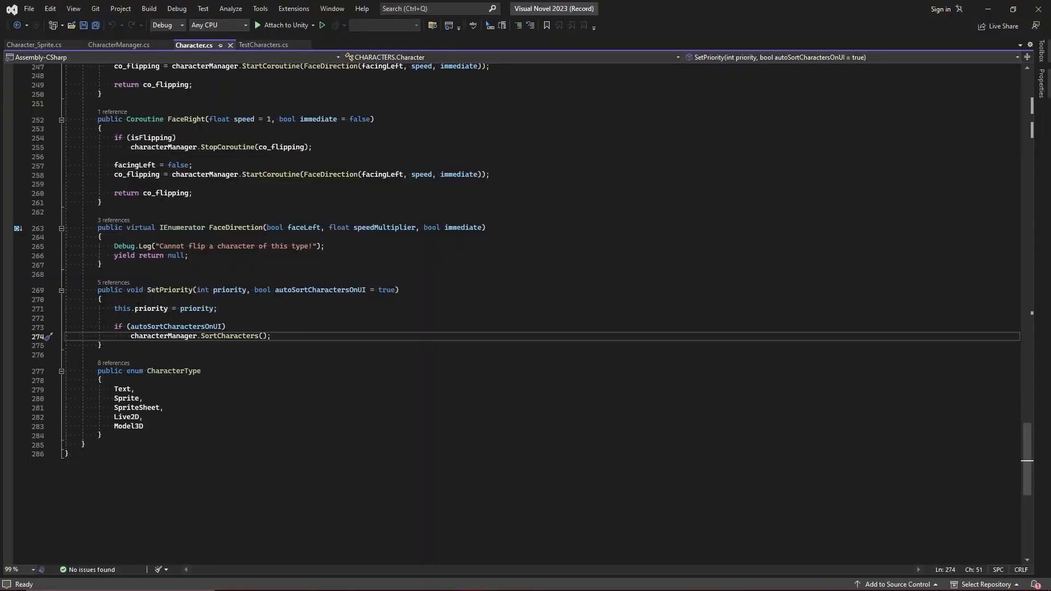
# Step: Write an empty public void Animate(string animation) method below SetPriority
pyautogui.click(99, 345)
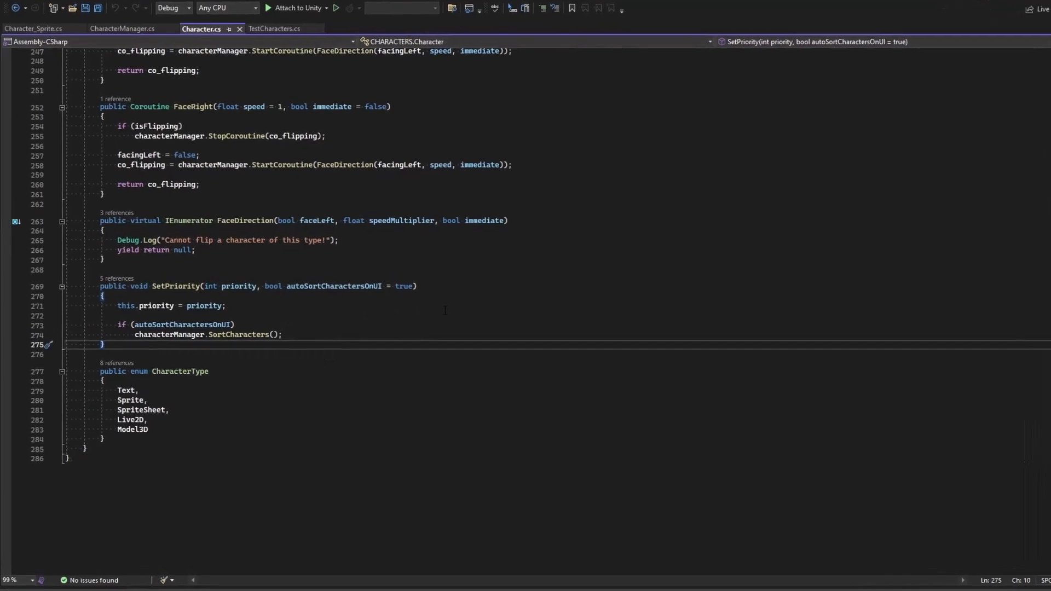
pyautogui.write('public void')
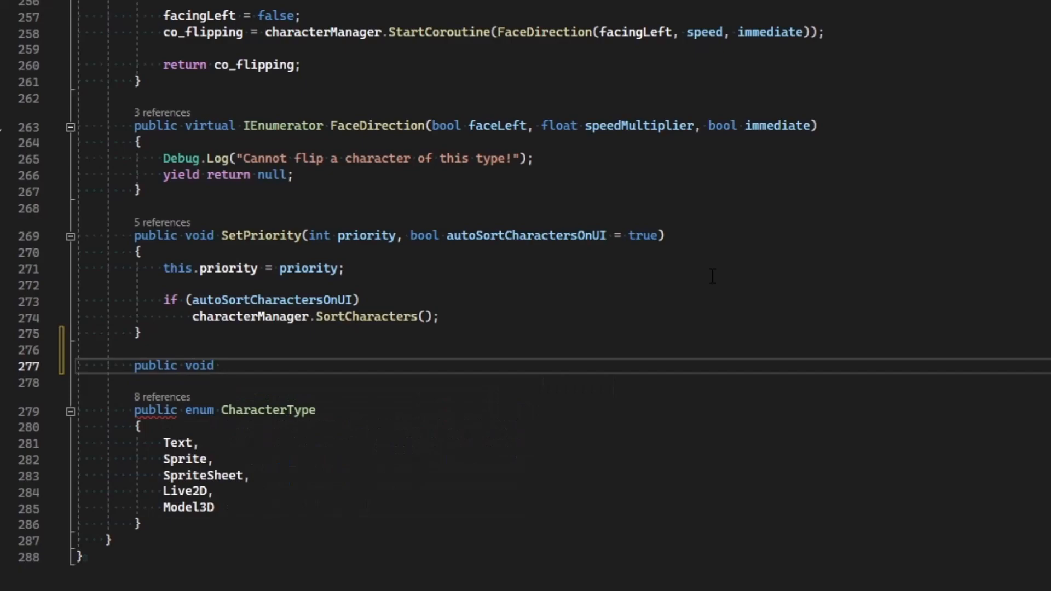
pyautogui.write('Anim')
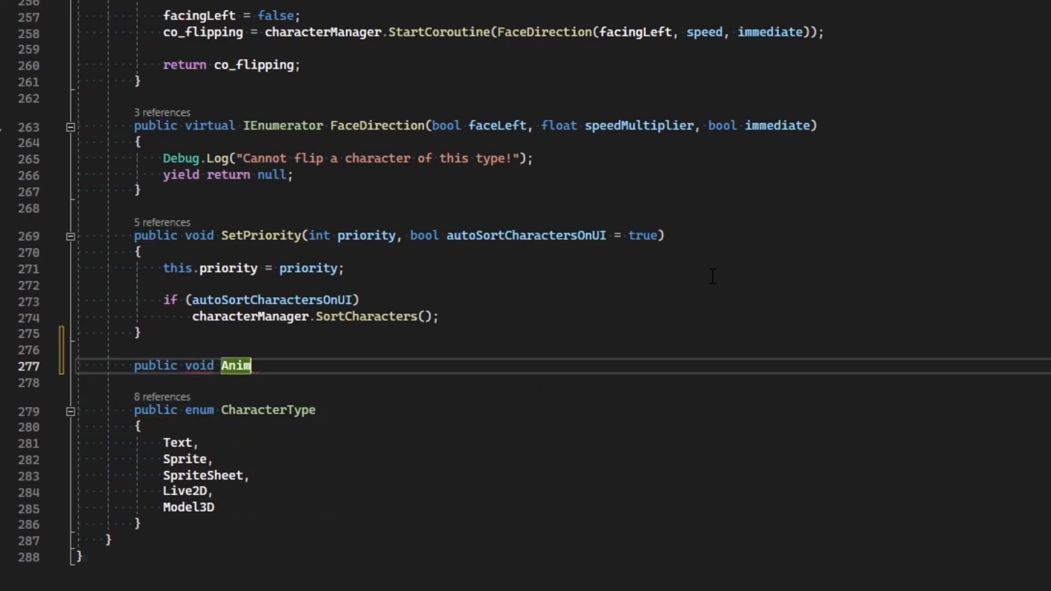
pyautogui.write('ate()')
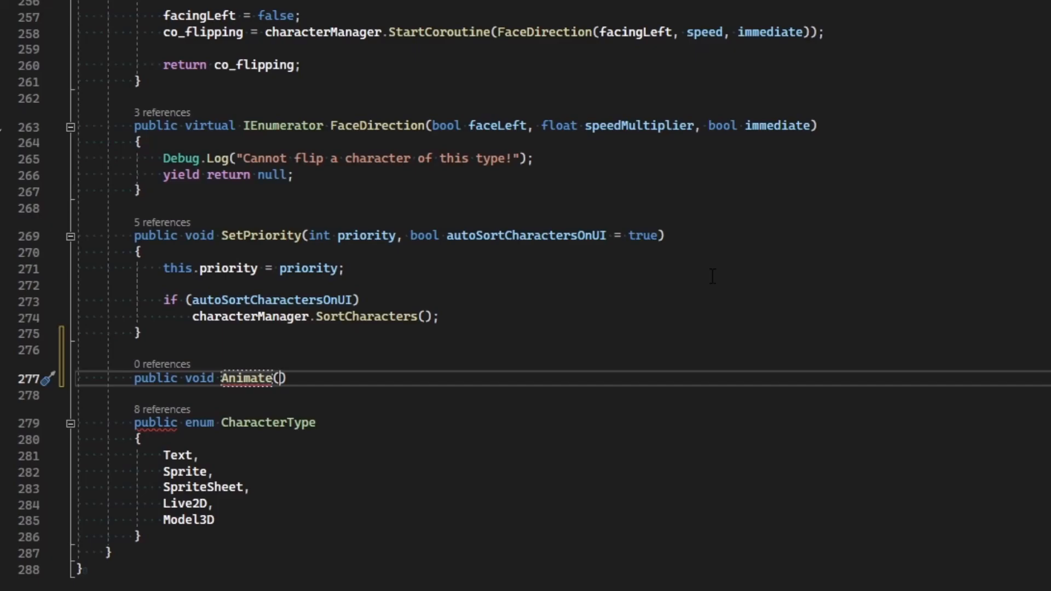
pyautogui.write('string')
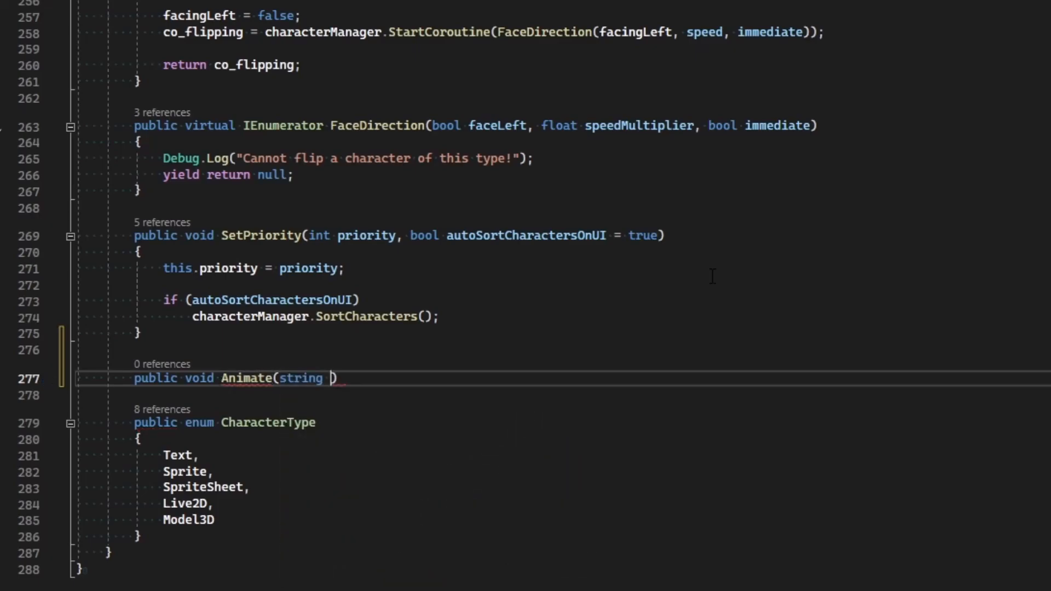
pyautogui.write('animation')
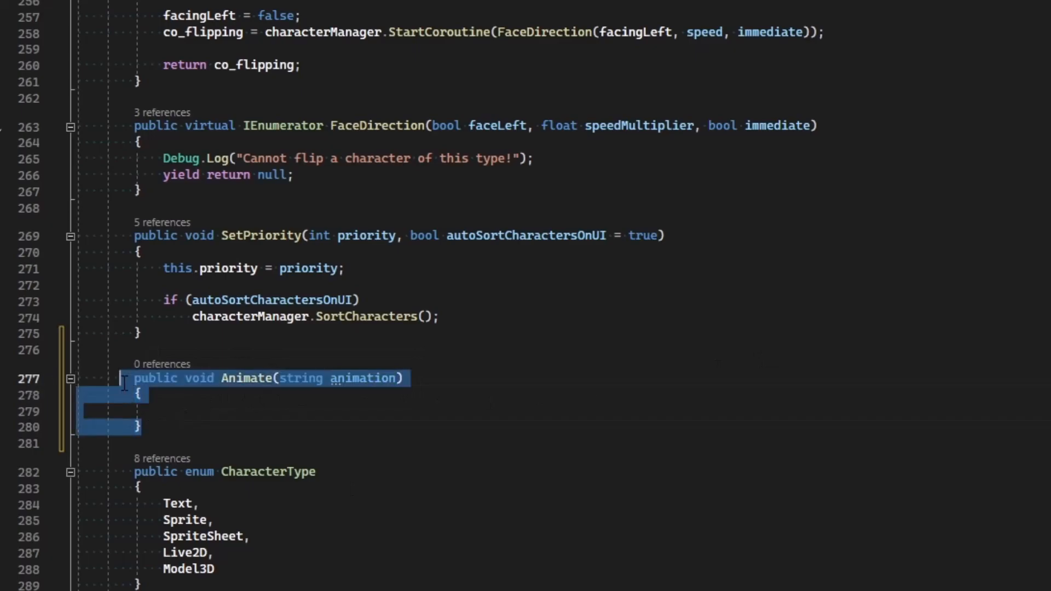
pyautogui.click(139, 427)
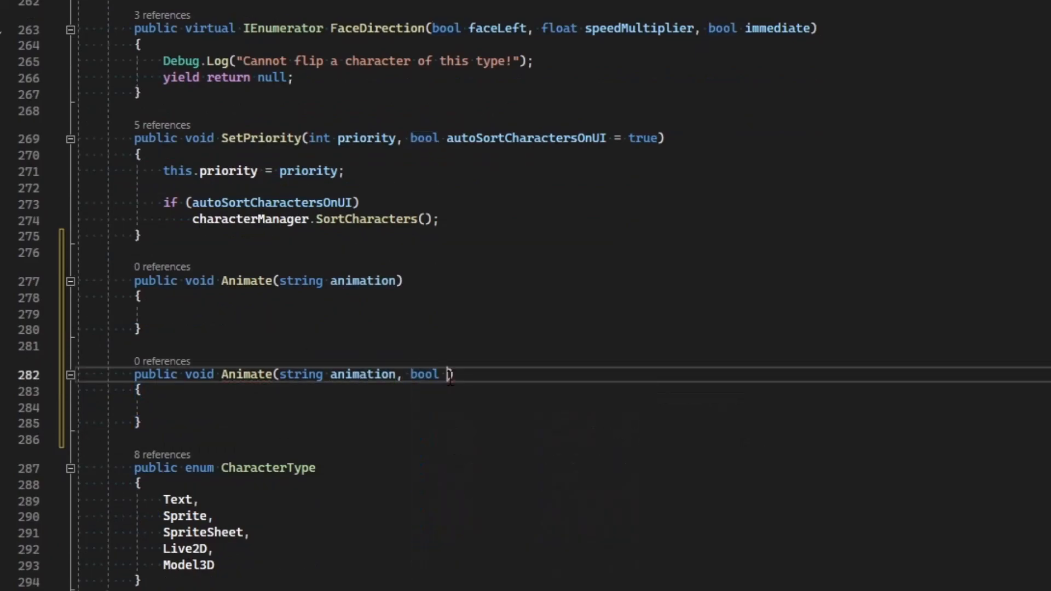
# Step: Write the Animate(string animation, bool state) overload body calling SetBool and a "Refresh" trigger
pyautogui.write('state')
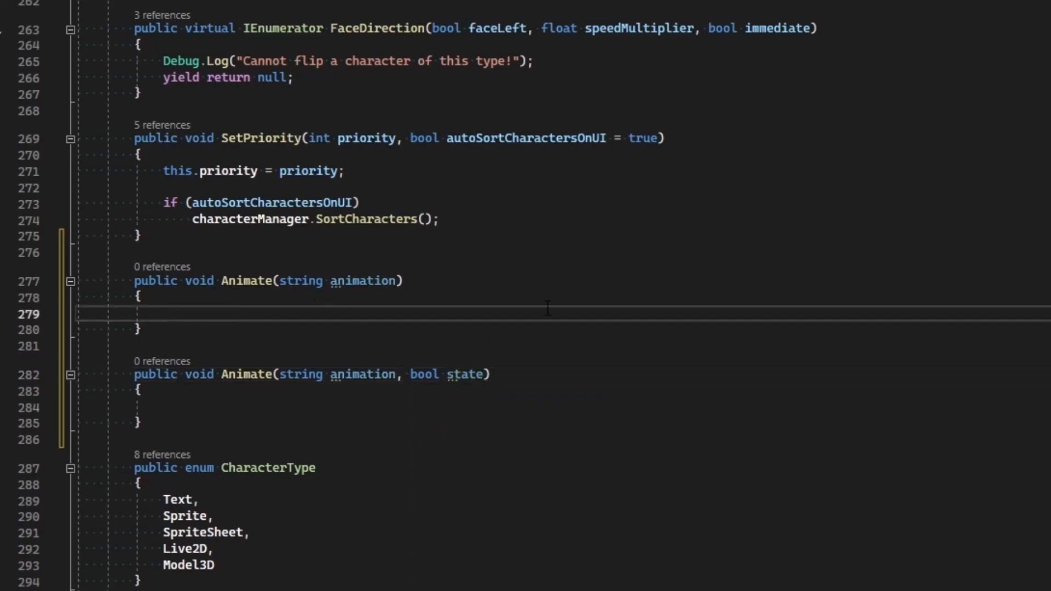
pyautogui.write('animator.SetTrigger(animation);')
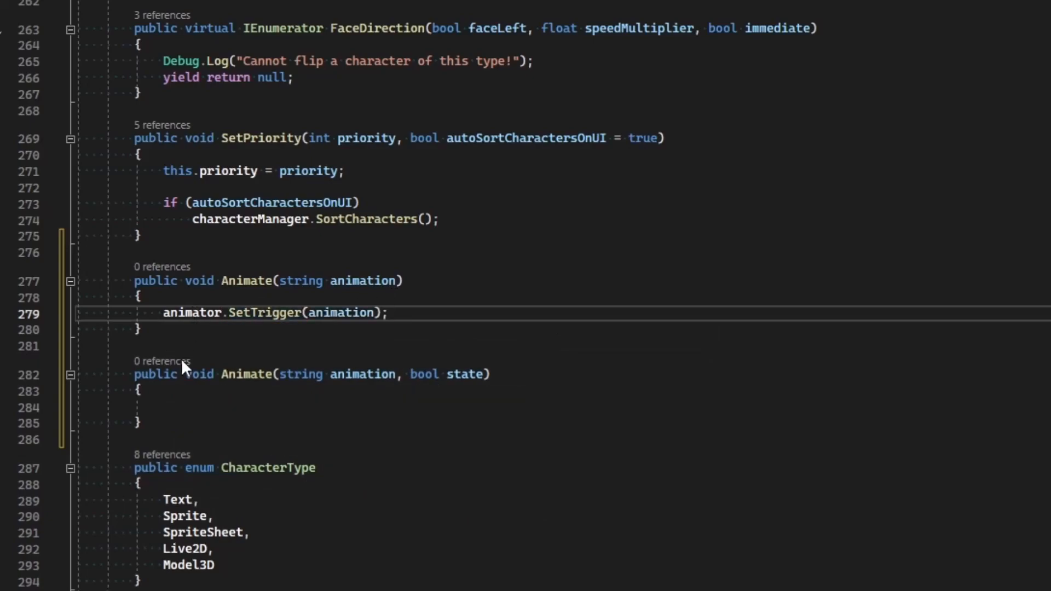
pyautogui.click(161, 406)
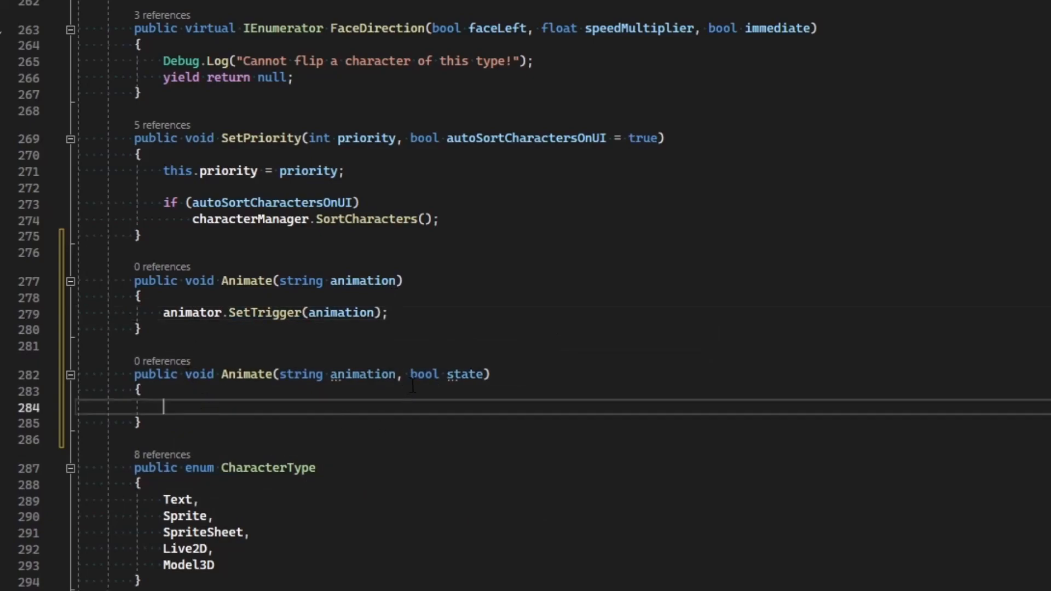
pyautogui.write('animator.setbo')
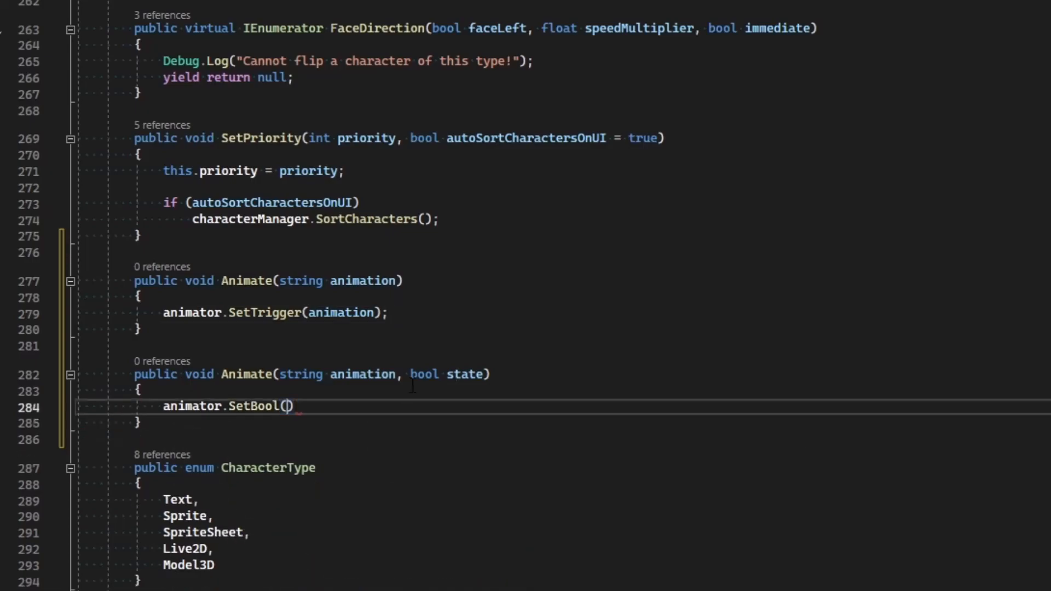
pyautogui.write('animation, state')
pyautogui.write('animator.SetTrigger(animatio')
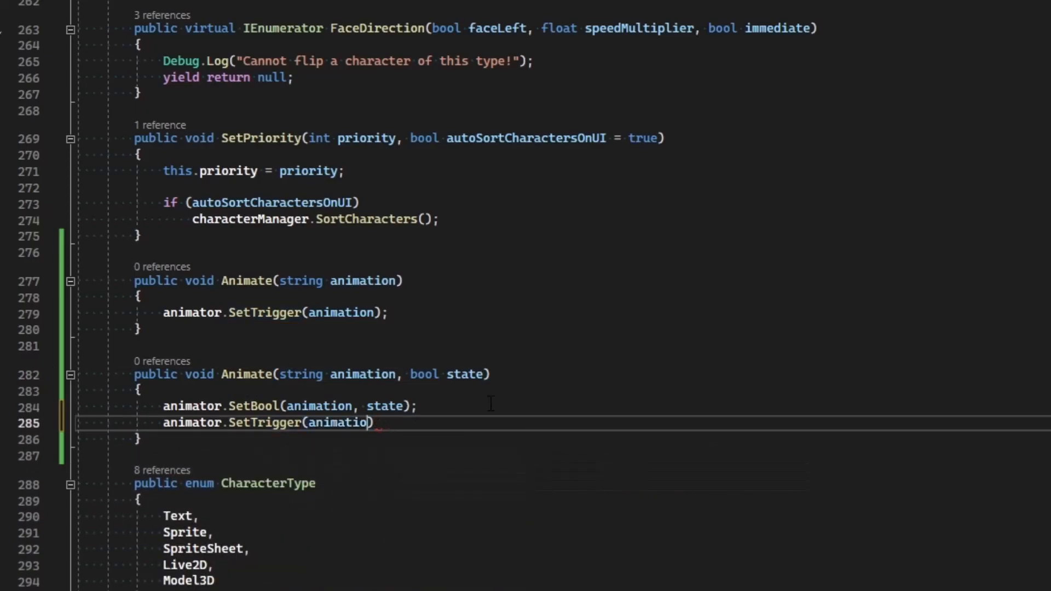
pyautogui.write('""')
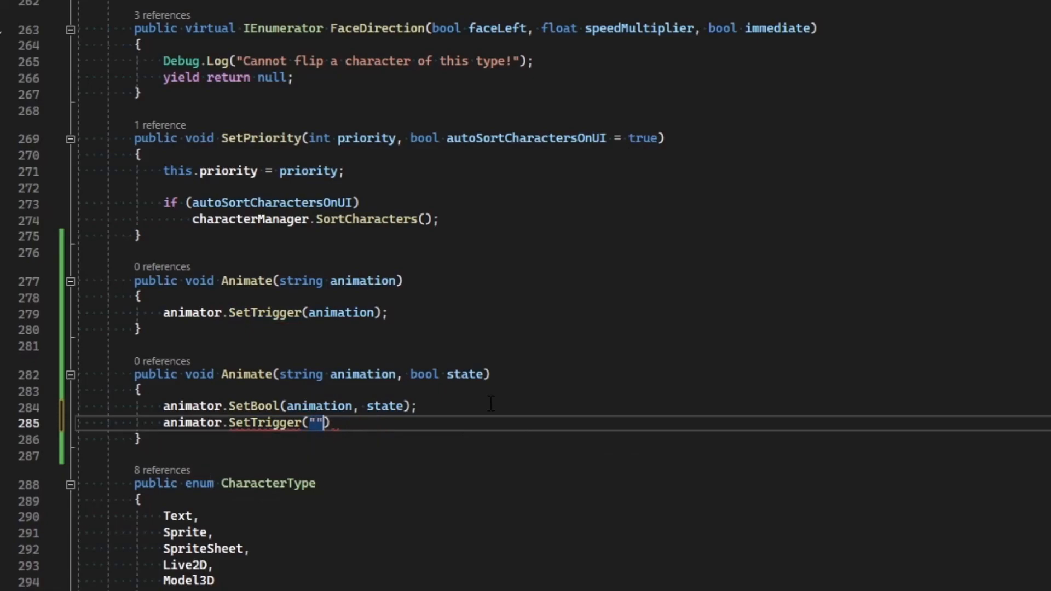
pyautogui.write('Refresh')
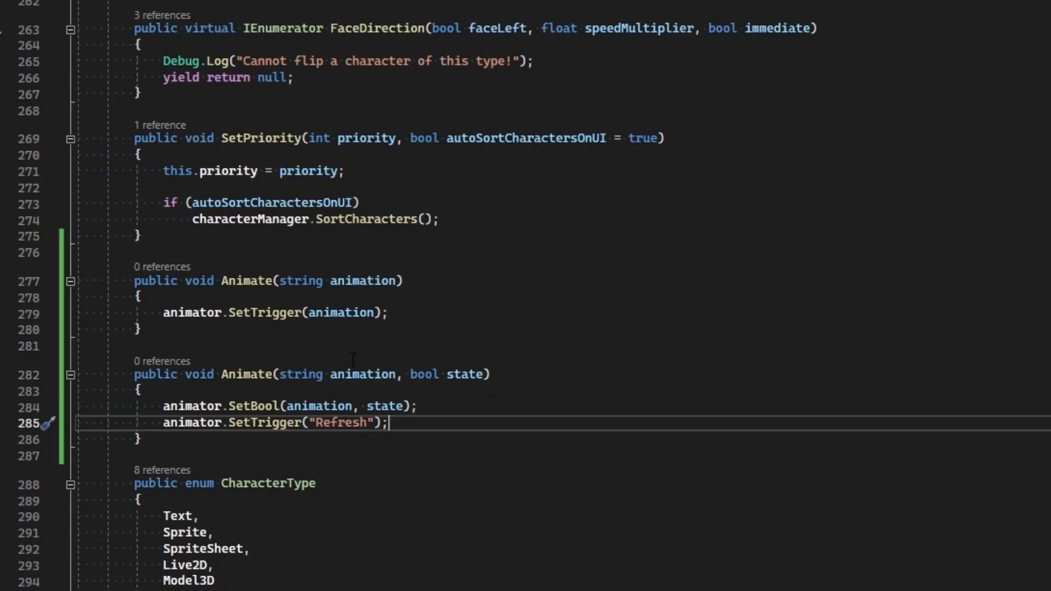
# Step: Declare const string ANIMATION_REFRESH_TRIGGER = "Refresh" near the top of Character.cs
pyautogui.doubleClick(342, 422)
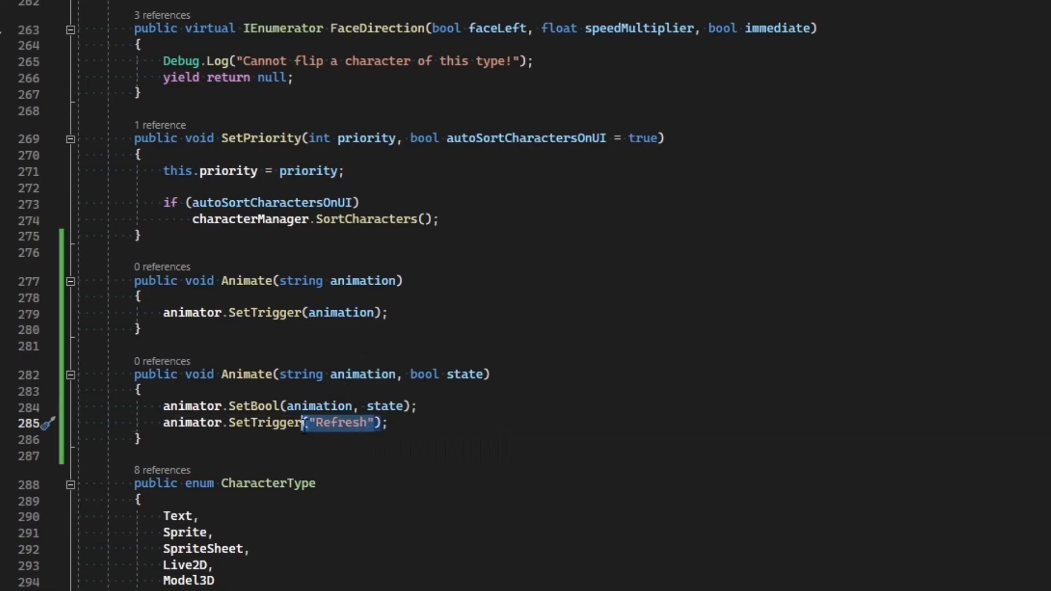
pyautogui.moveTo(298, 422)
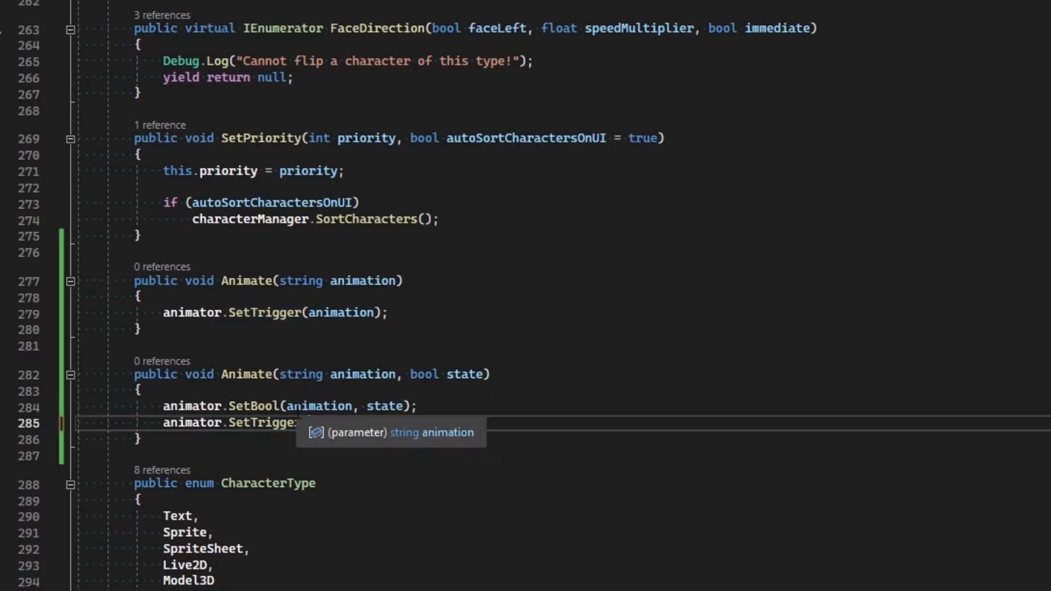
pyautogui.scroll(3)
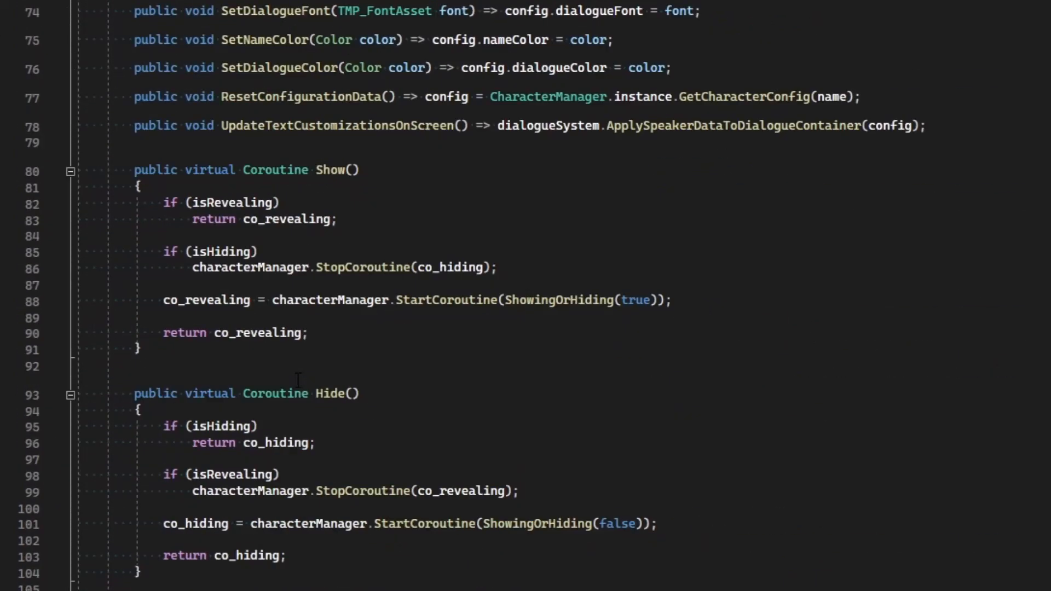
pyautogui.scroll(3)
pyautogui.write('public ')
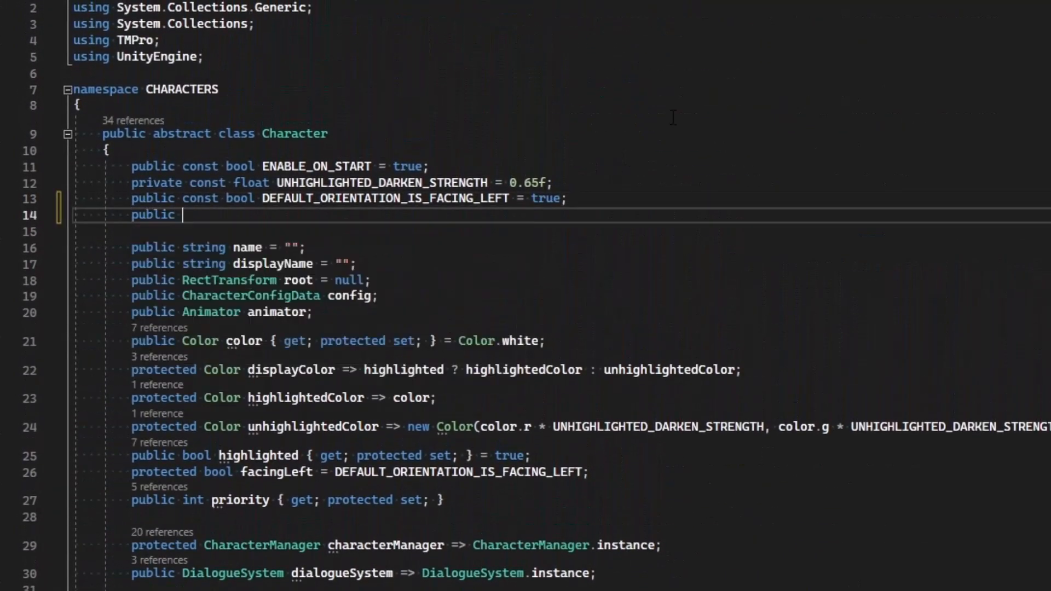
pyautogui.write('const string')
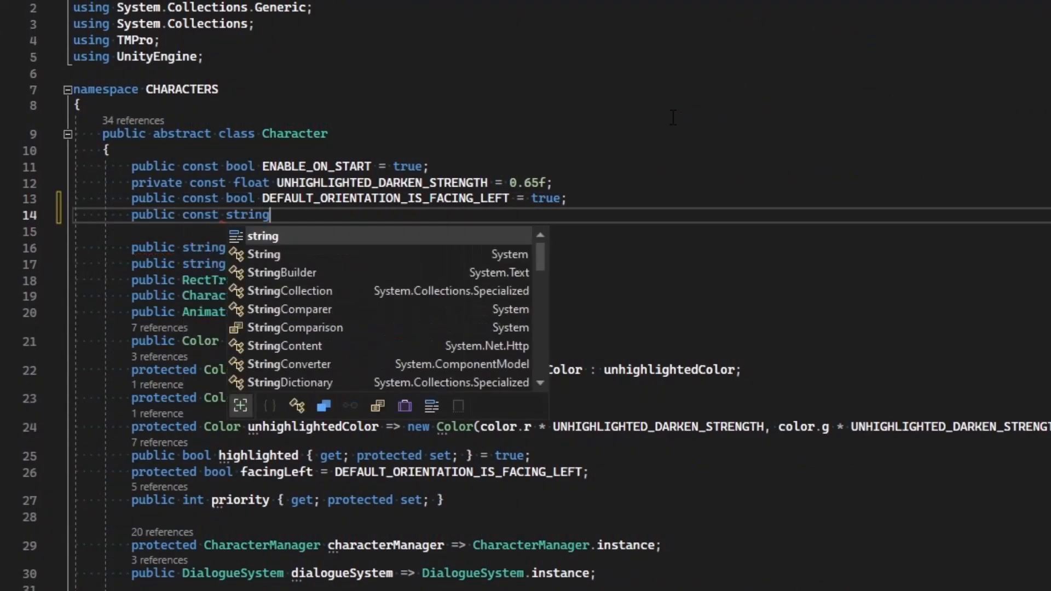
pyautogui.press('Escape')
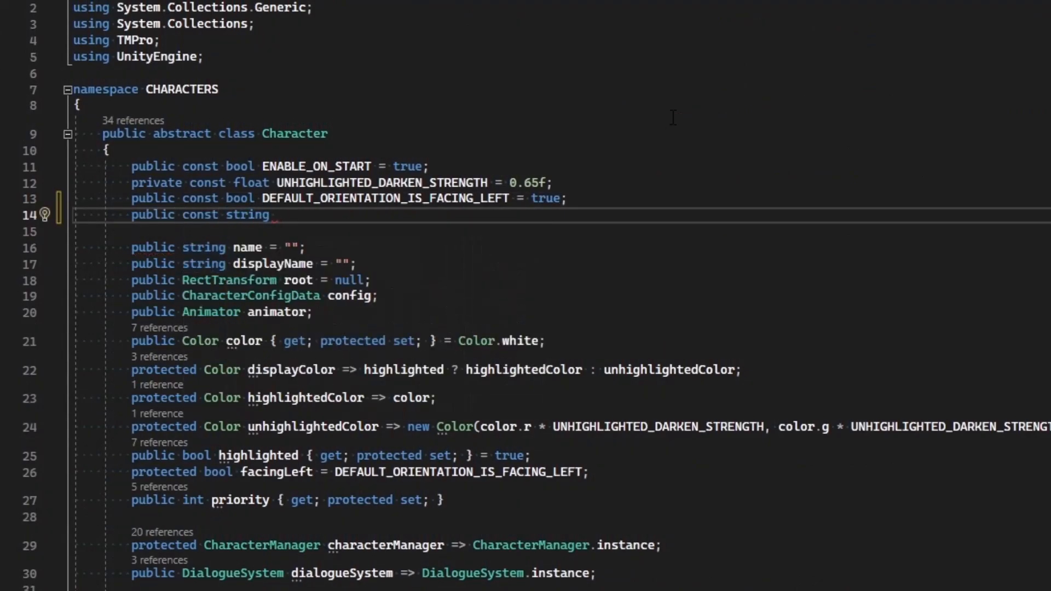
pyautogui.write('ANIMATION_')
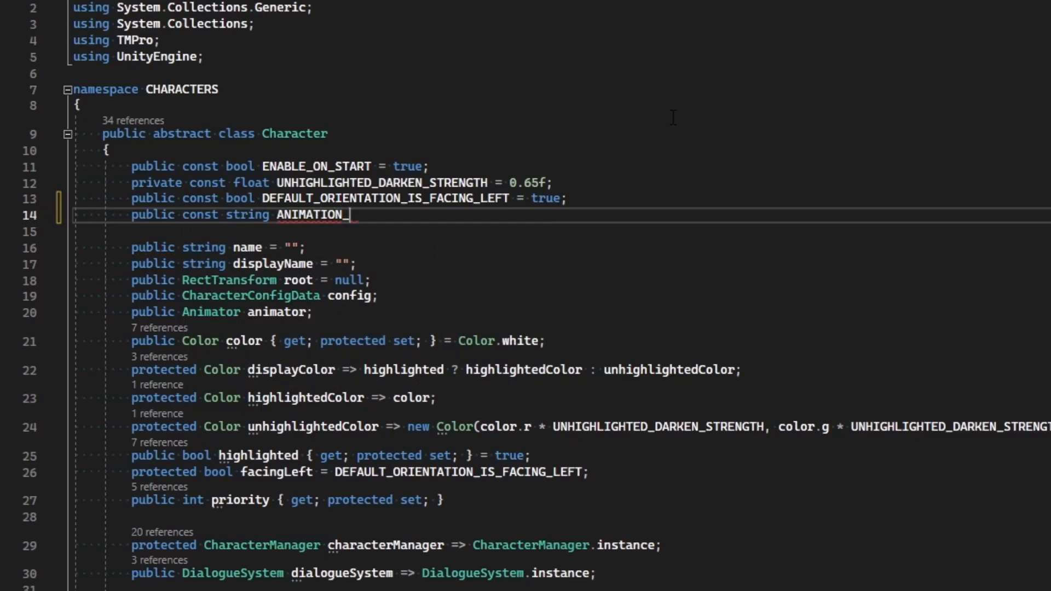
pyautogui.write('REFRESH_')
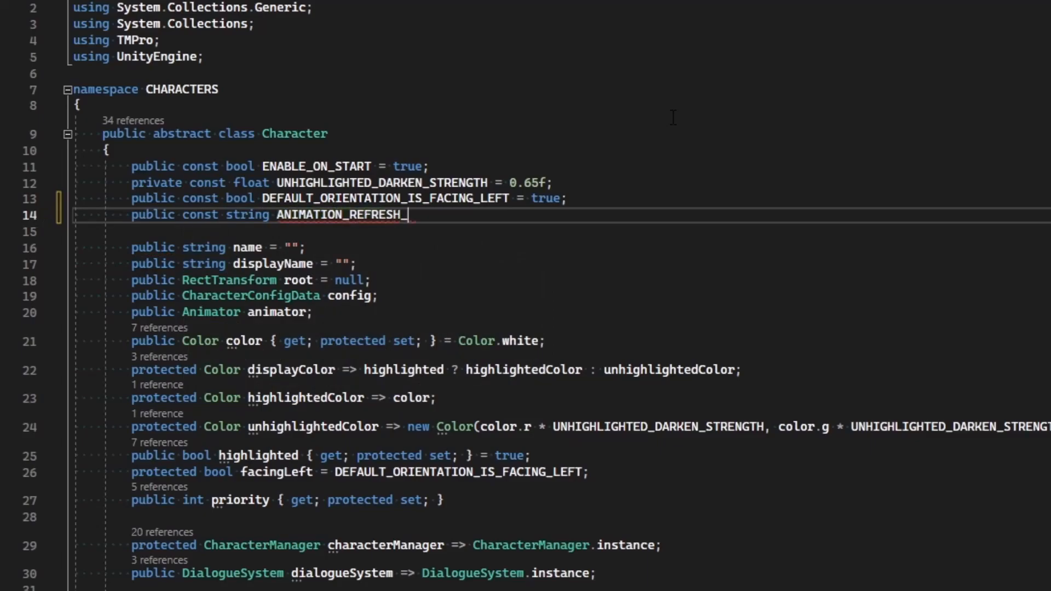
pyautogui.write('TRIGGER =')
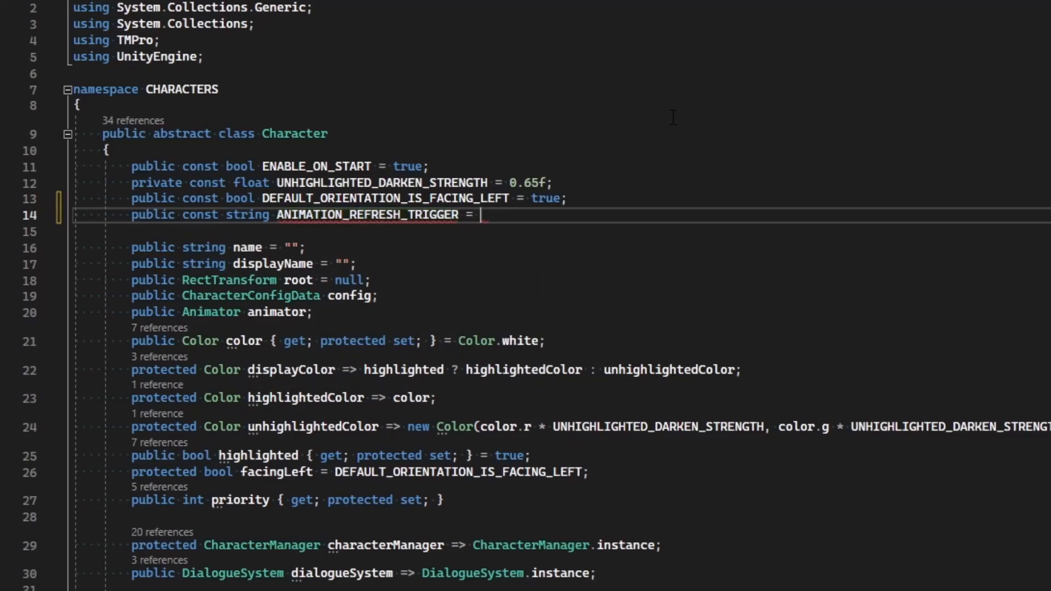
pyautogui.write('"Refresh";')
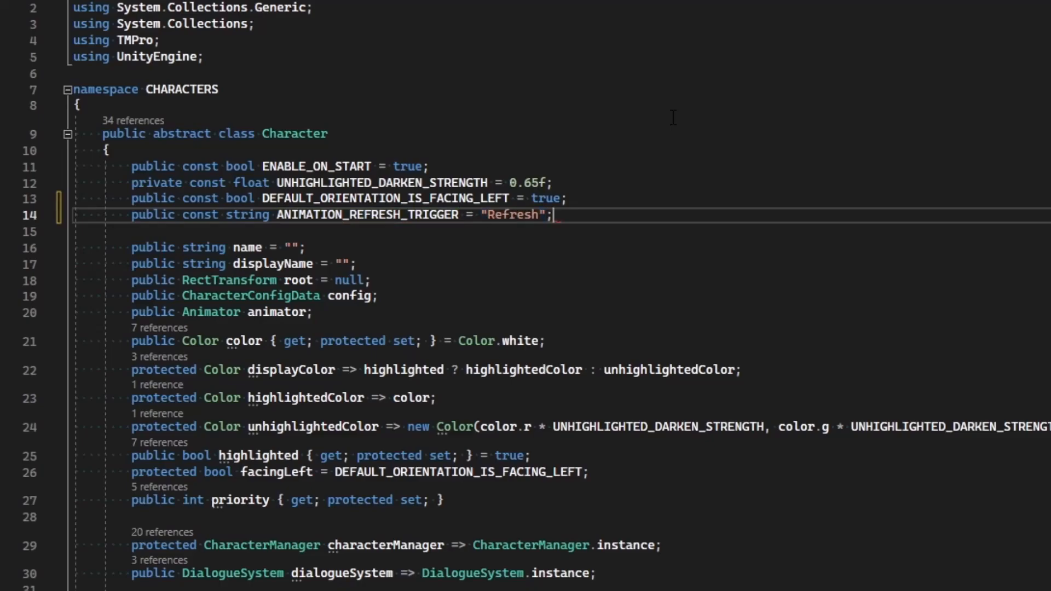
# Step: Replace the hard-coded "Refresh" trigger name with ANIMATION_REFRESH_TRIGGER
pyautogui.scroll(-3)
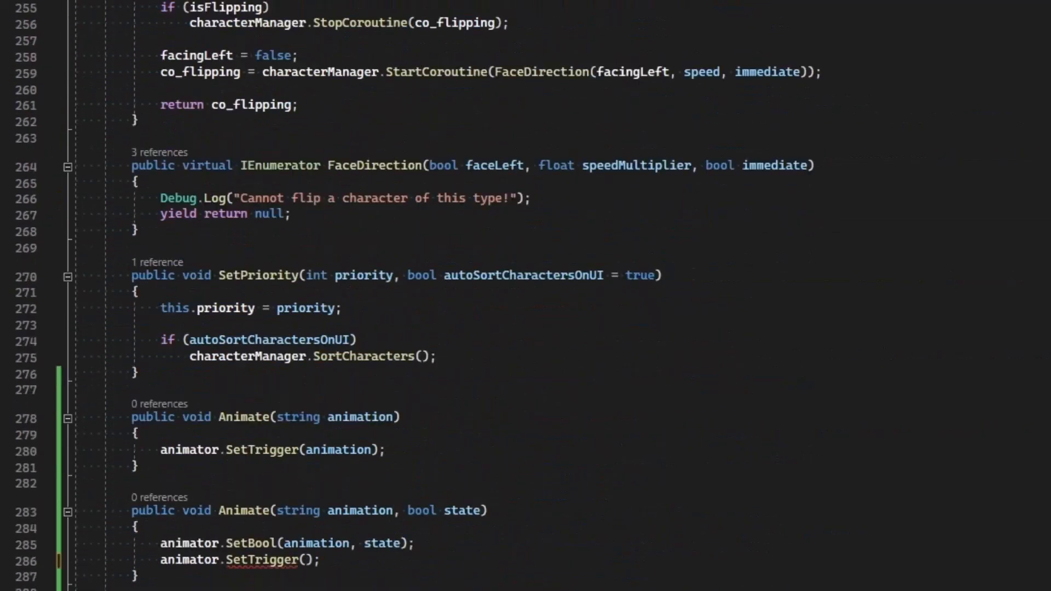
pyautogui.scroll(-3)
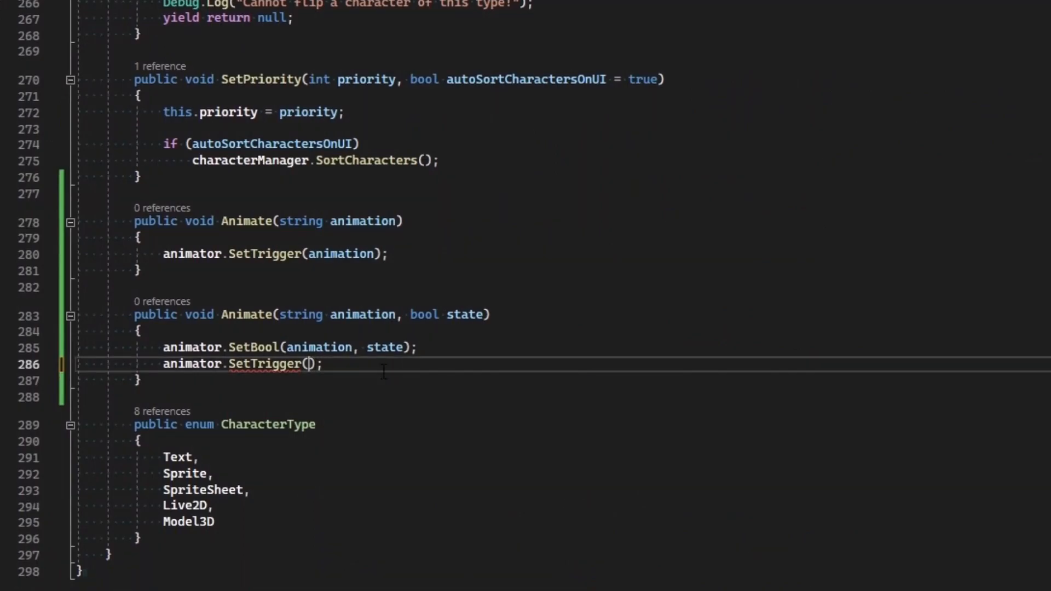
pyautogui.write('ANIMATION_REFRESH_TRIGGER')
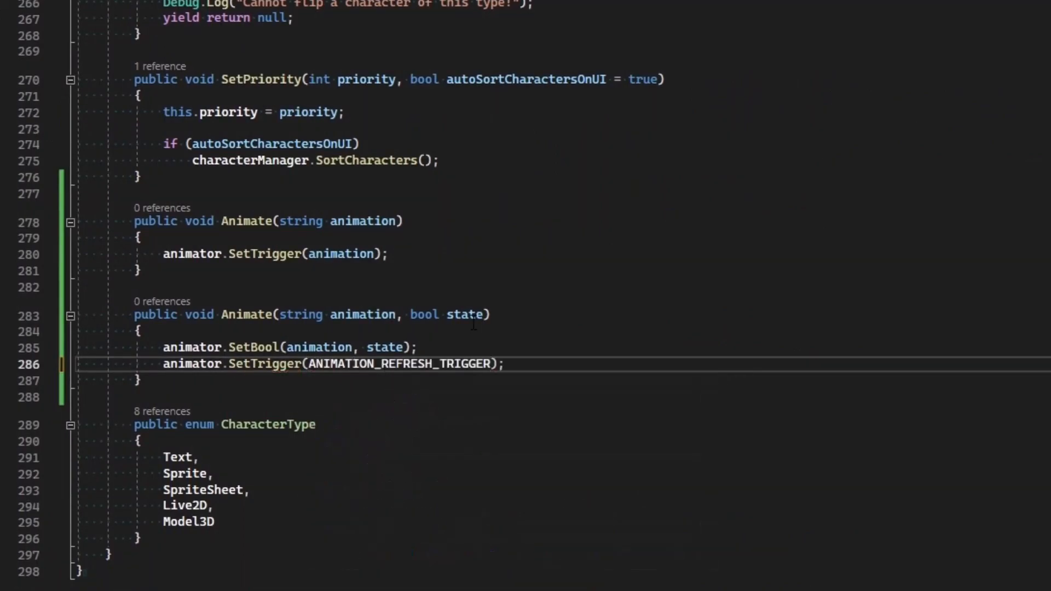
pyautogui.scroll(3)
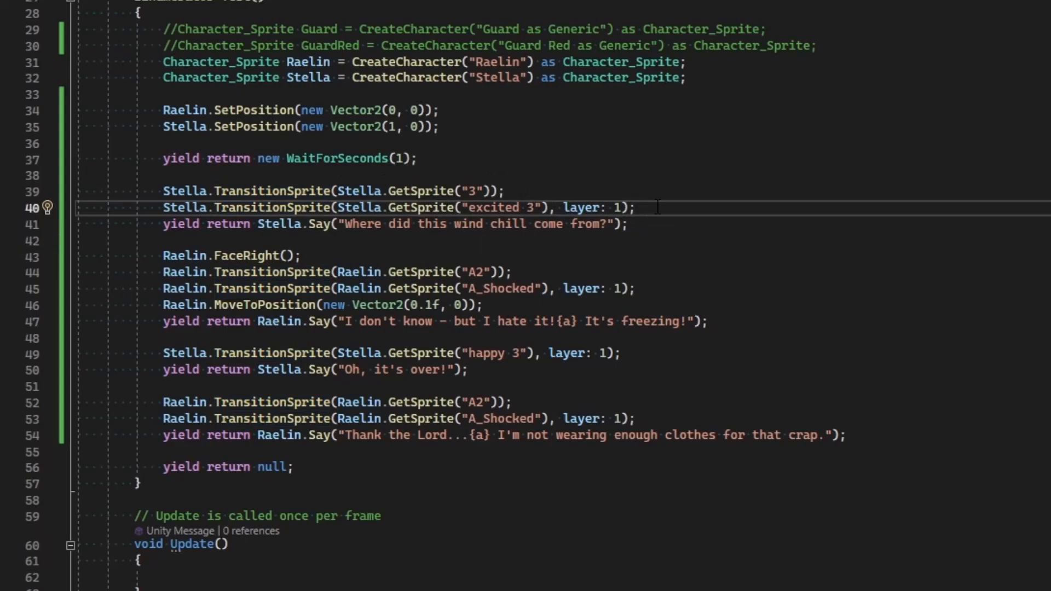
# Step: Add Stella.Animate("hop"), Raelin.Animate("Shiver", true) and Raelin.Animate("Shiver", false) to the test script
pyautogui.write('Stella.Animate(')
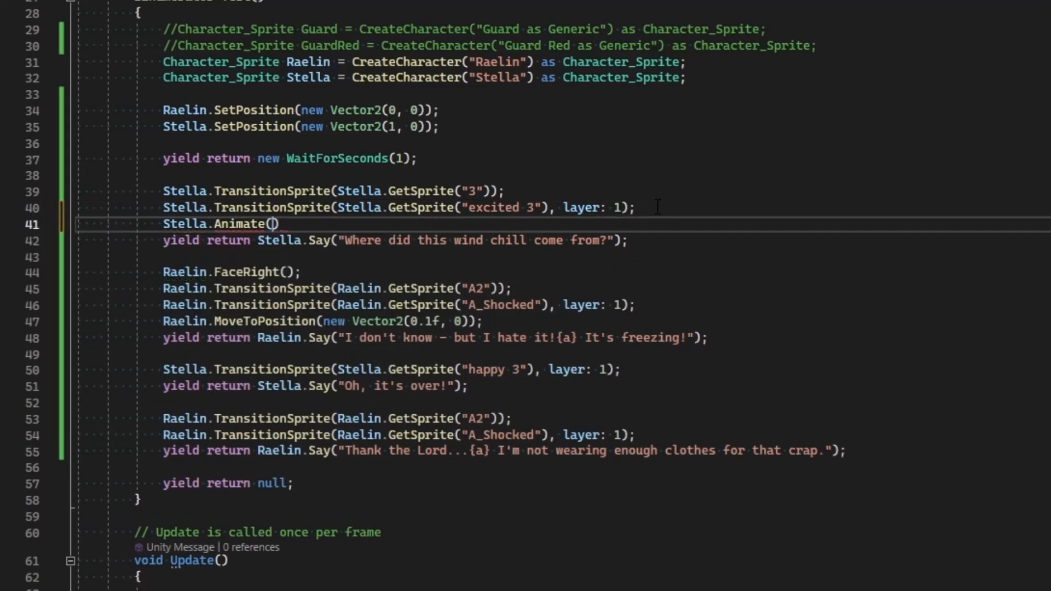
pyautogui.write('"hop"')
pyautogui.write('R')
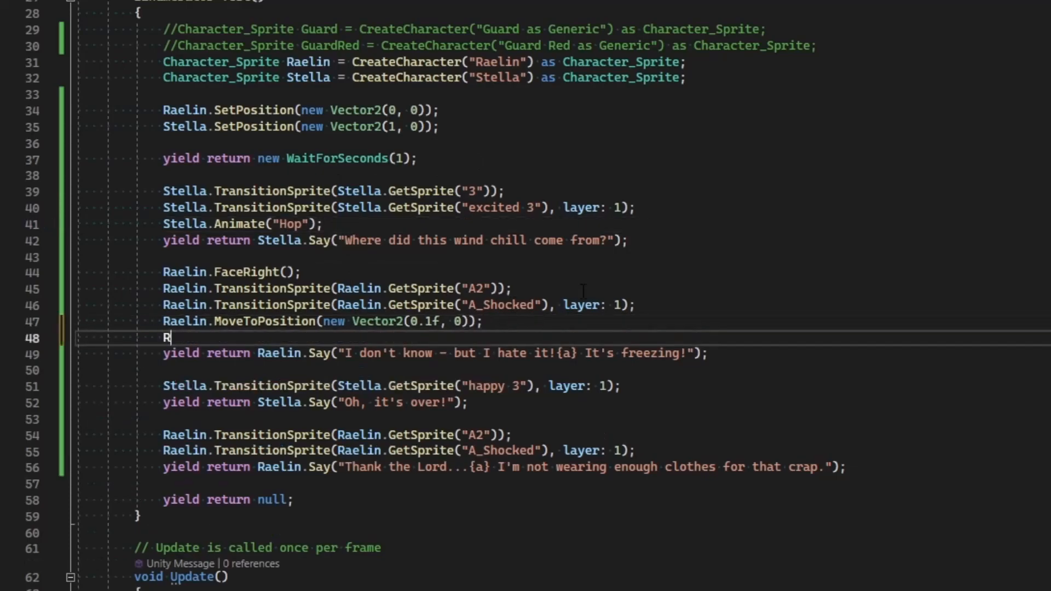
pyautogui.write('aelin.animate')
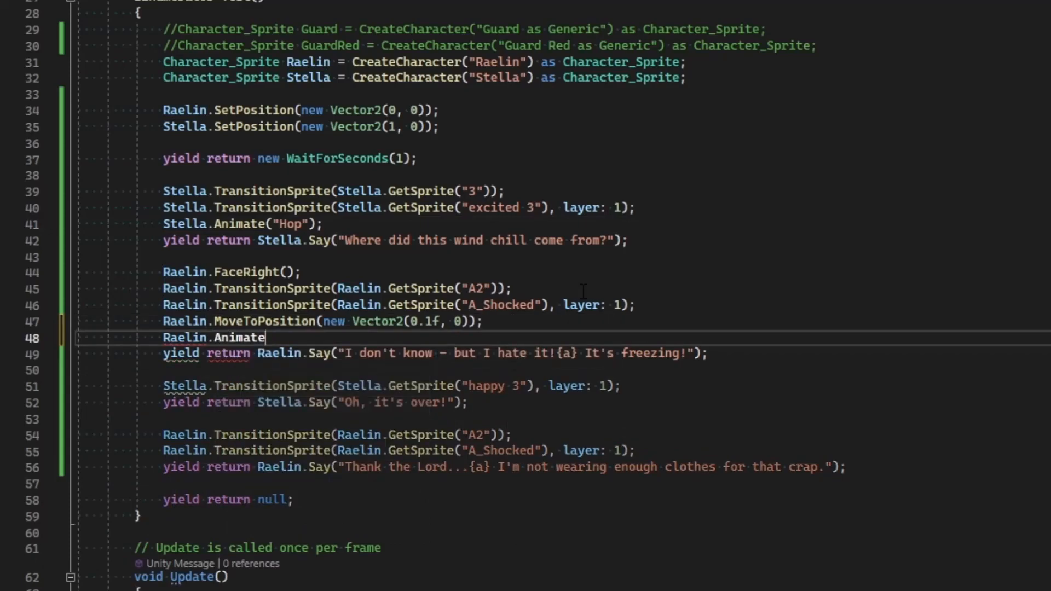
pyautogui.write('("")')
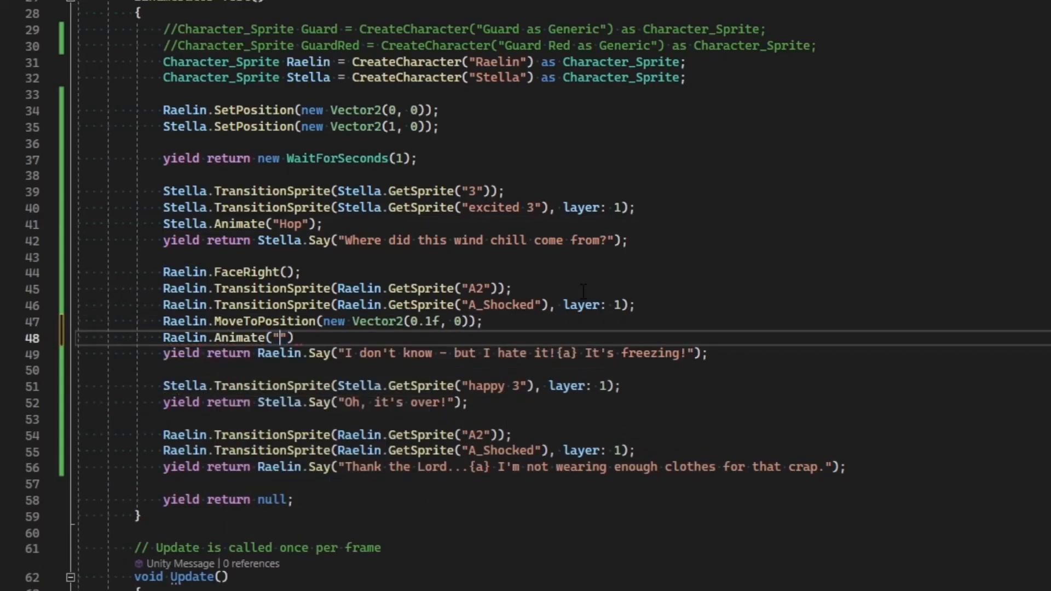
pyautogui.write('Shiver",')
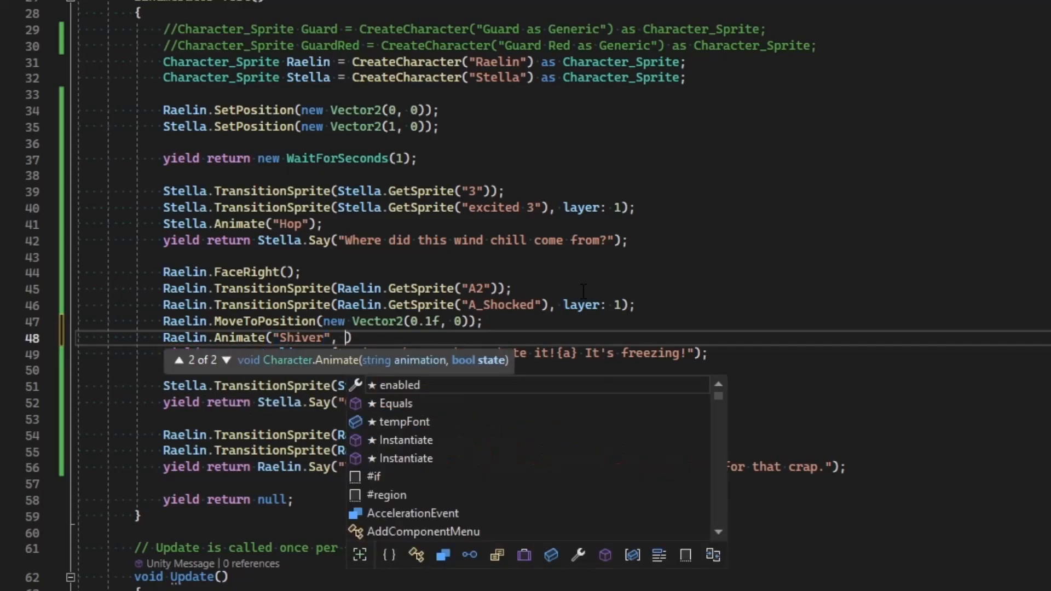
pyautogui.write('true)')
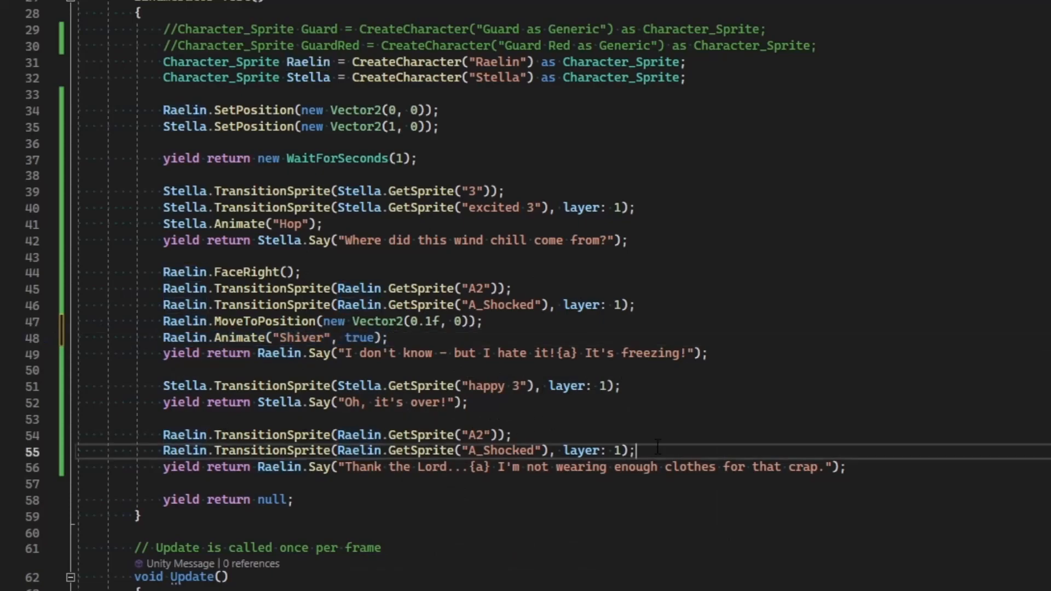
pyautogui.write('Raelin.Animate("Shiver", f);')
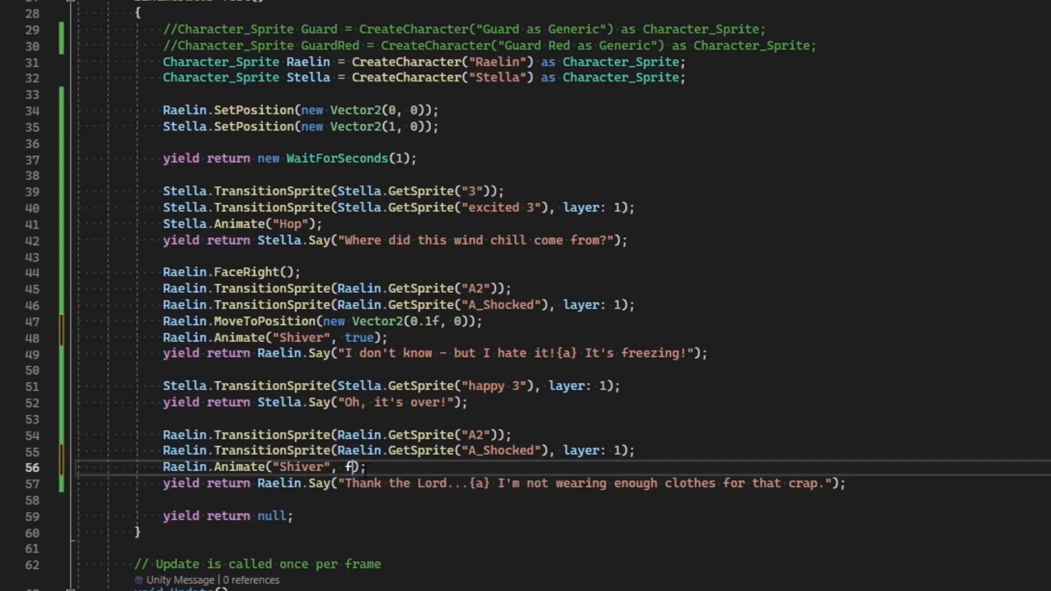
pyautogui.write('alse')
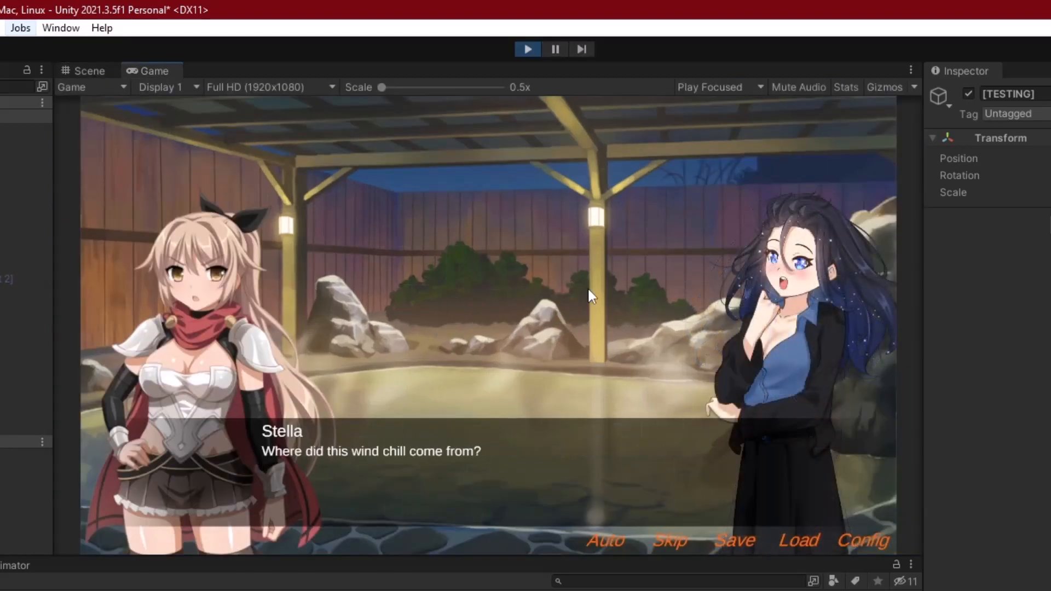
pyautogui.moveTo(600, 340)
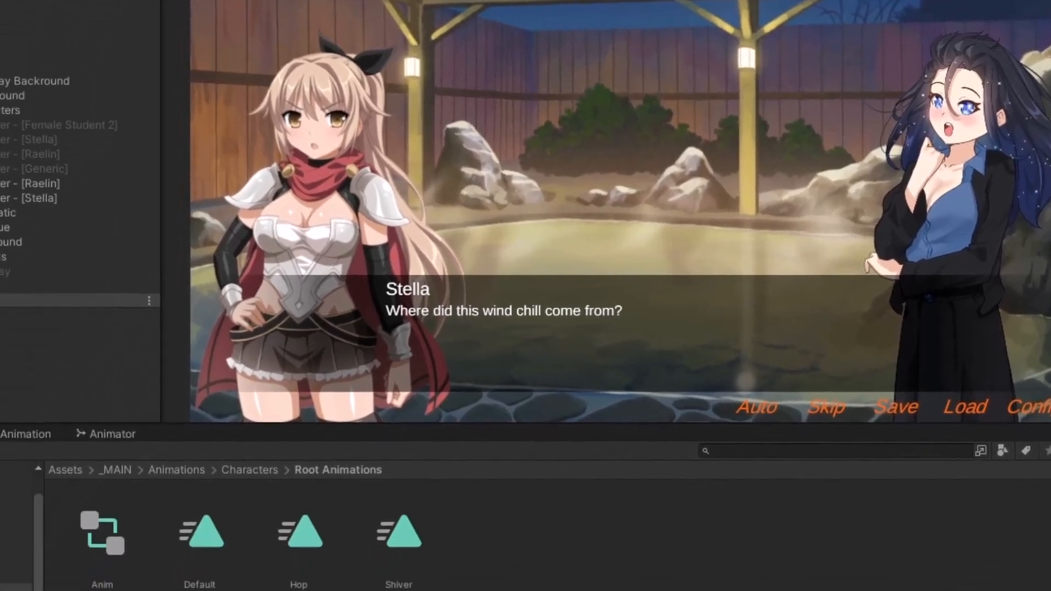
# Step: Open the 'Animator is not playing an AnimatorController' warning details in the Console
pyautogui.click(131, 155)
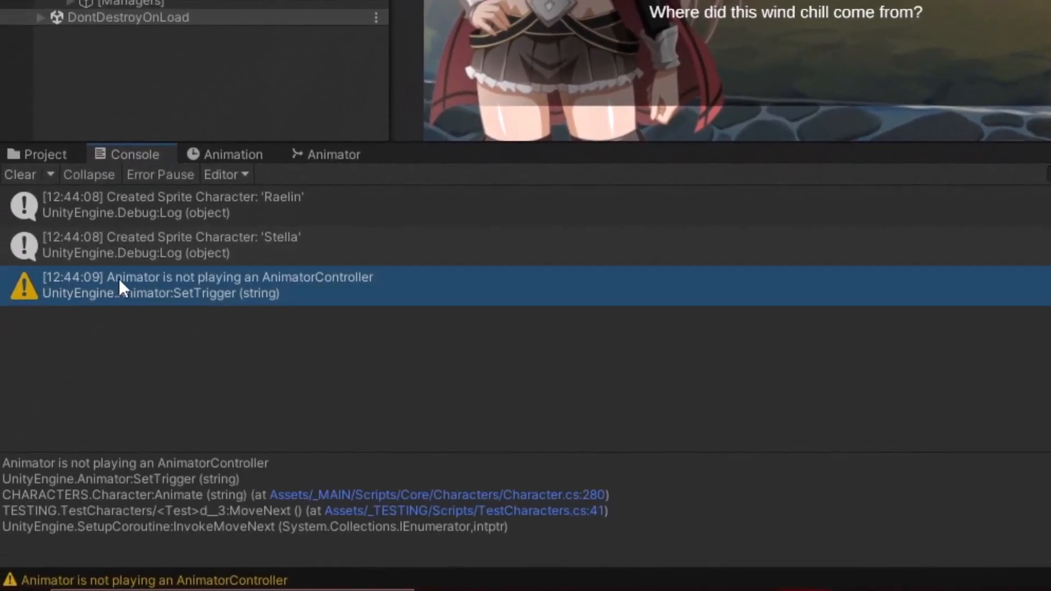
pyautogui.moveTo(231, 288)
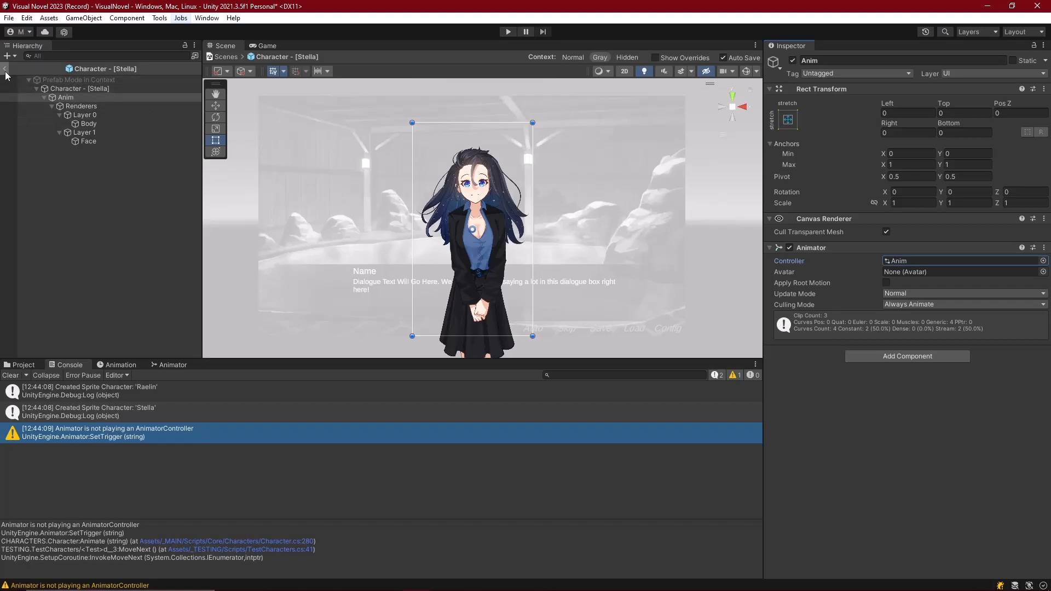
# Step: Open Stella's character prefab and locate its Anim controller in Resources/Characters/Stella
pyautogui.click(6, 72)
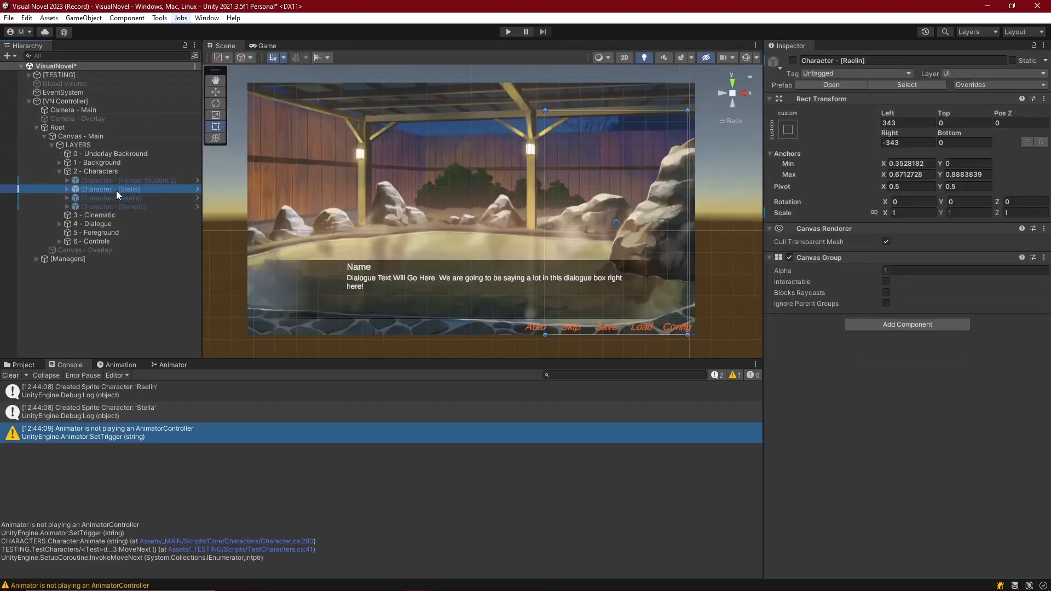
pyautogui.doubleClick(112, 189)
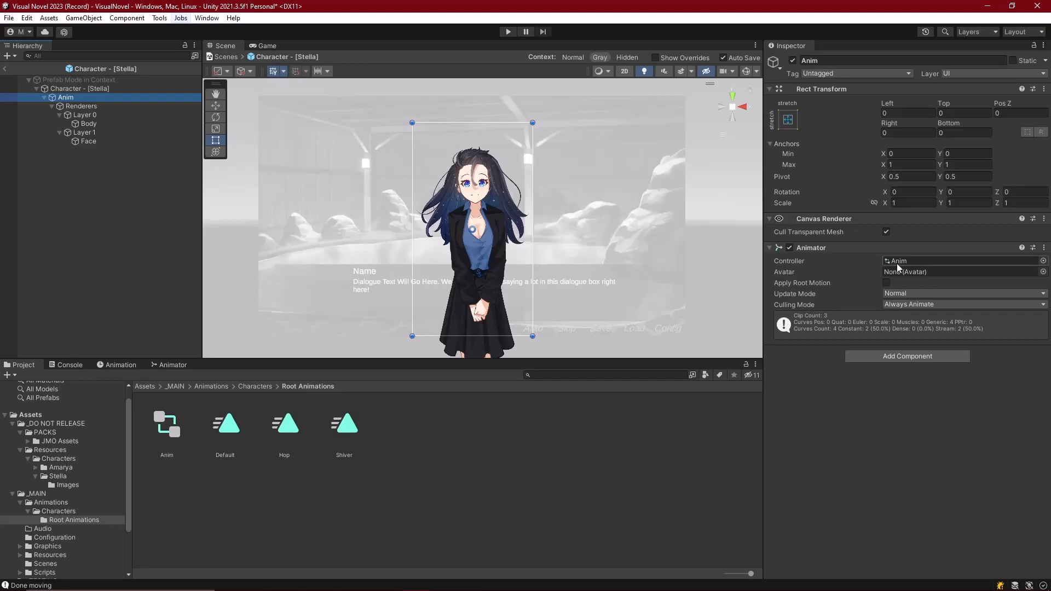
pyautogui.click(165, 423)
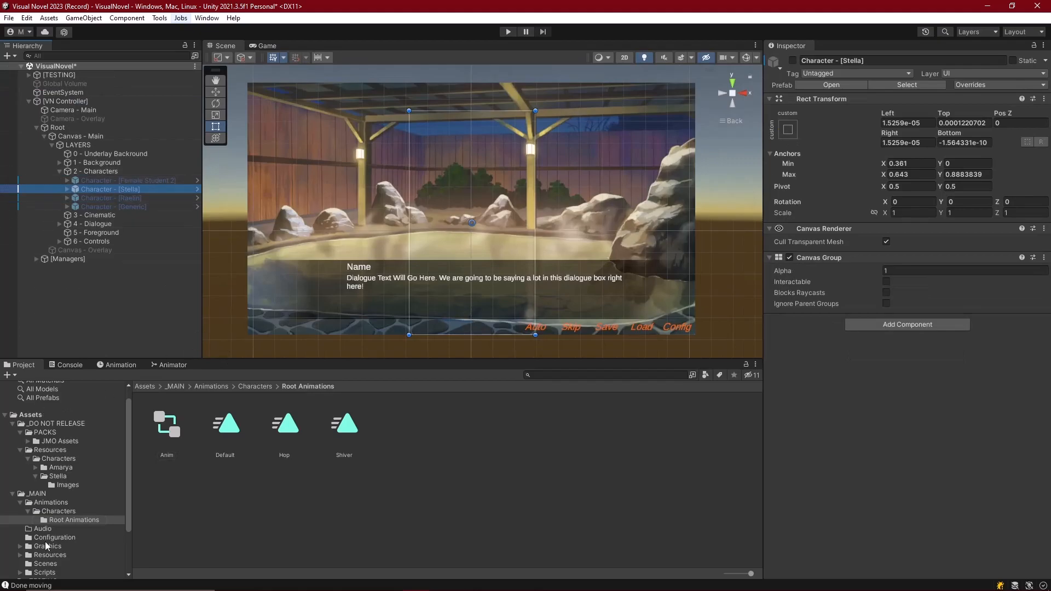
pyautogui.click(60, 467)
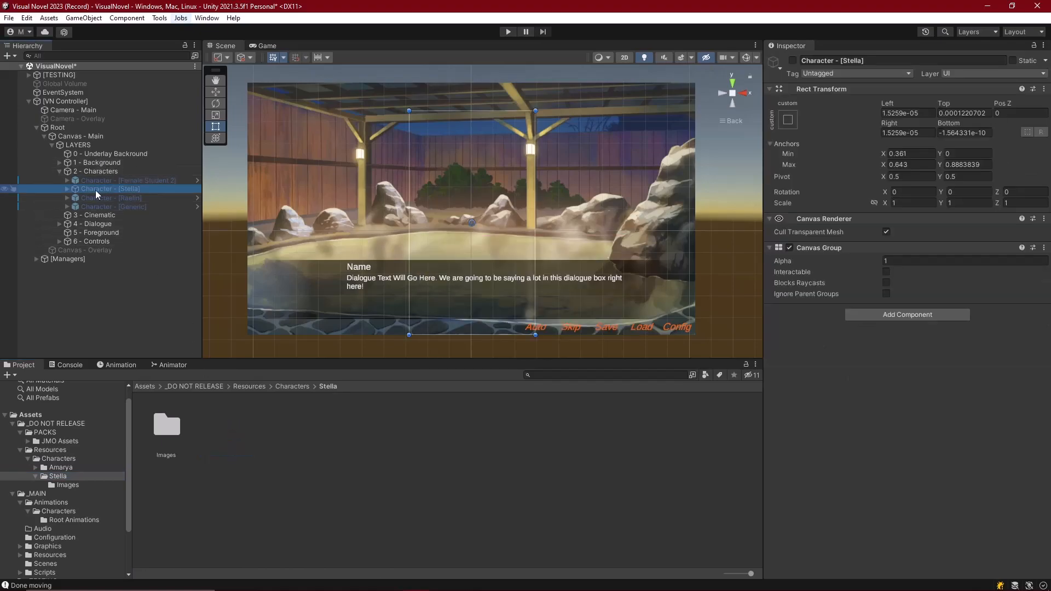
# Step: Select Stella's Anim child, prefab asset and scene object, then play the scene
pyautogui.click(66, 188)
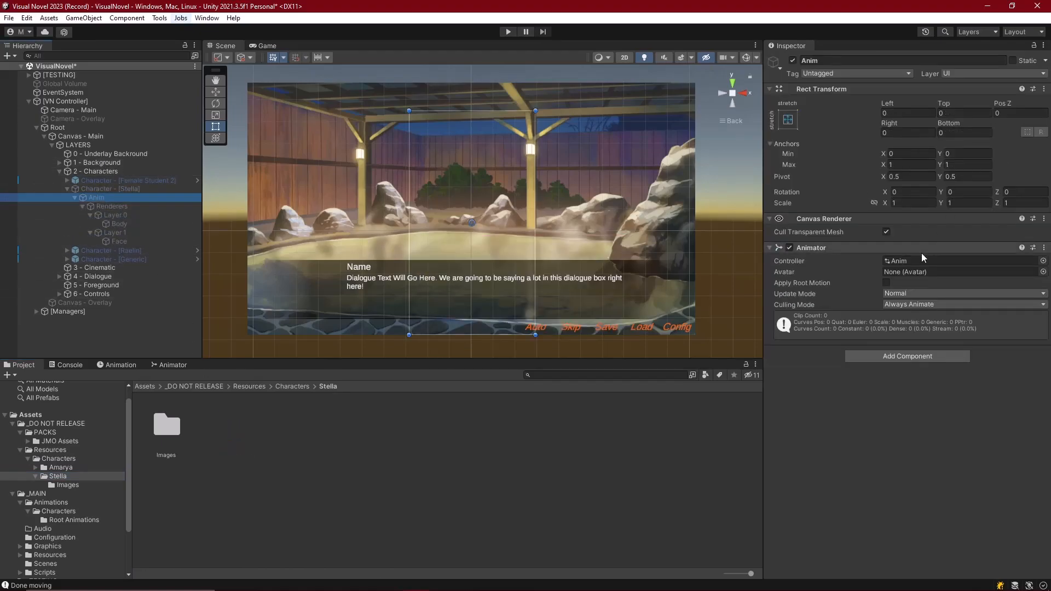
pyautogui.click(224, 424)
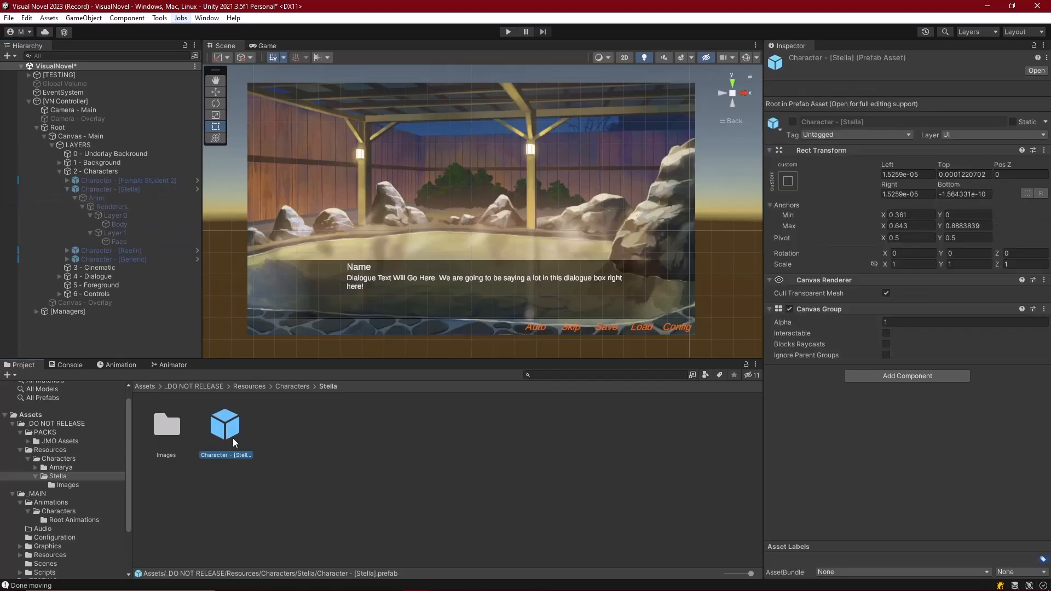
pyautogui.click(66, 188)
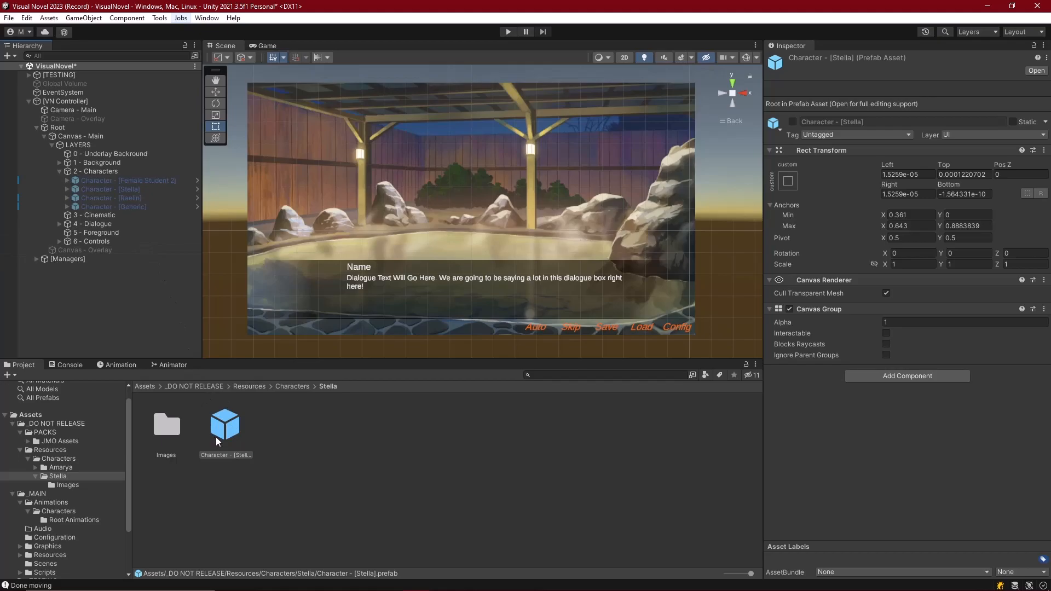
pyautogui.click(110, 188)
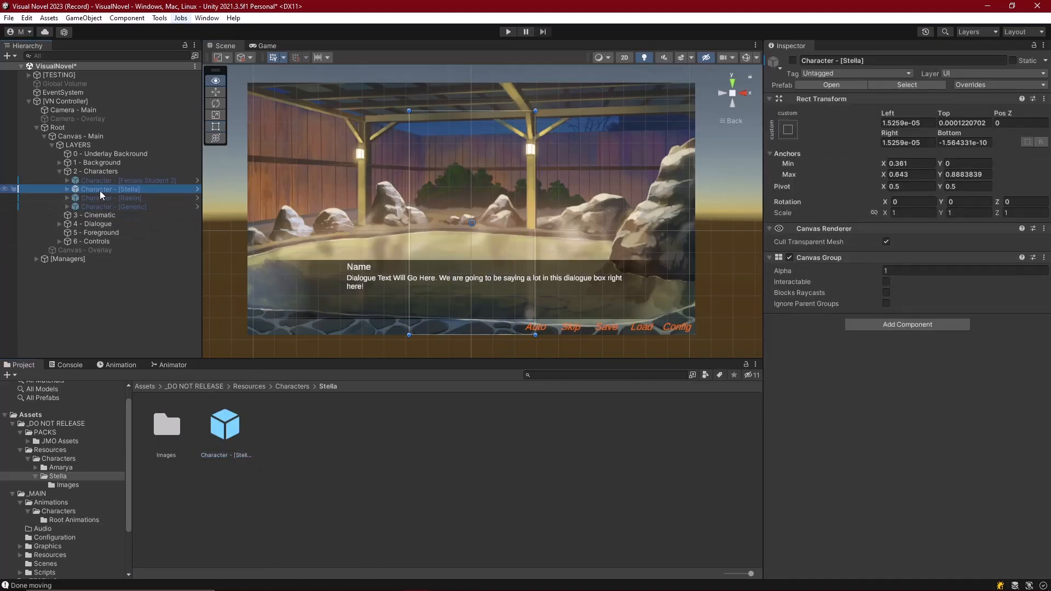
pyautogui.click(507, 31)
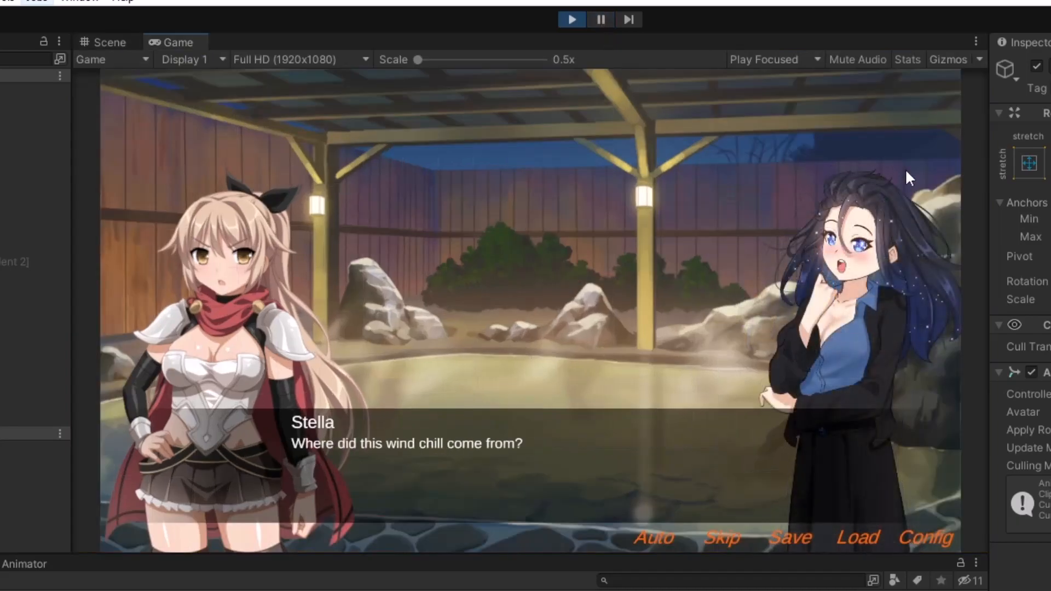
pyautogui.moveTo(573, 319)
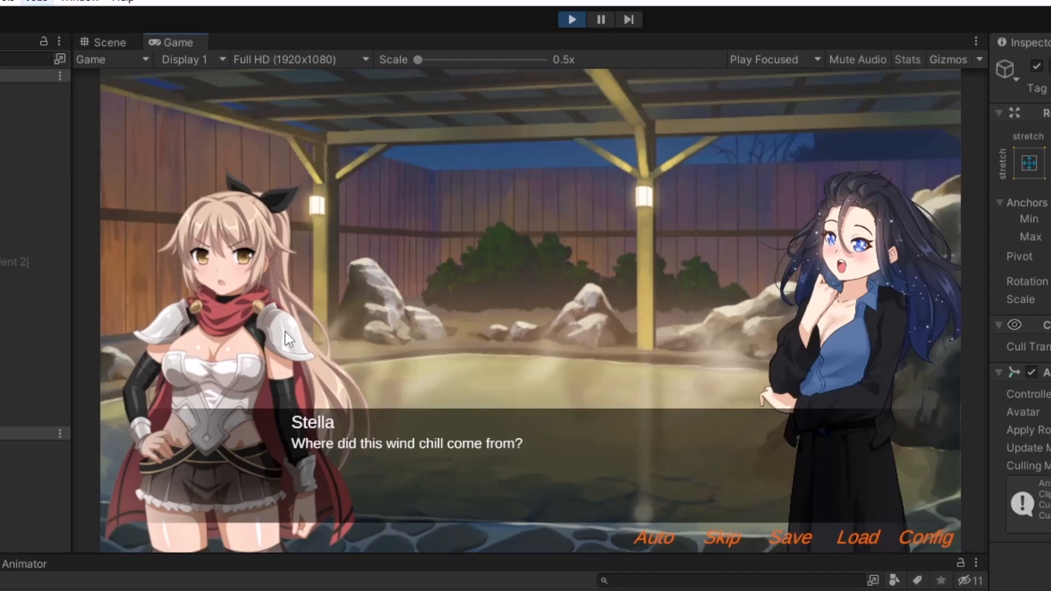
# Step: Advance Raelin's dialogue to her 'Thank the Lord...' line, then stop play mode
pyautogui.click(529, 306)
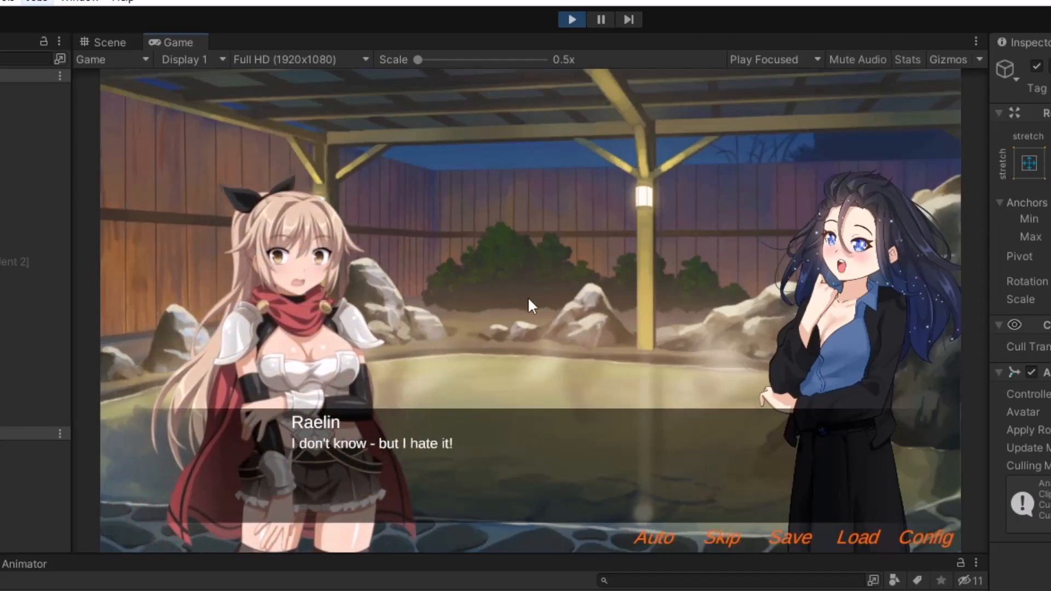
pyautogui.moveTo(597, 271)
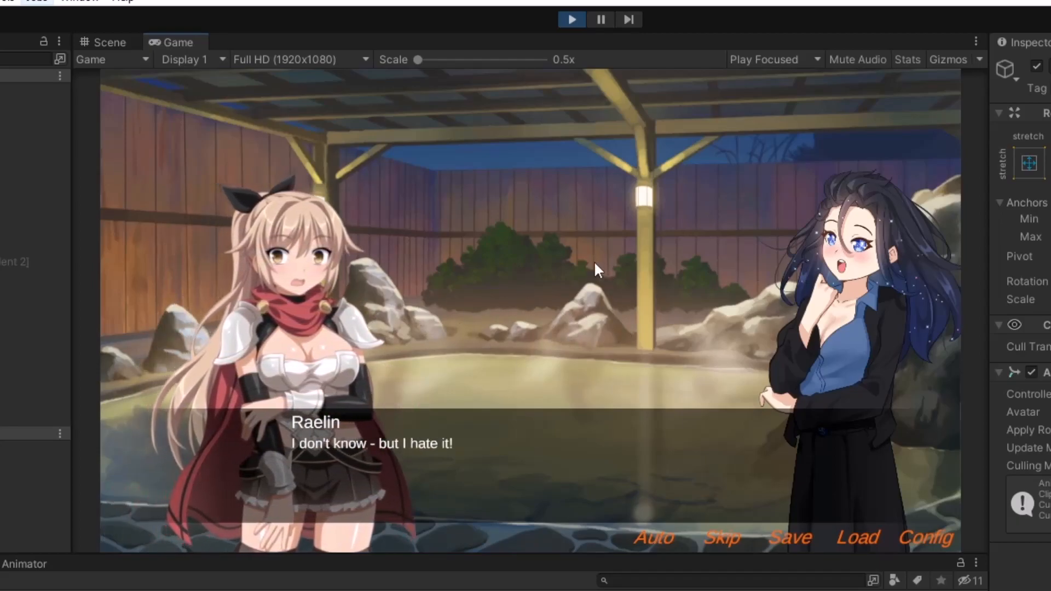
pyautogui.click(536, 366)
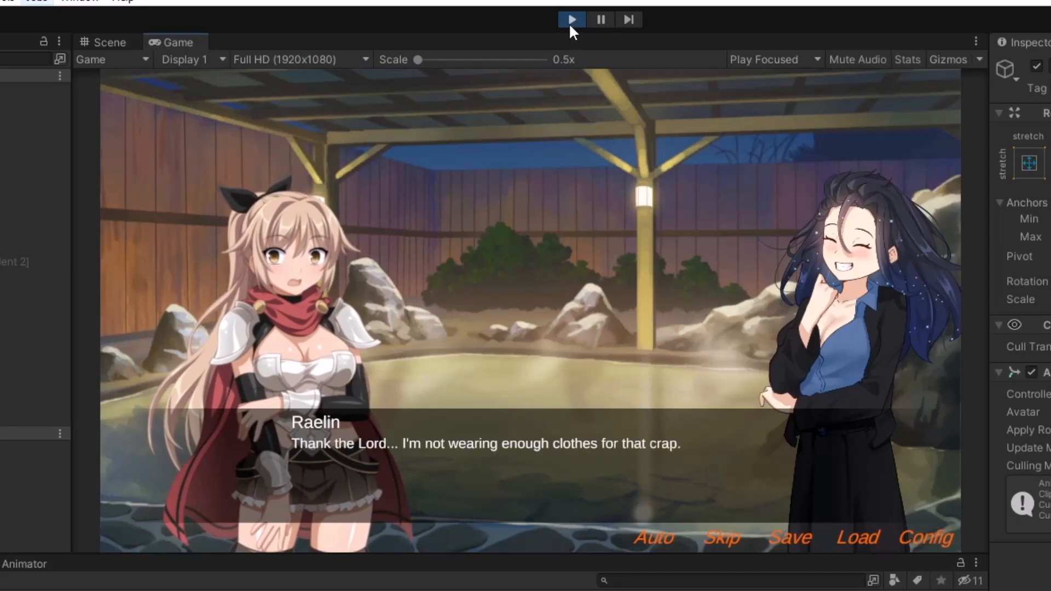
pyautogui.click(105, 42)
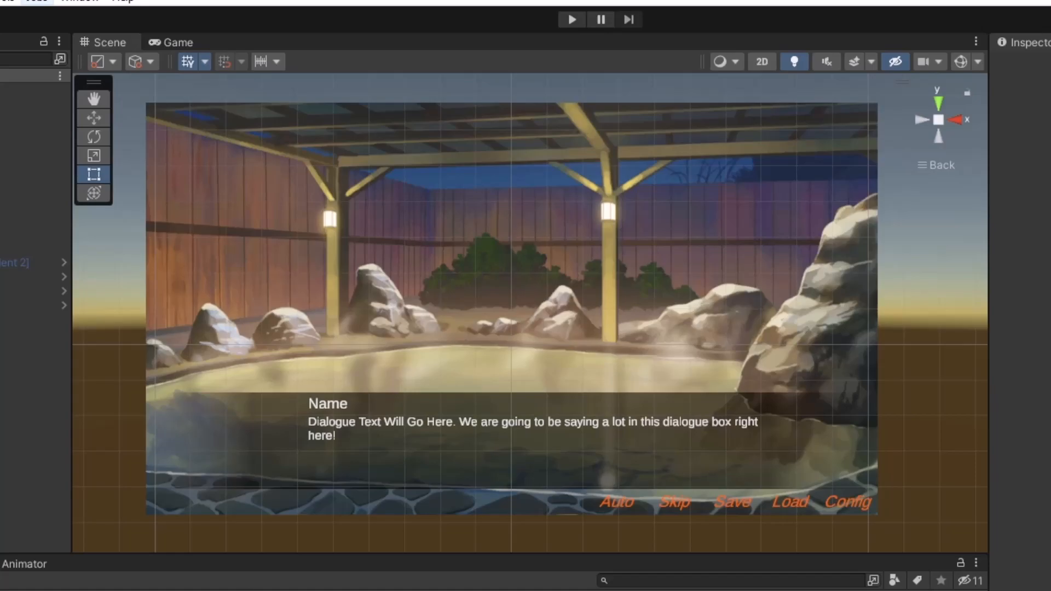
pyautogui.moveTo(230, 501)
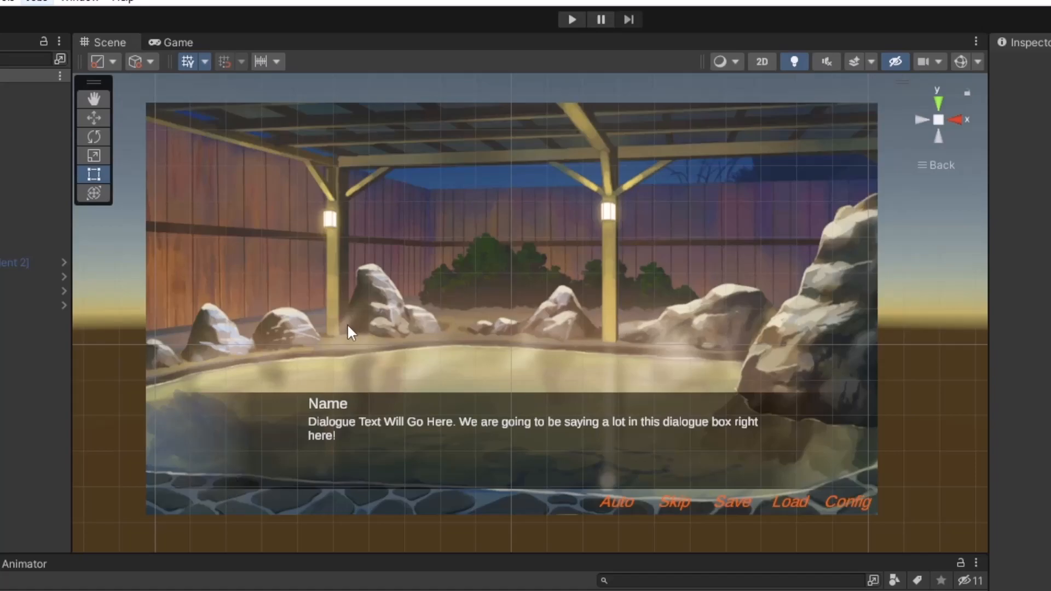
pyautogui.moveTo(352, 322)
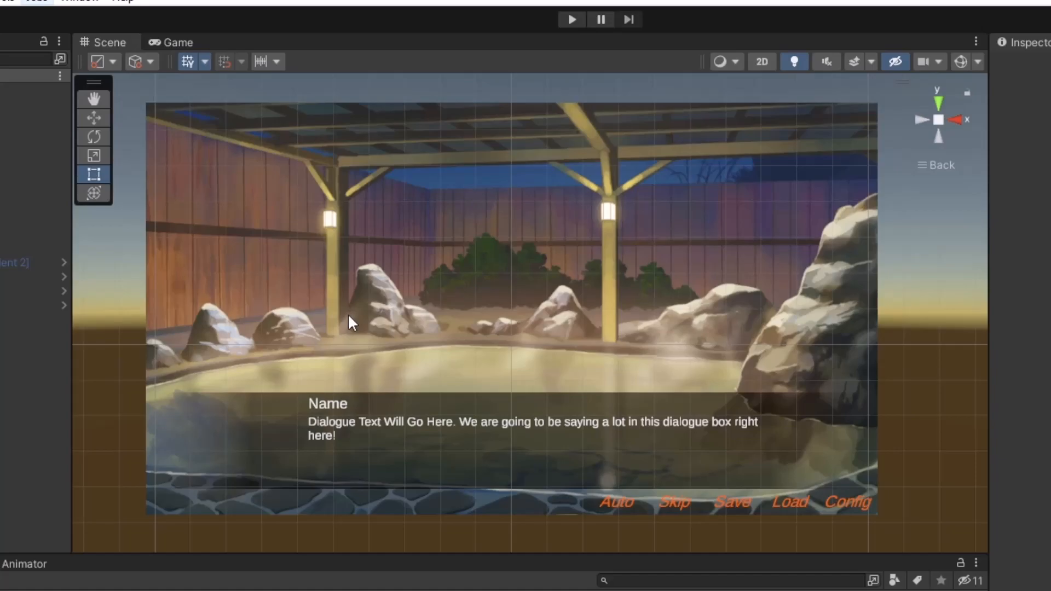
pyautogui.moveTo(531, 91)
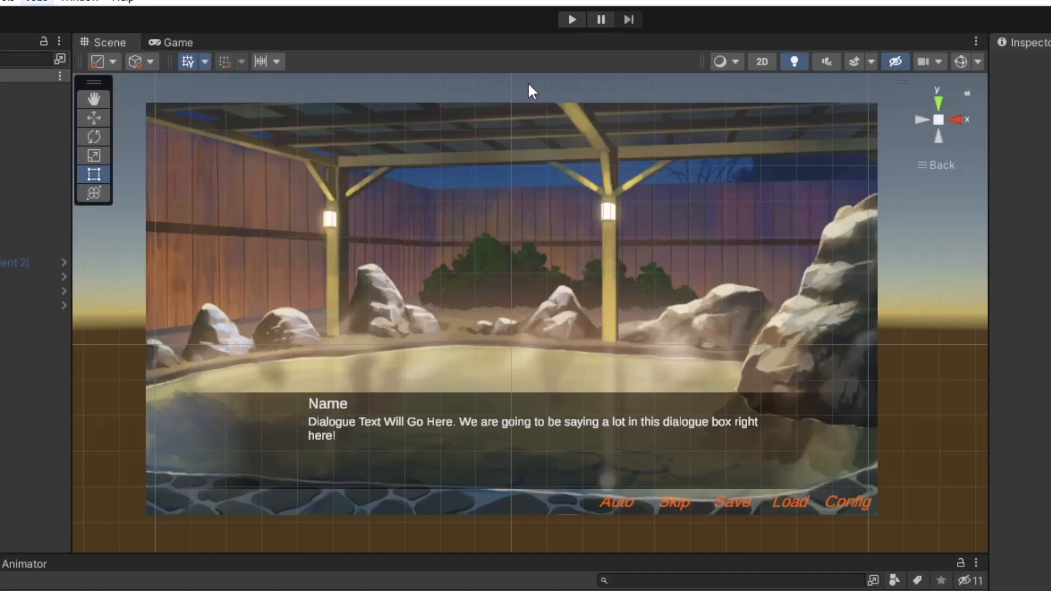
pyautogui.moveTo(580, 69)
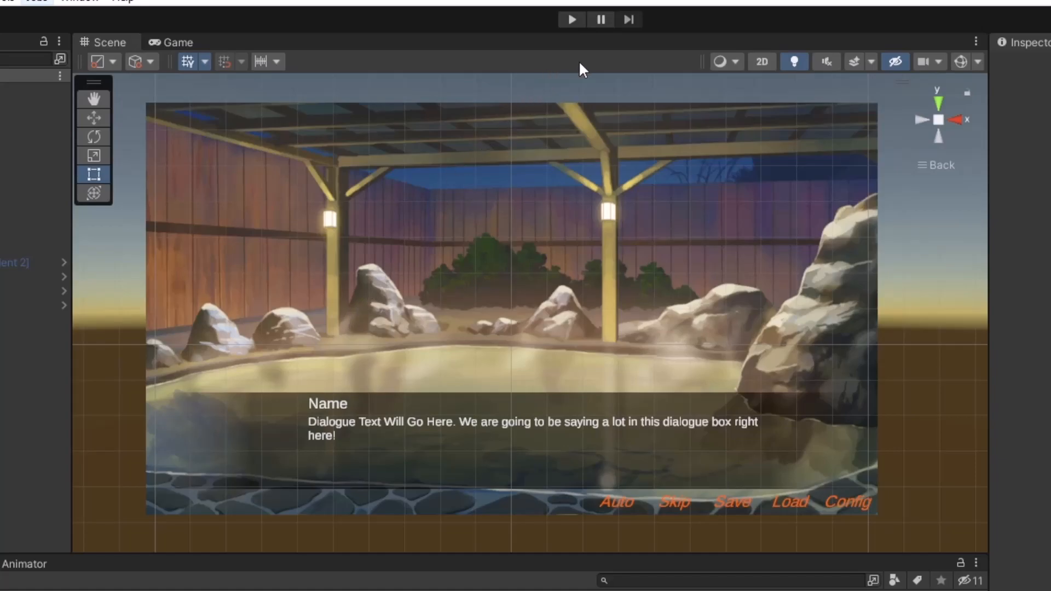